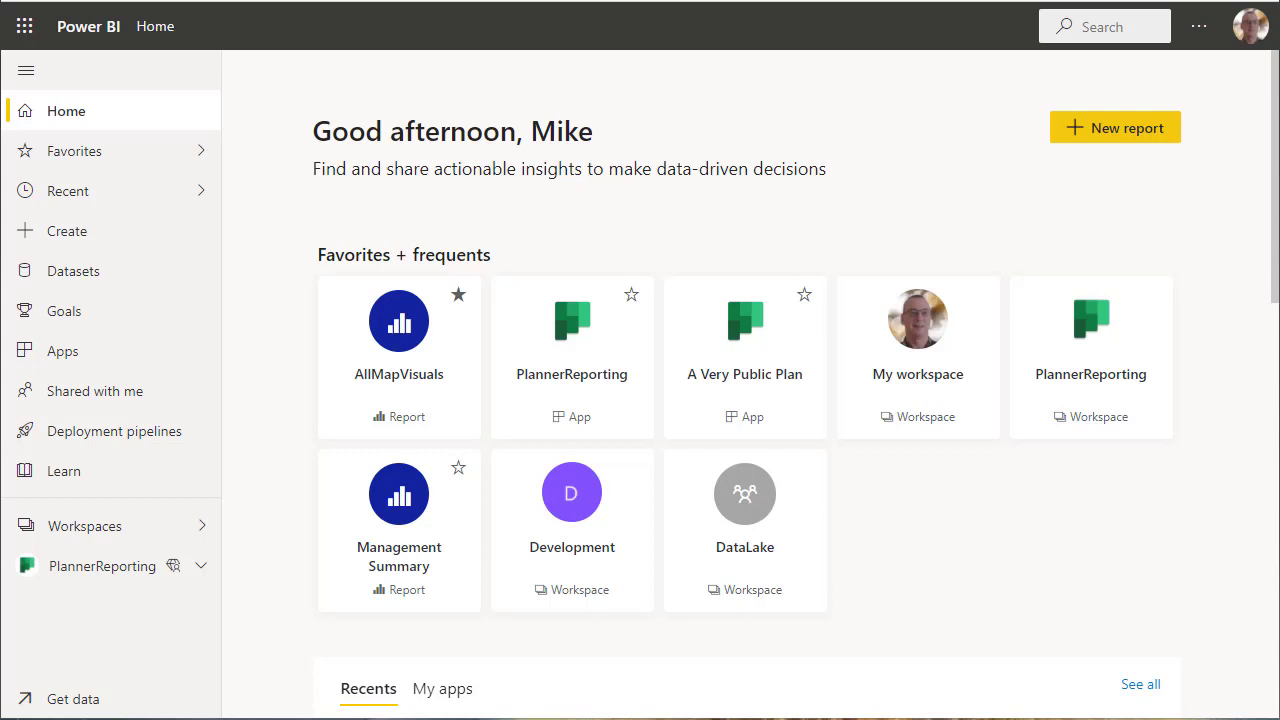
pyautogui.moveTo(1144, 520)
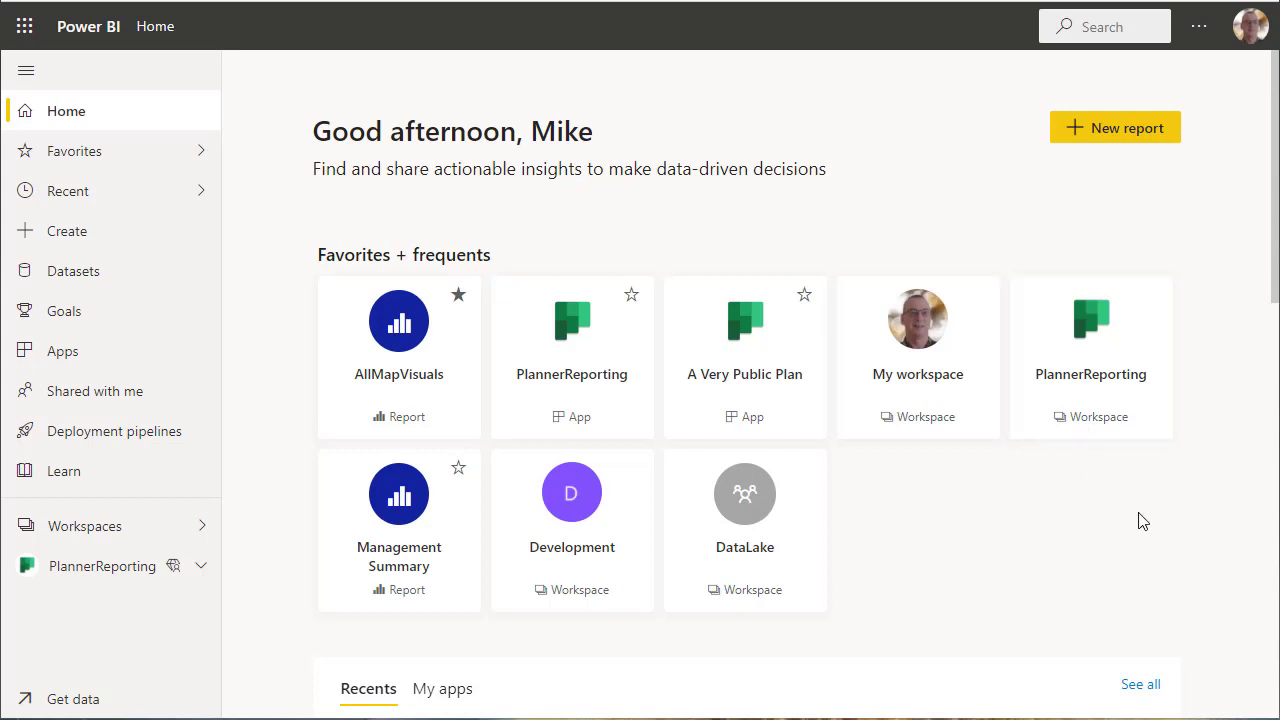
pyautogui.moveTo(1088, 344)
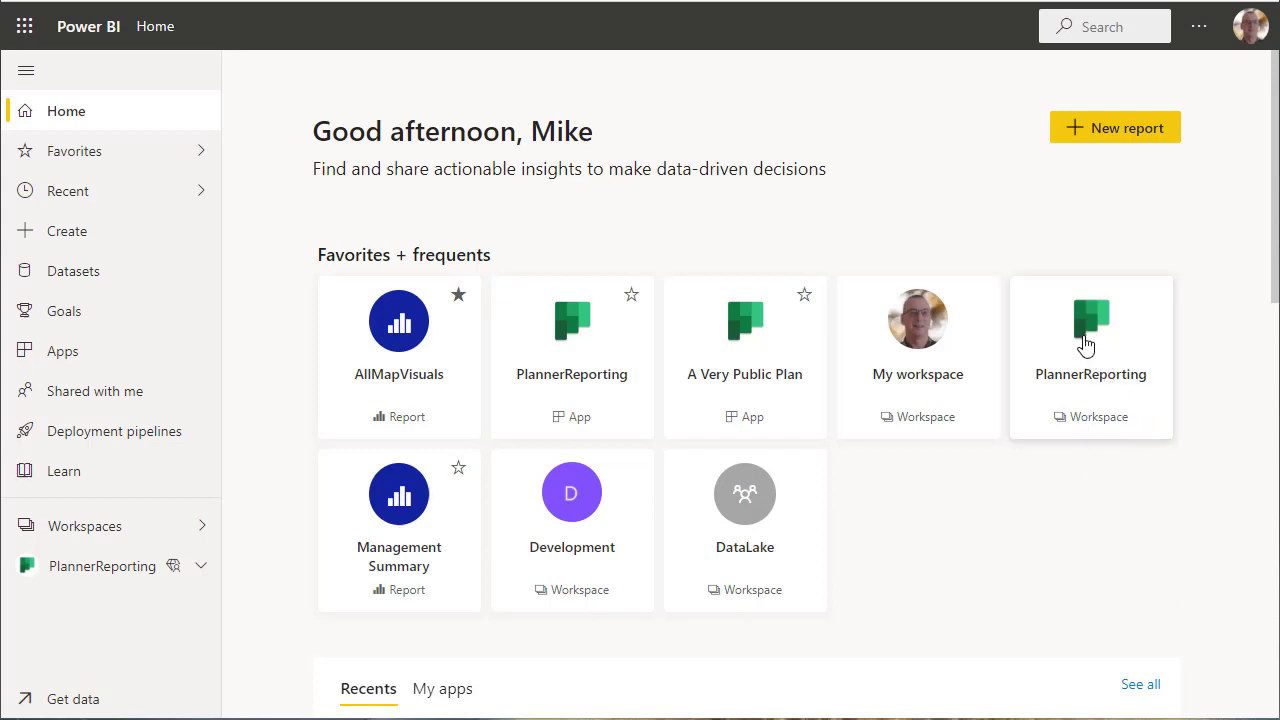
# Open the PlannerReporting workspace from Home and browse its content list
pyautogui.click(1090, 340)
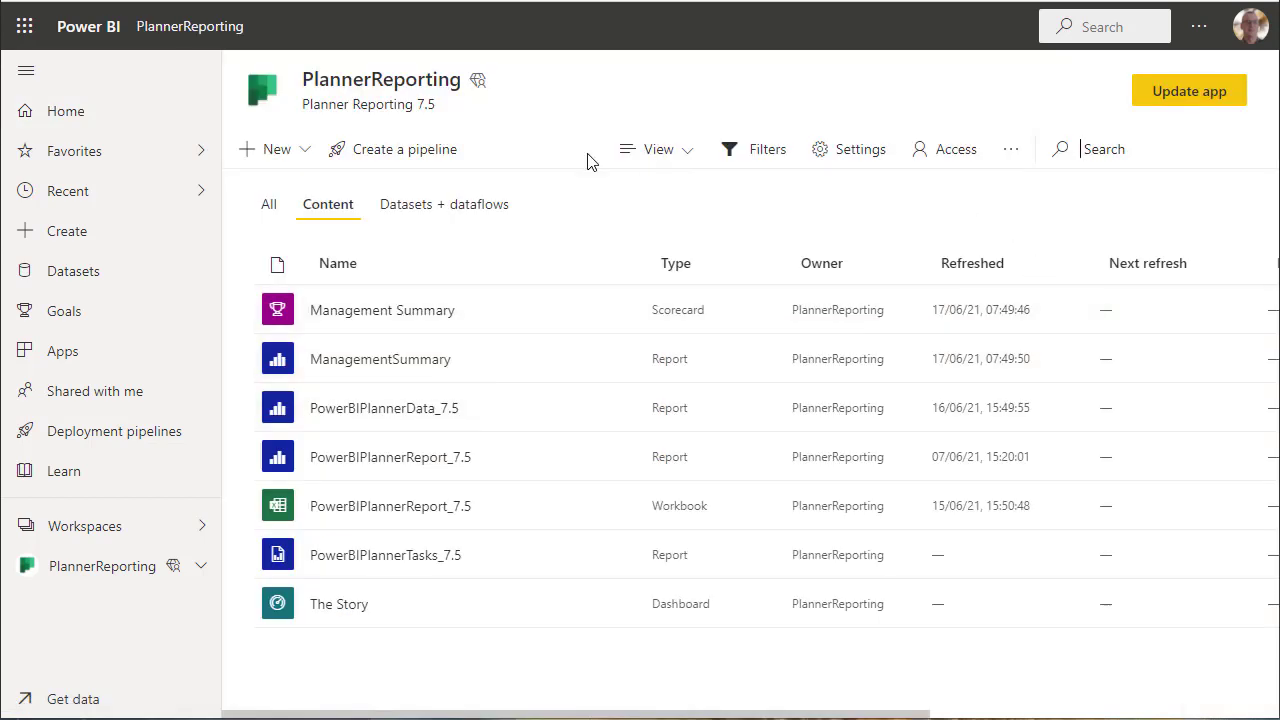
pyautogui.moveTo(478, 80)
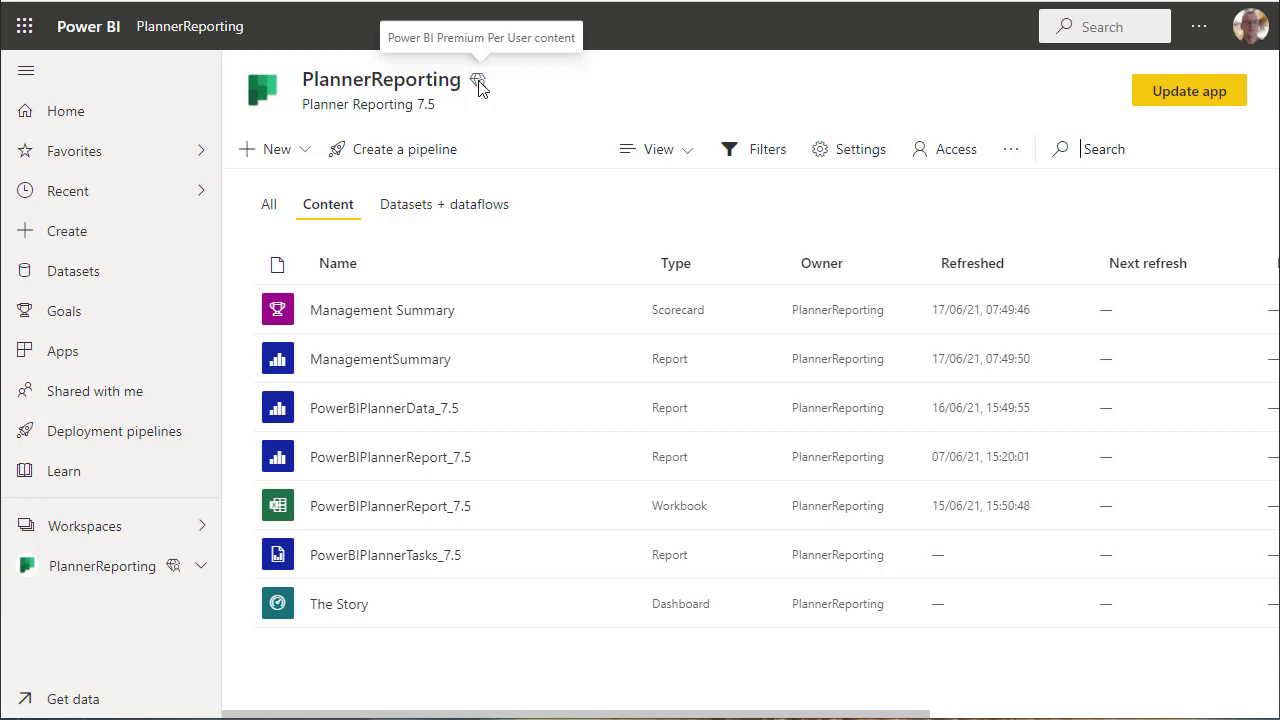
pyautogui.moveTo(484, 92)
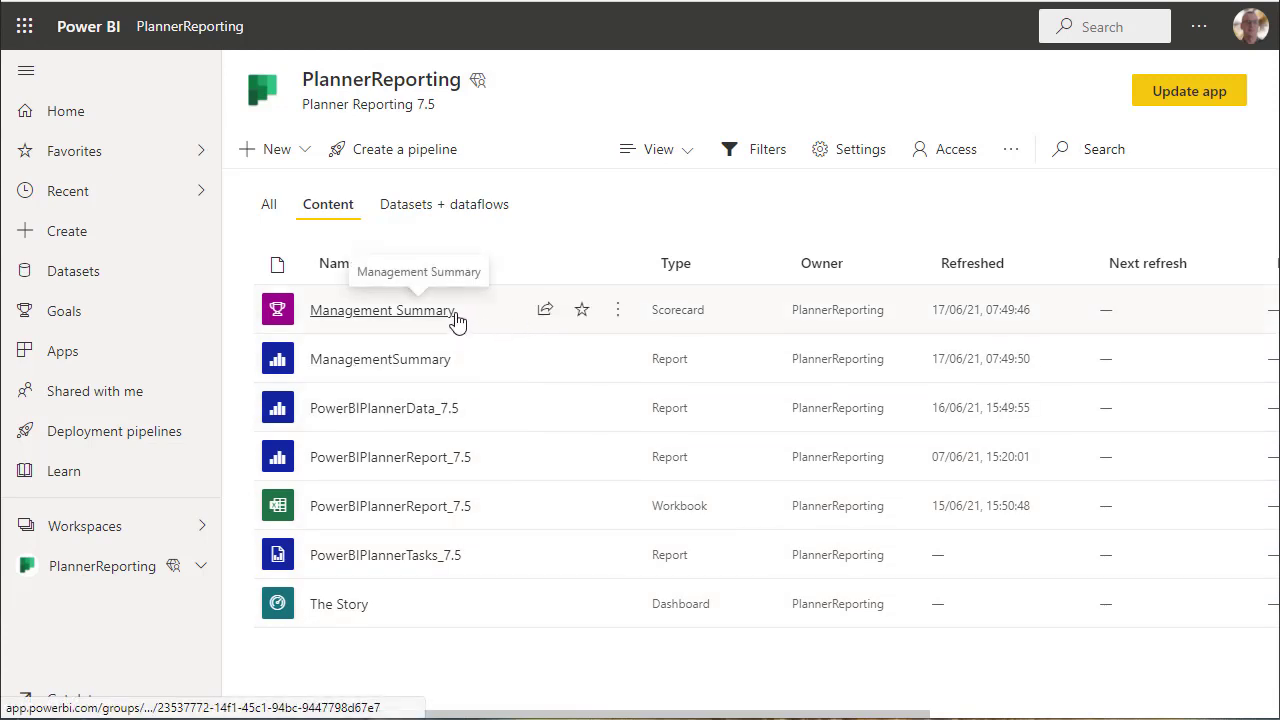
pyautogui.moveTo(448, 368)
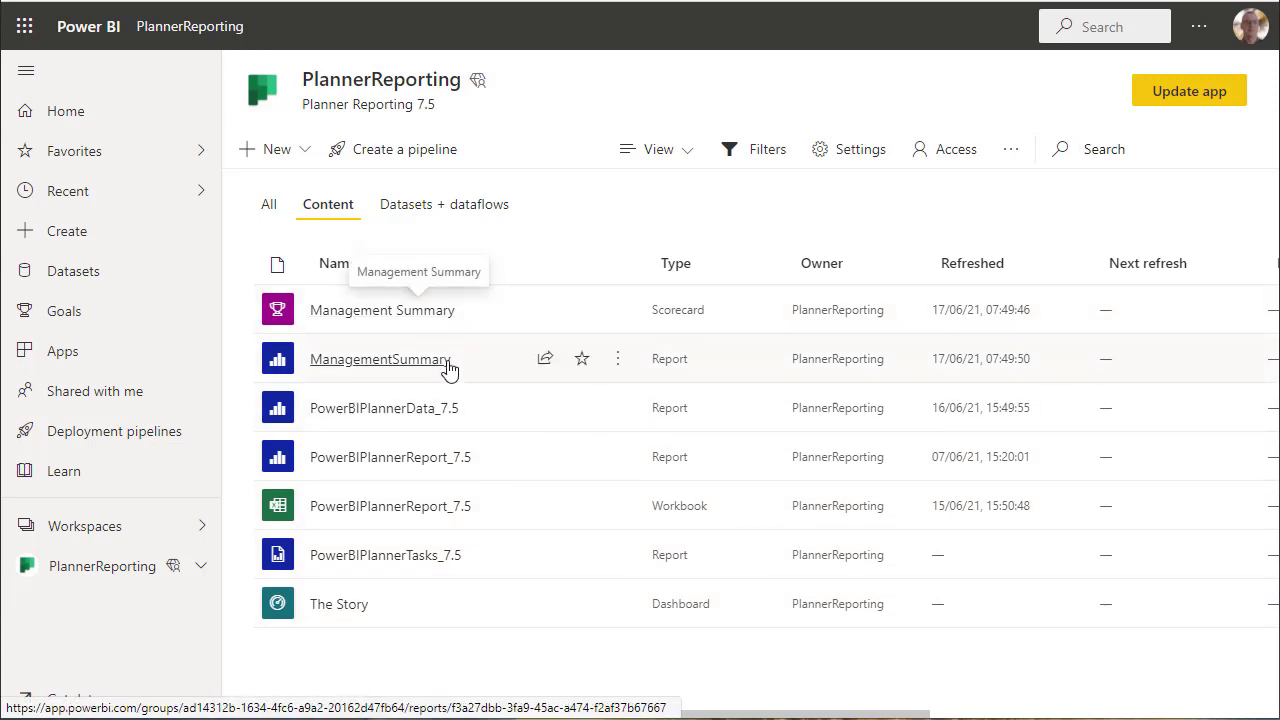
pyautogui.moveTo(444, 376)
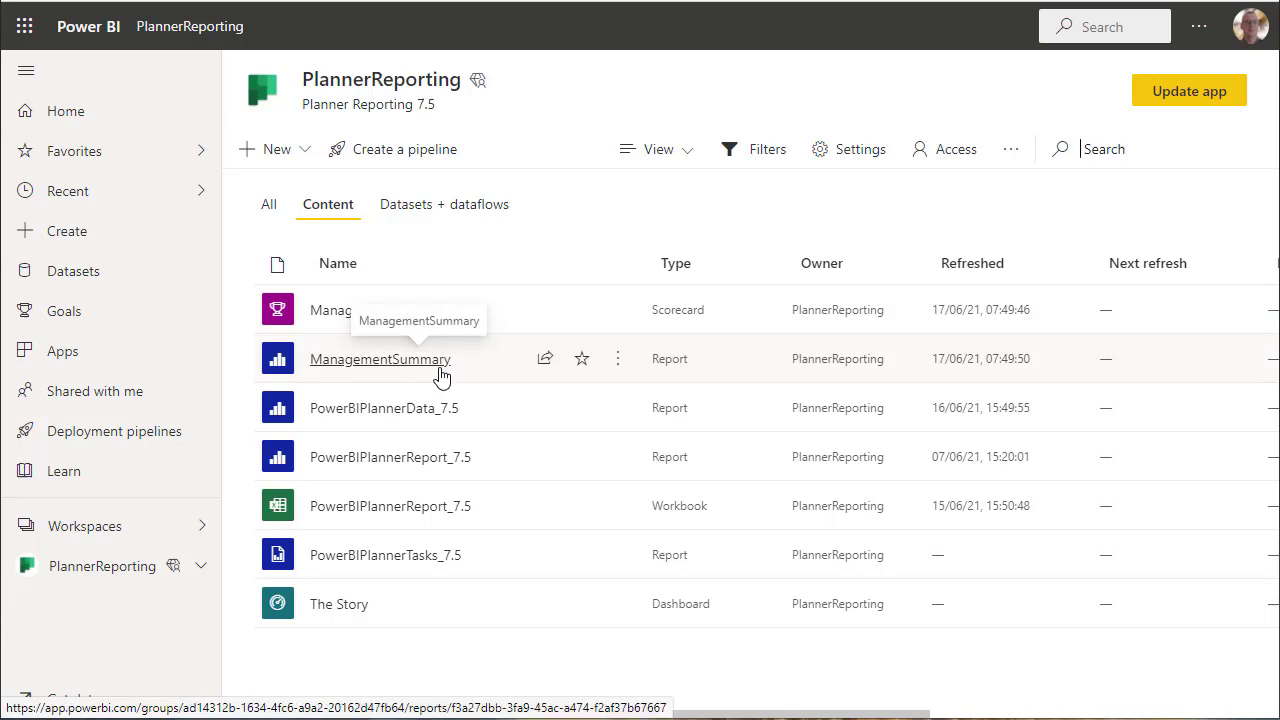
pyautogui.moveTo(436, 414)
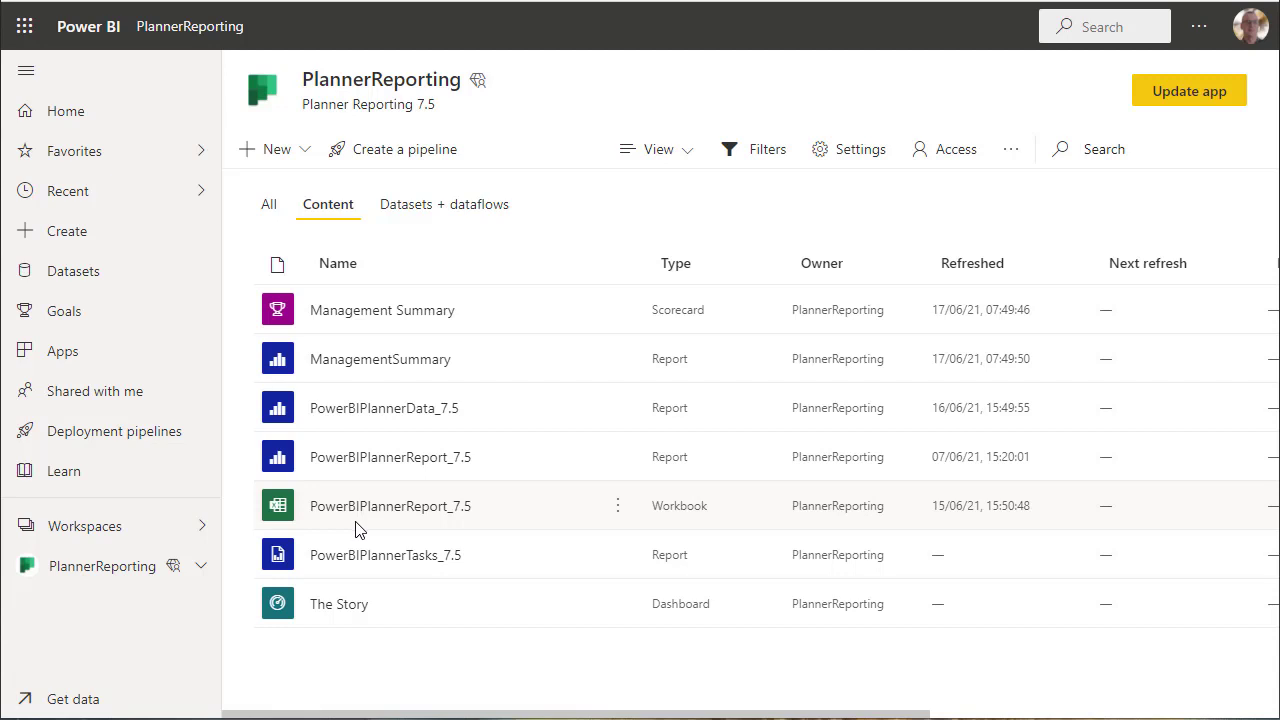
pyautogui.moveTo(384, 568)
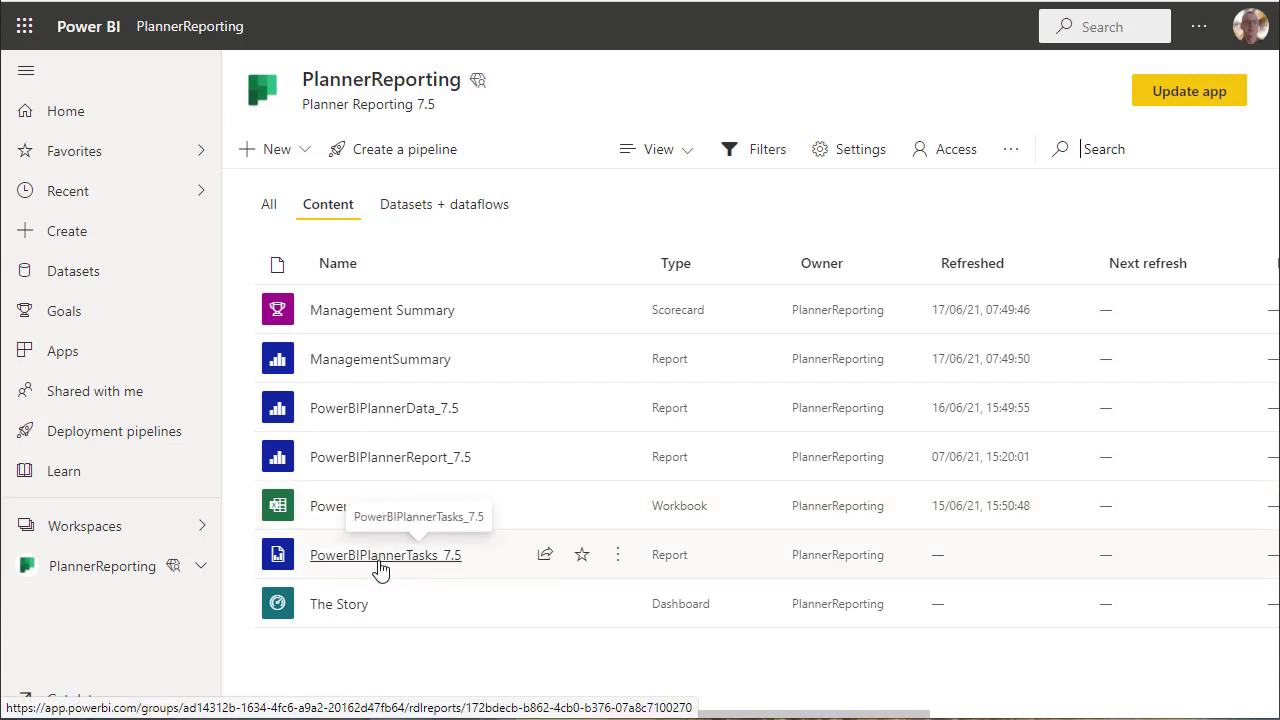
pyautogui.moveTo(378, 570)
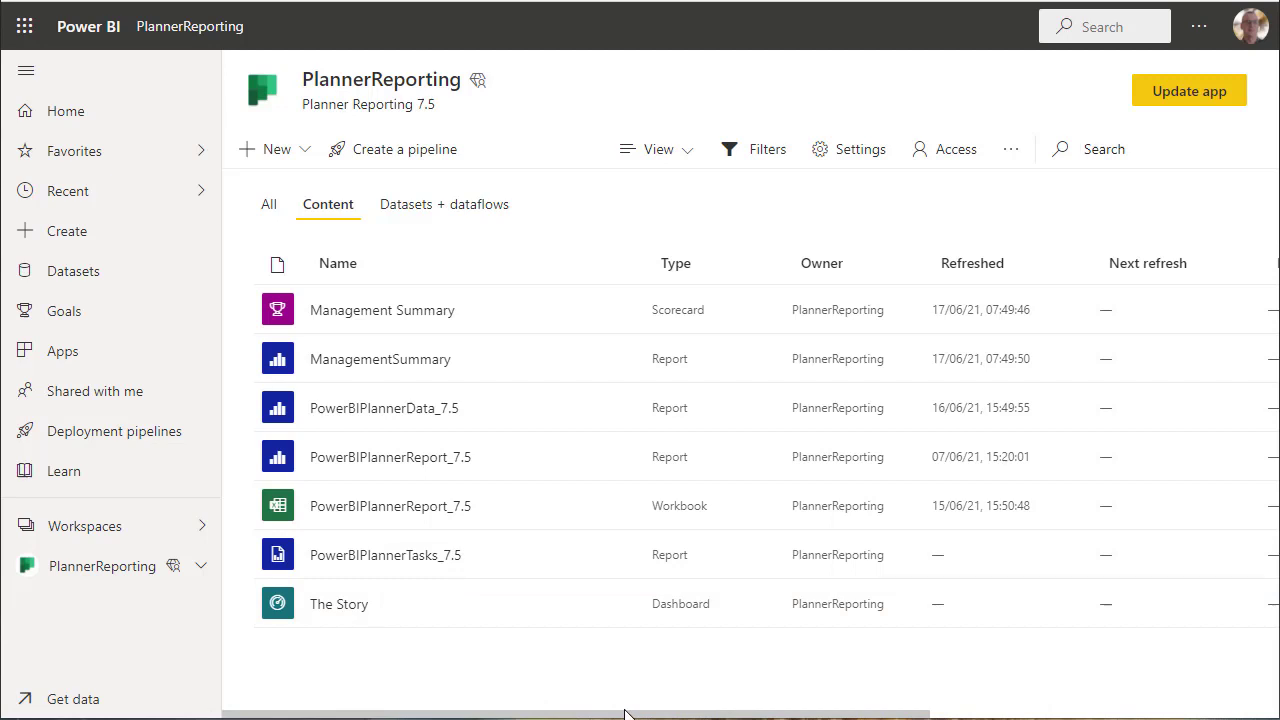
pyautogui.hscroll(3)
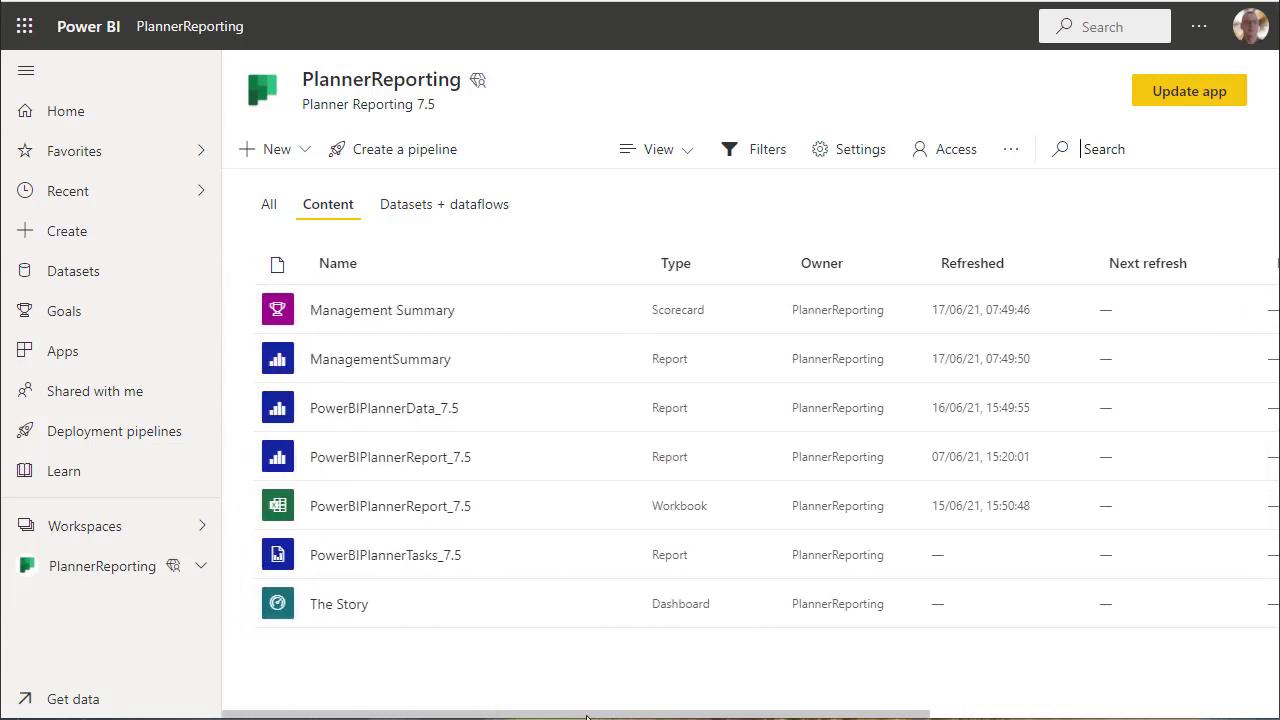
pyautogui.moveTo(650, 180)
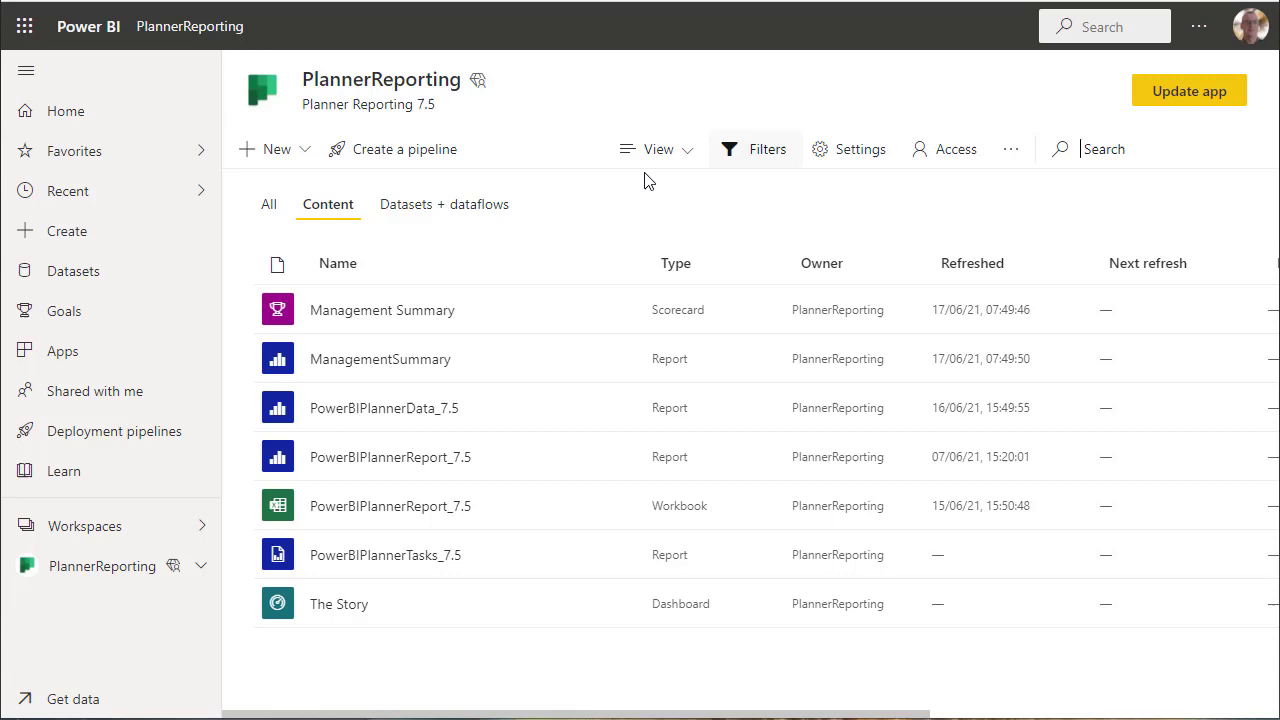
pyautogui.moveTo(1188, 92)
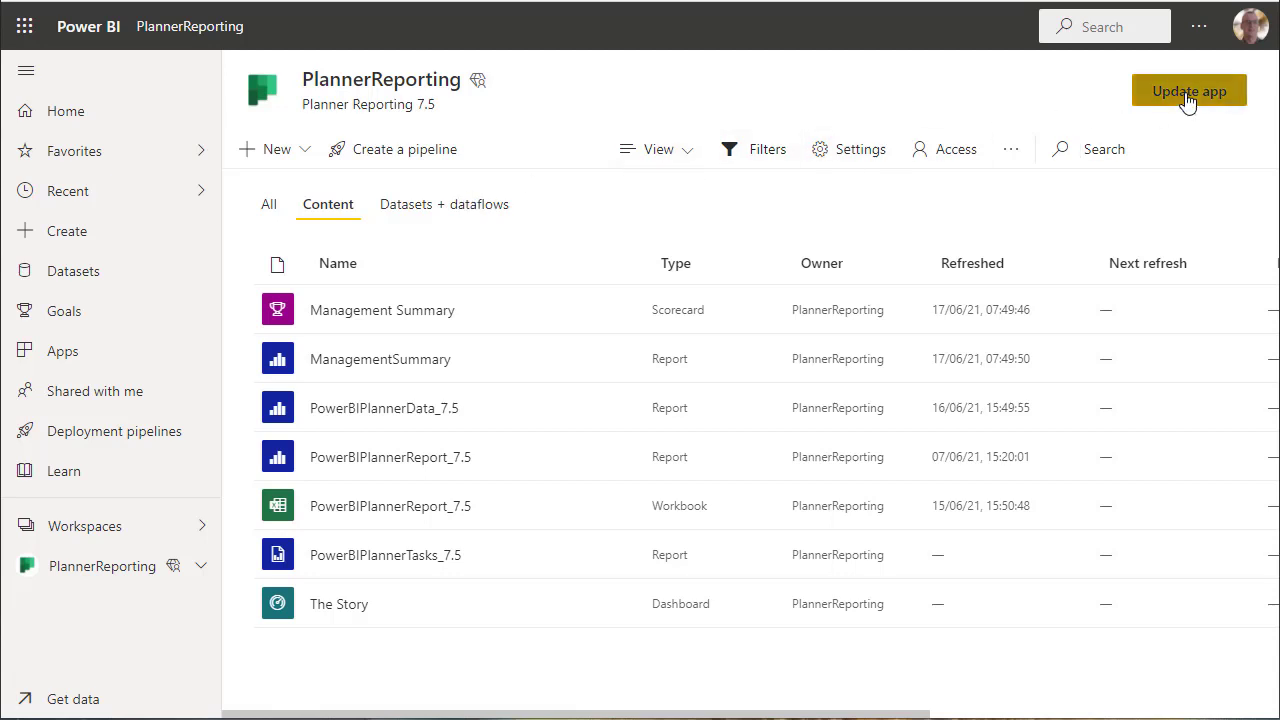
# Open Update app to review the PlannerReporting setup: name, description, logo and theme color
pyautogui.click(1188, 92)
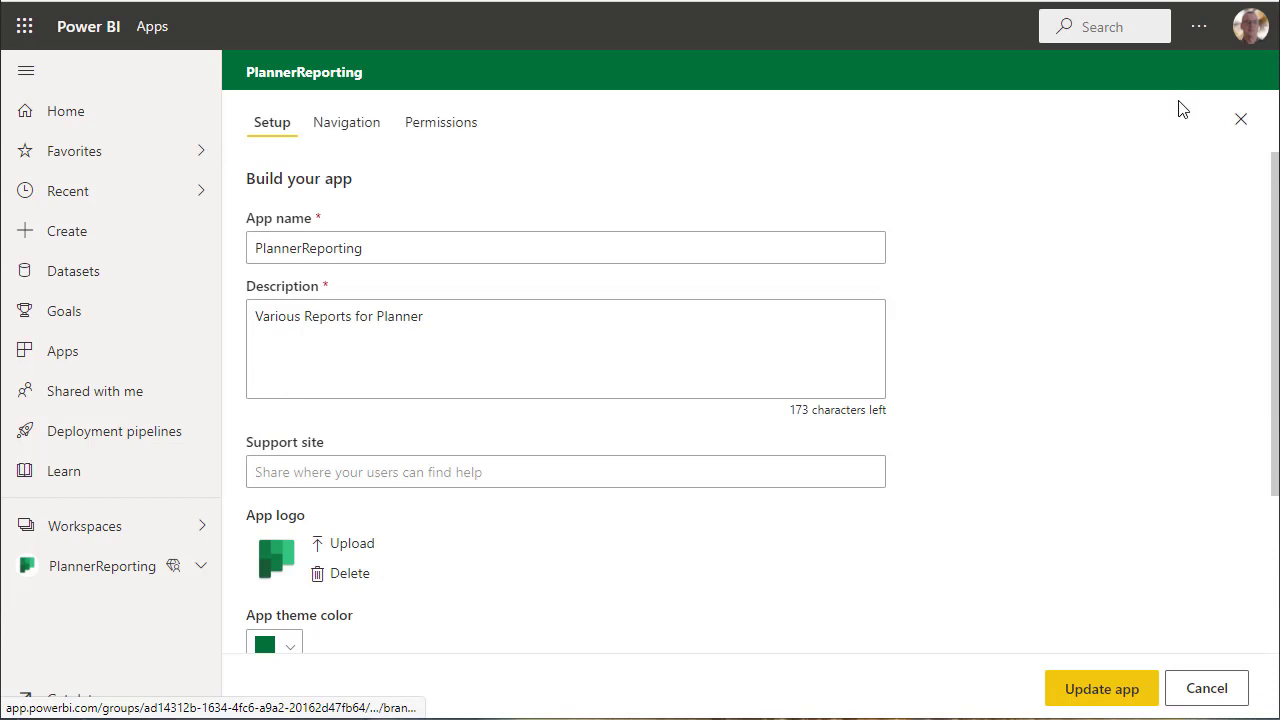
pyautogui.moveTo(288, 568)
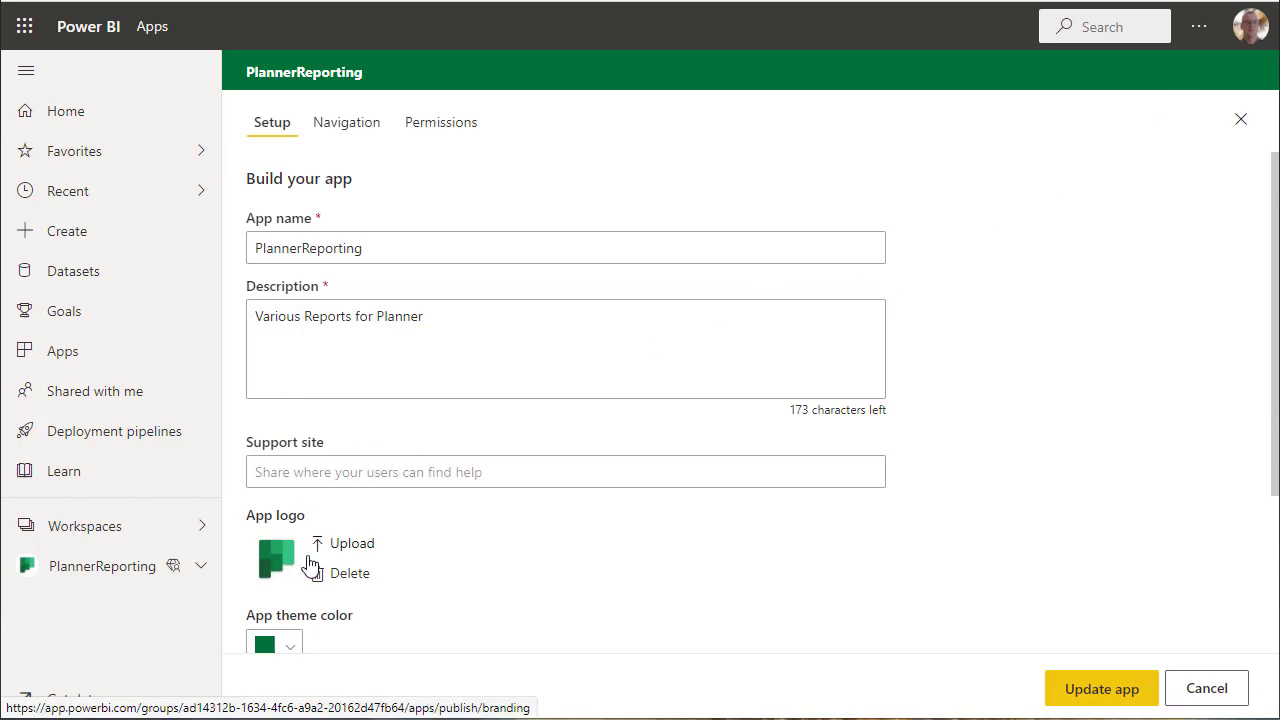
pyautogui.moveTo(464, 524)
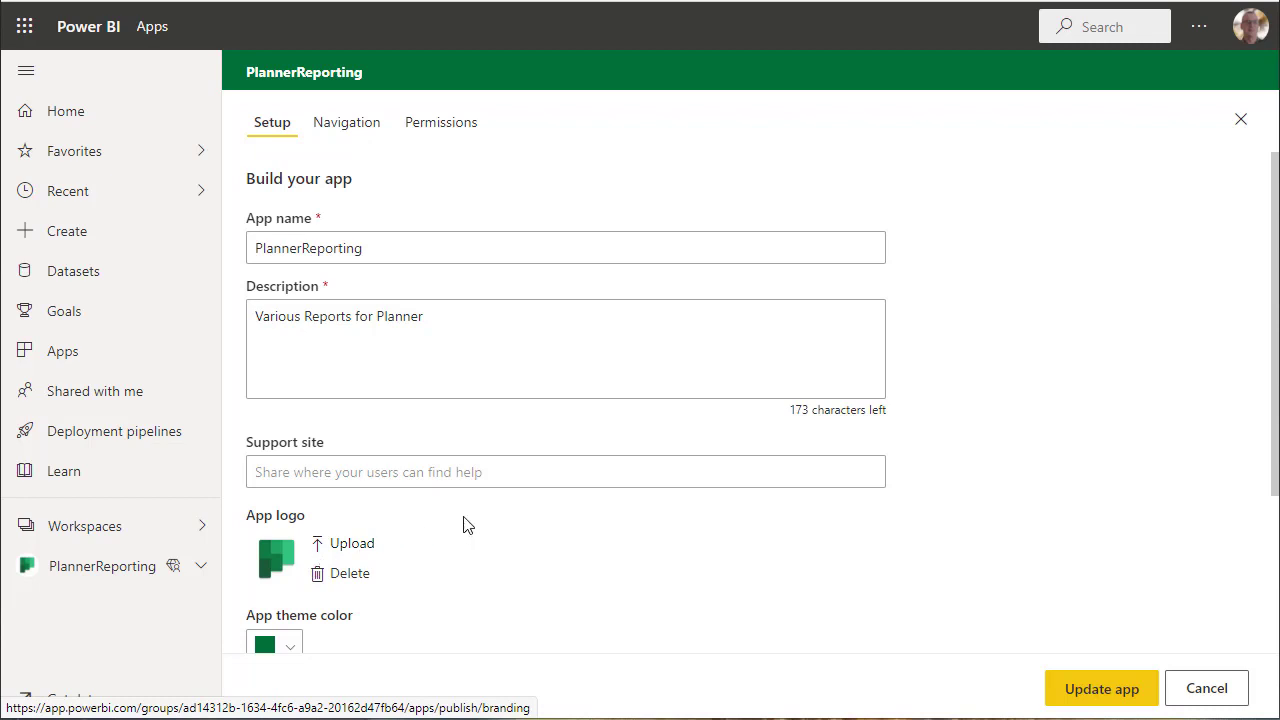
pyautogui.scroll(-3)
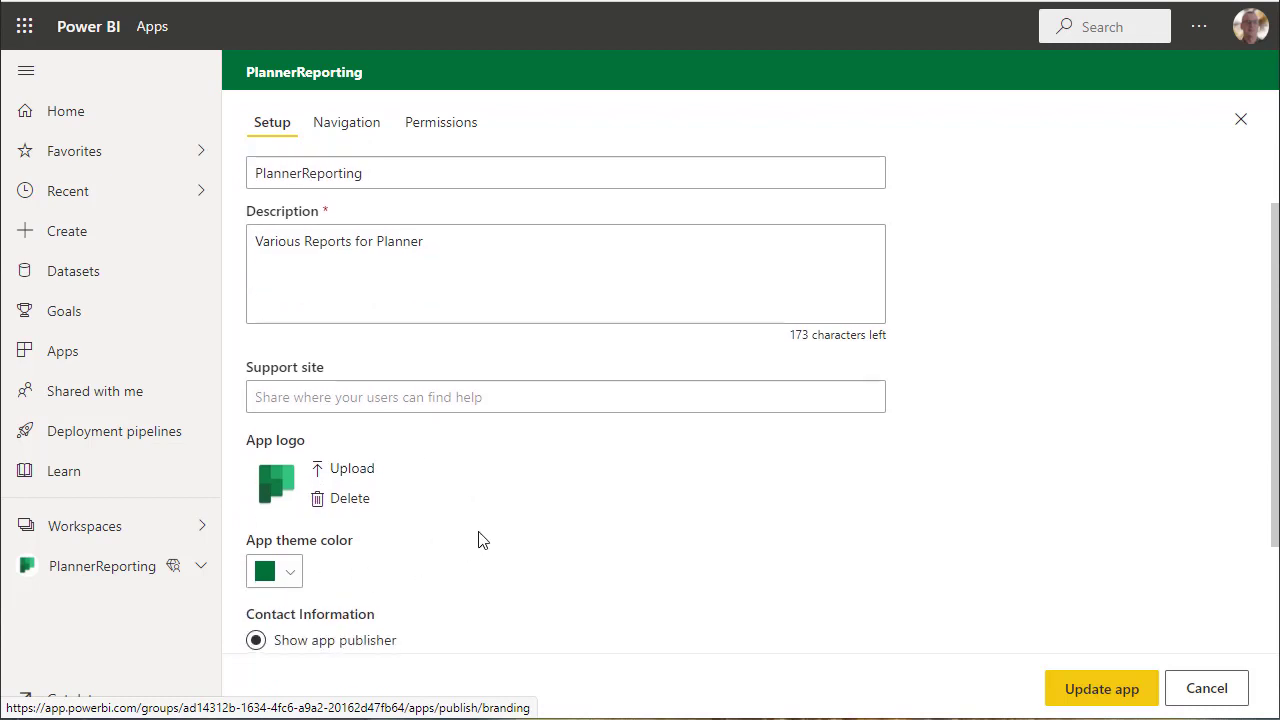
pyautogui.scroll(-3)
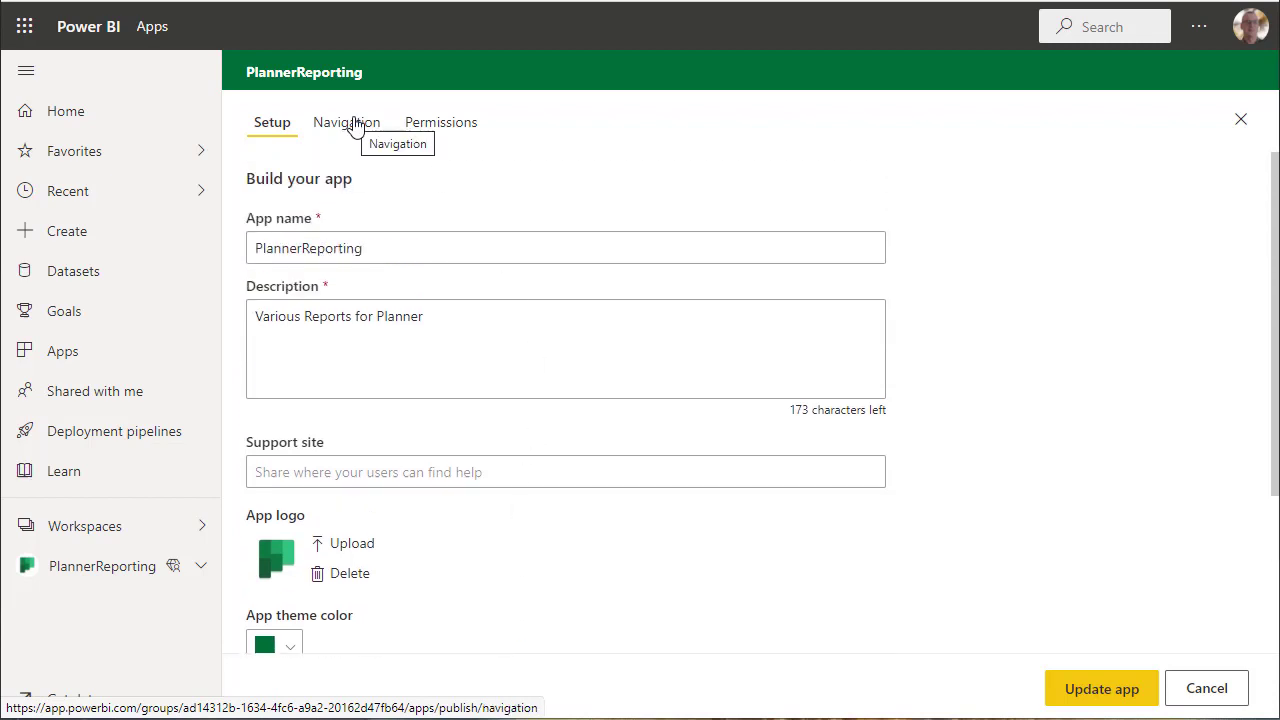
# View the app's Navigation list and the Update Planner link's details
pyautogui.click(346, 122)
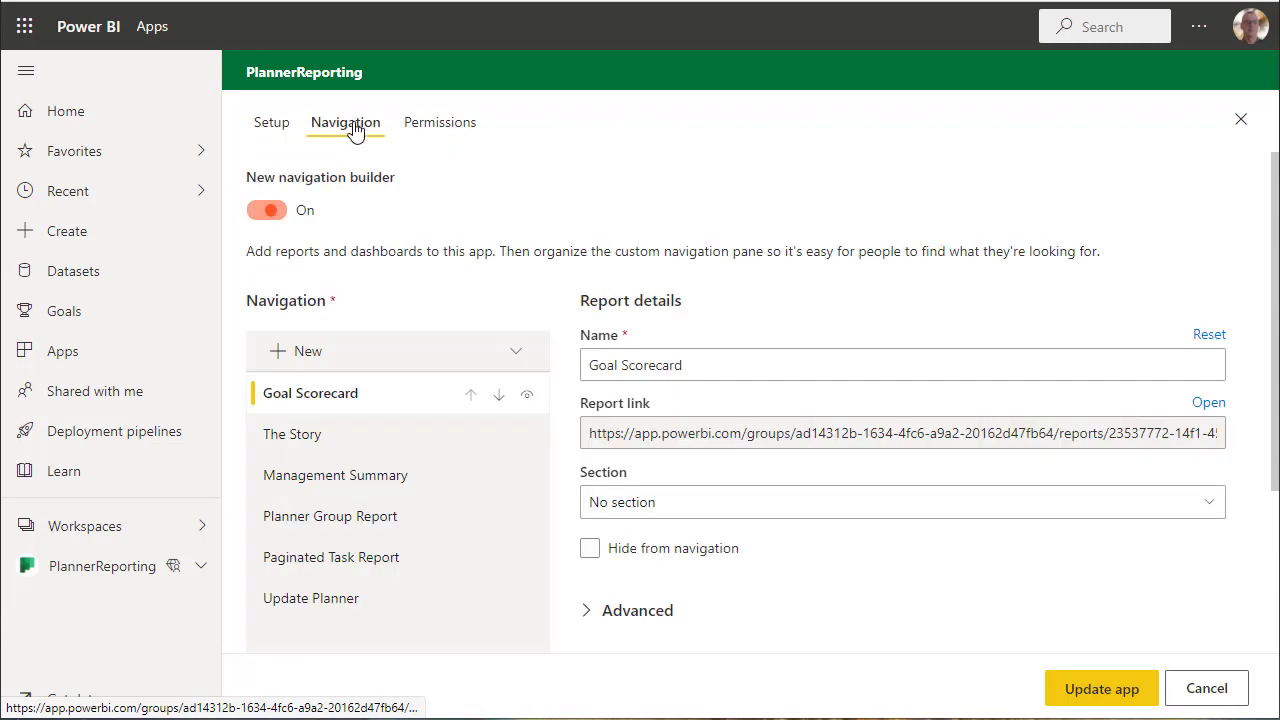
pyautogui.moveTo(380, 408)
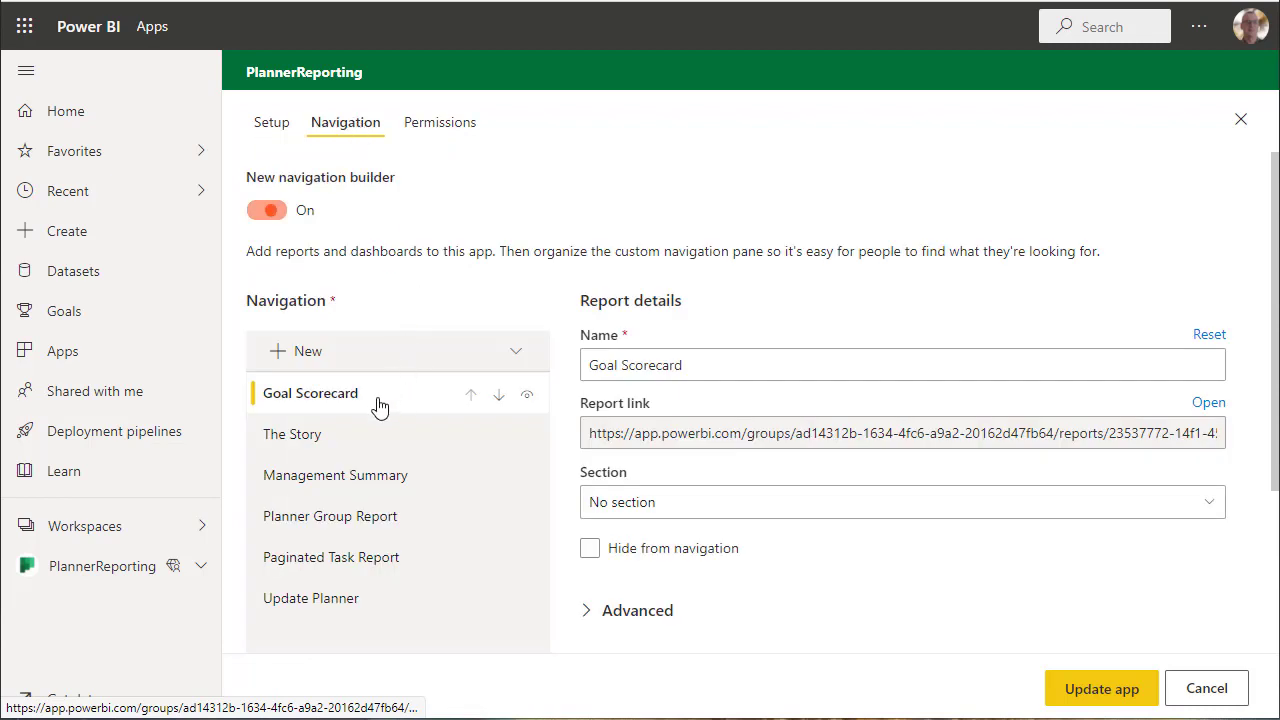
pyautogui.moveTo(316, 440)
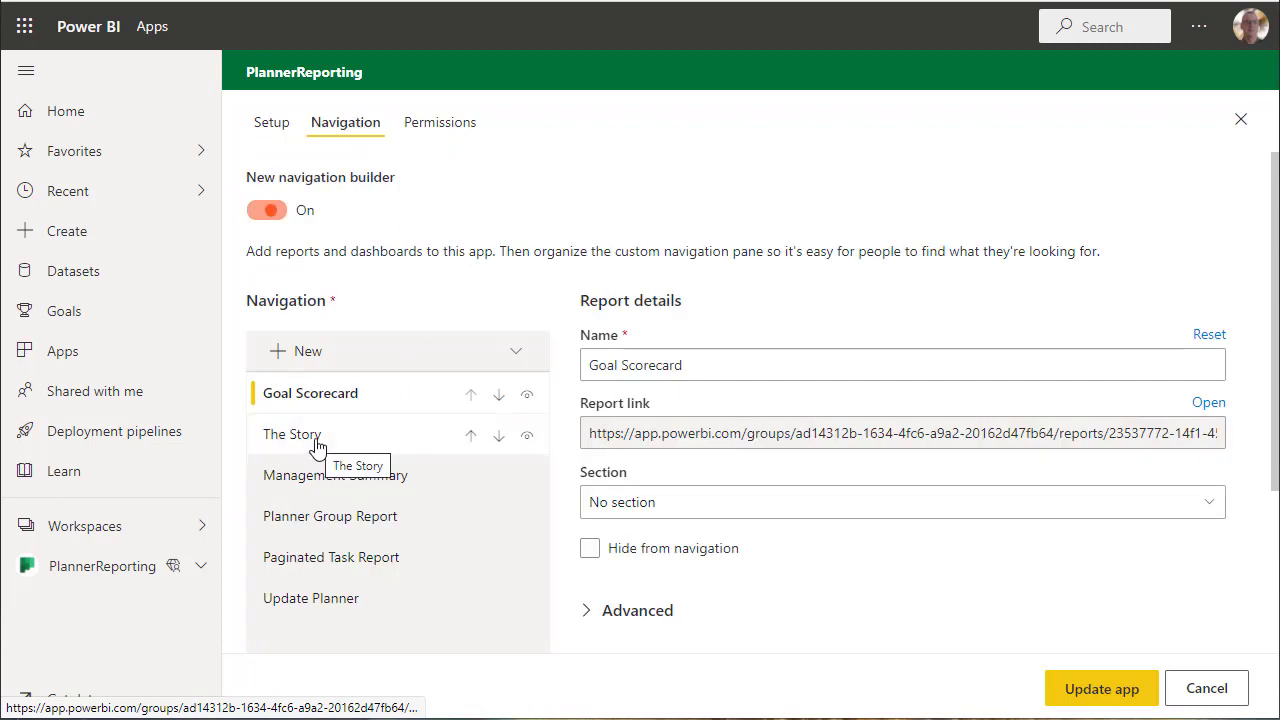
pyautogui.moveTo(336, 476)
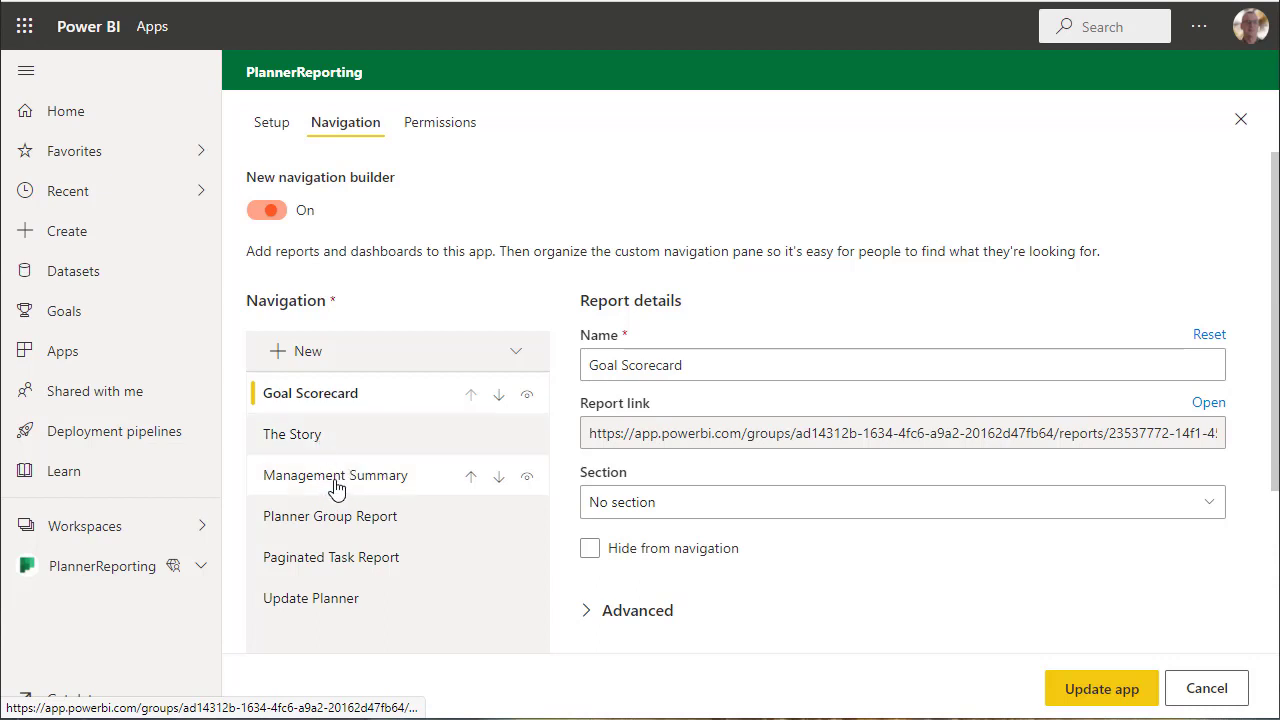
pyautogui.moveTo(372, 520)
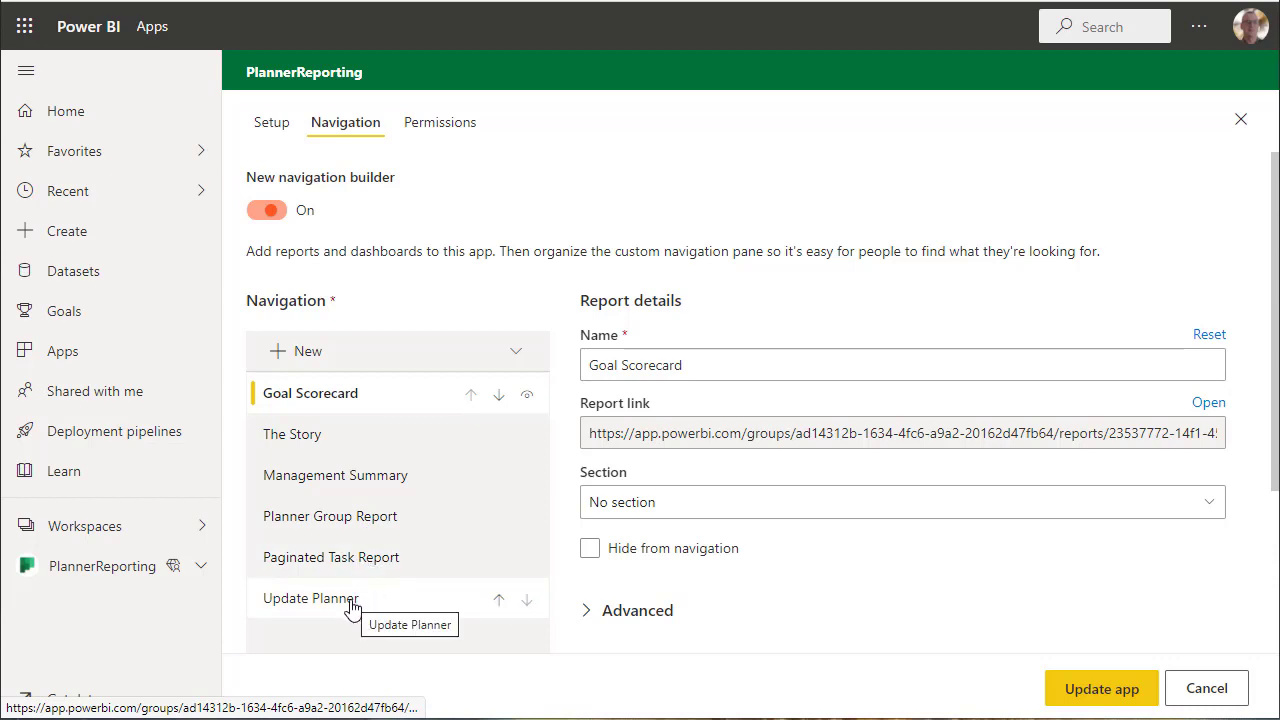
pyautogui.click(312, 598)
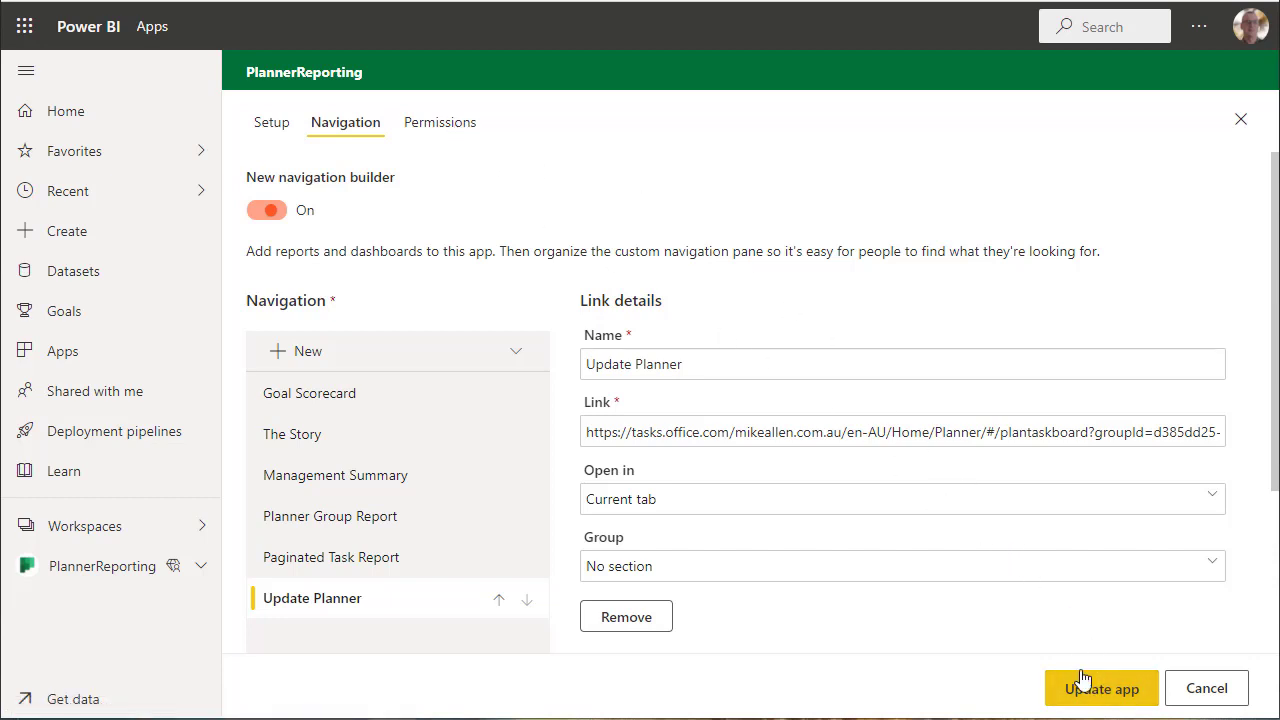
# Publish the PlannerReporting app update and go to the published app
pyautogui.click(1100, 688)
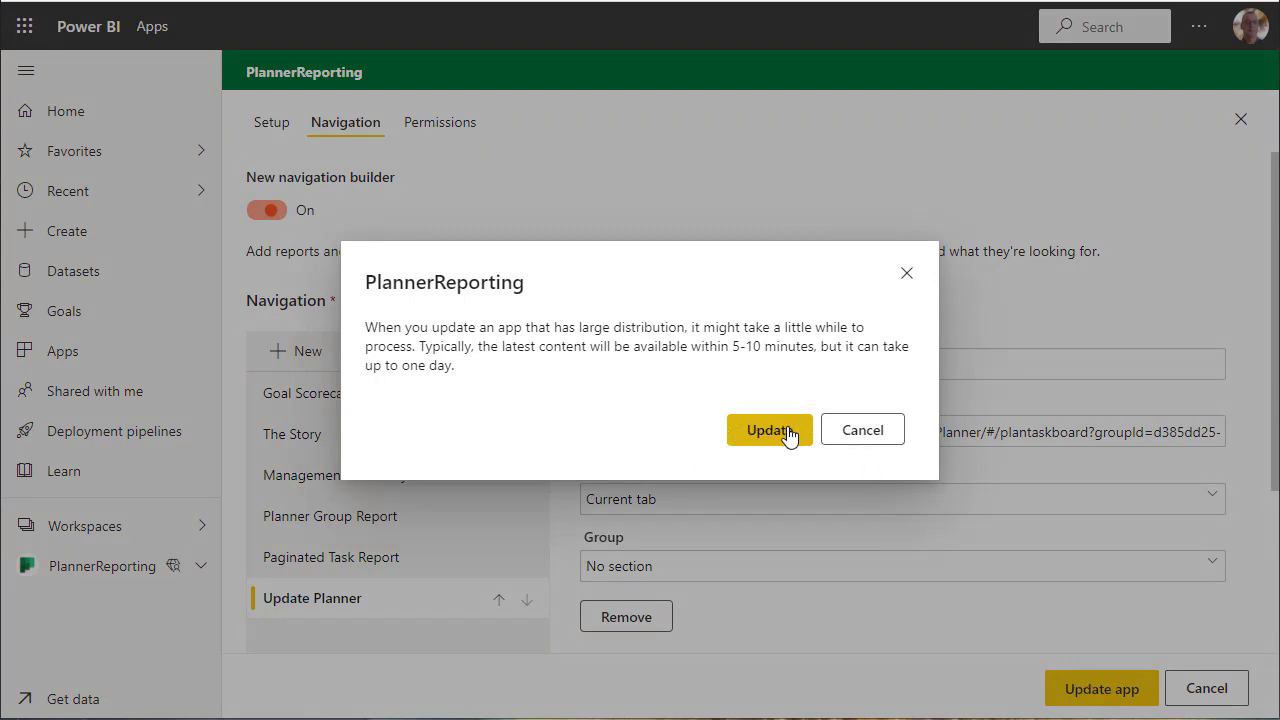
pyautogui.click(768, 428)
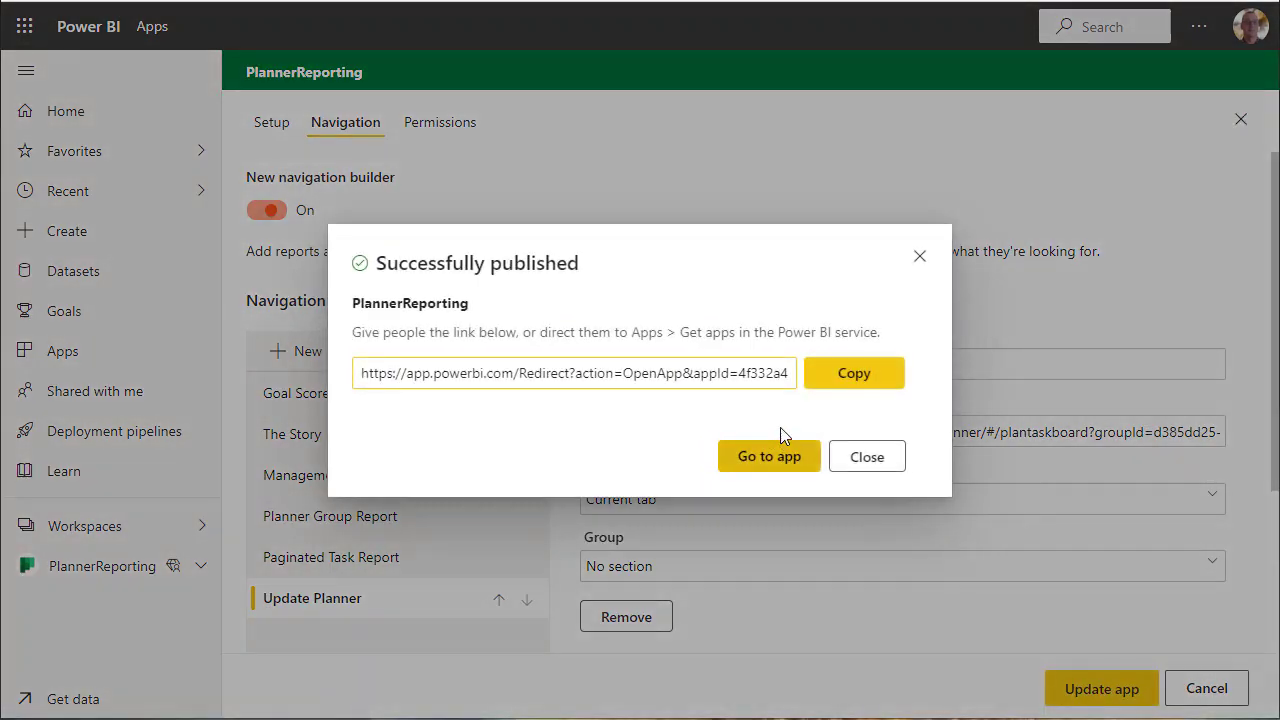
pyautogui.click(768, 456)
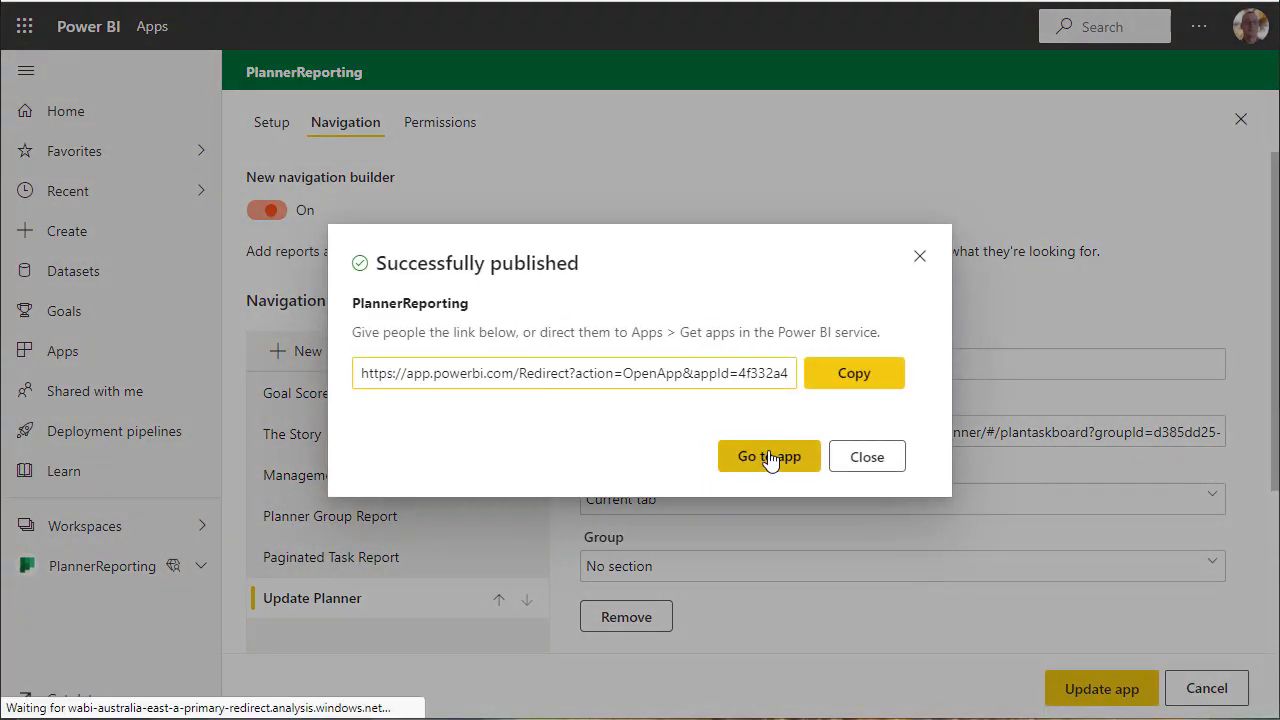
# Open The Story dashboard in the app, scroll its charts, then go to the Planner Group Report
pyautogui.click(768, 456)
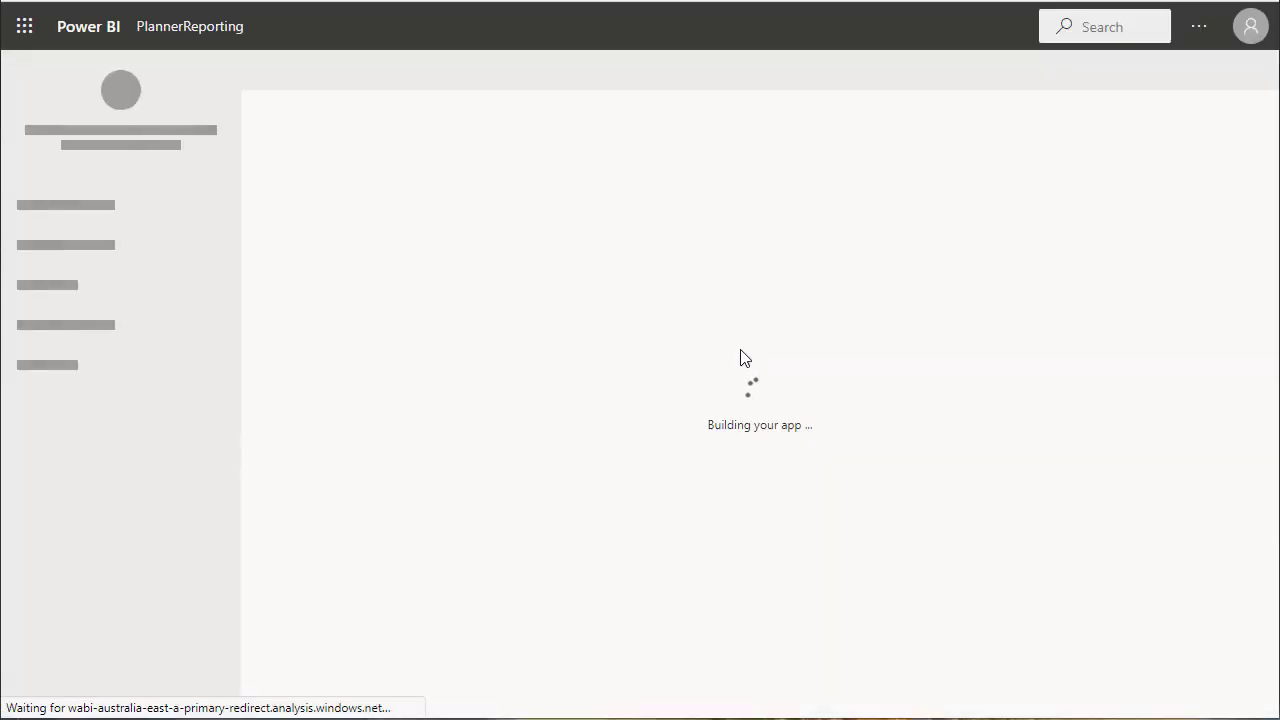
pyautogui.moveTo(632, 240)
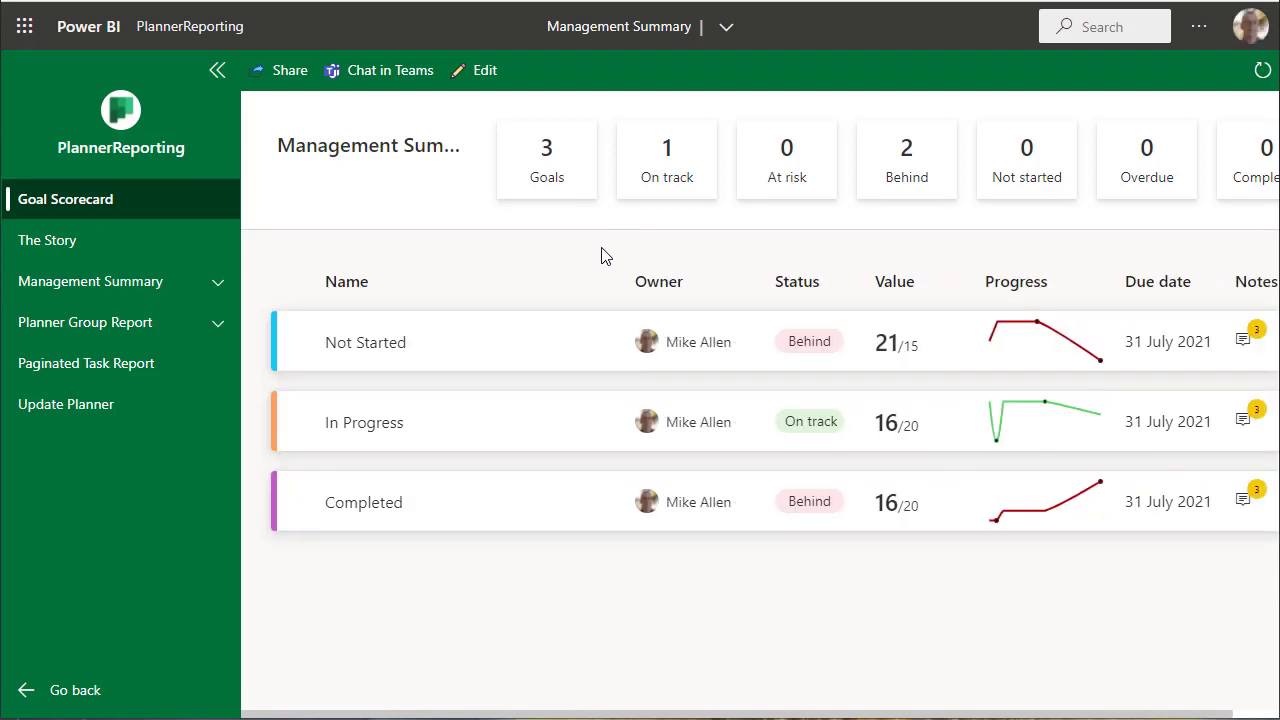
pyautogui.moveTo(90, 220)
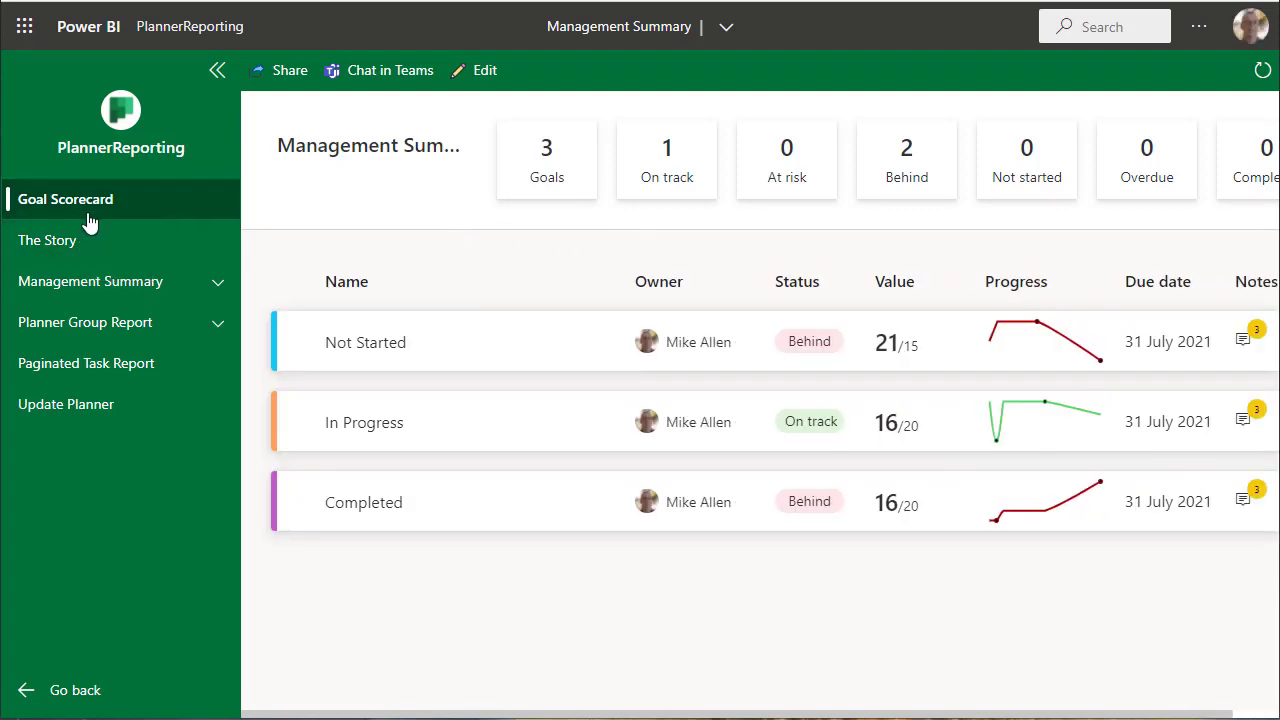
pyautogui.click(48, 240)
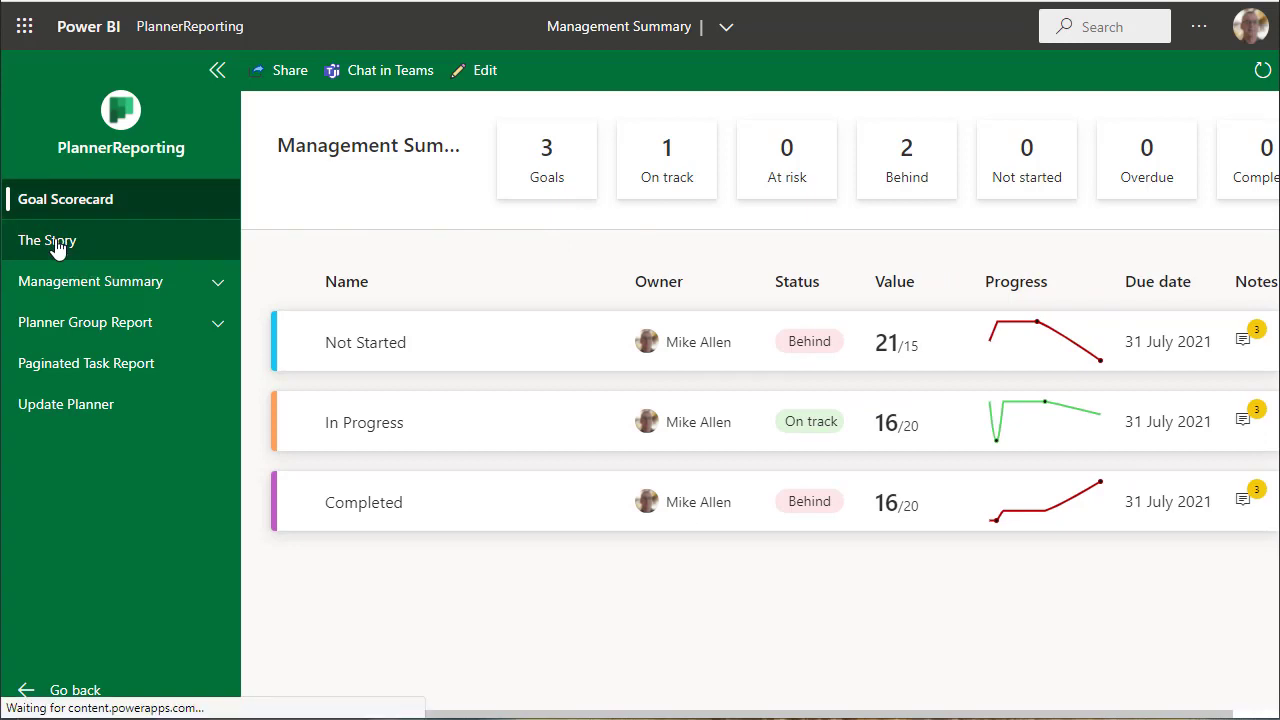
pyautogui.click(48, 240)
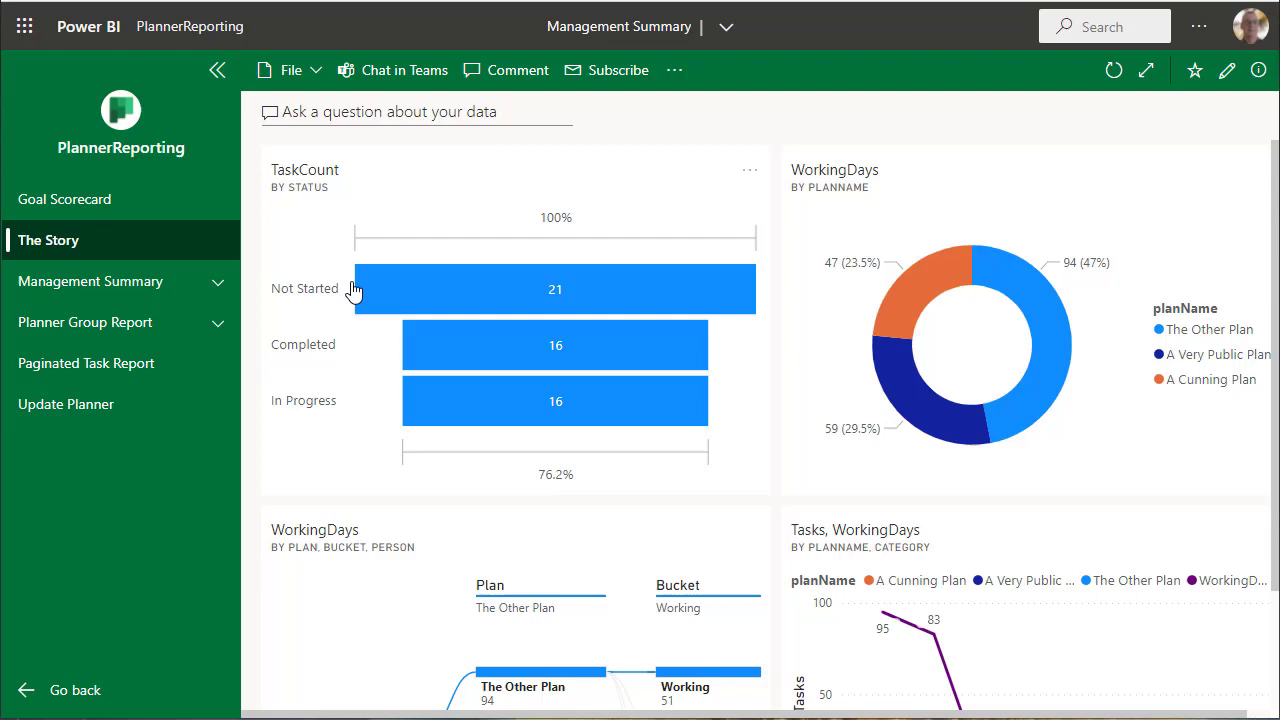
pyautogui.moveTo(90, 280)
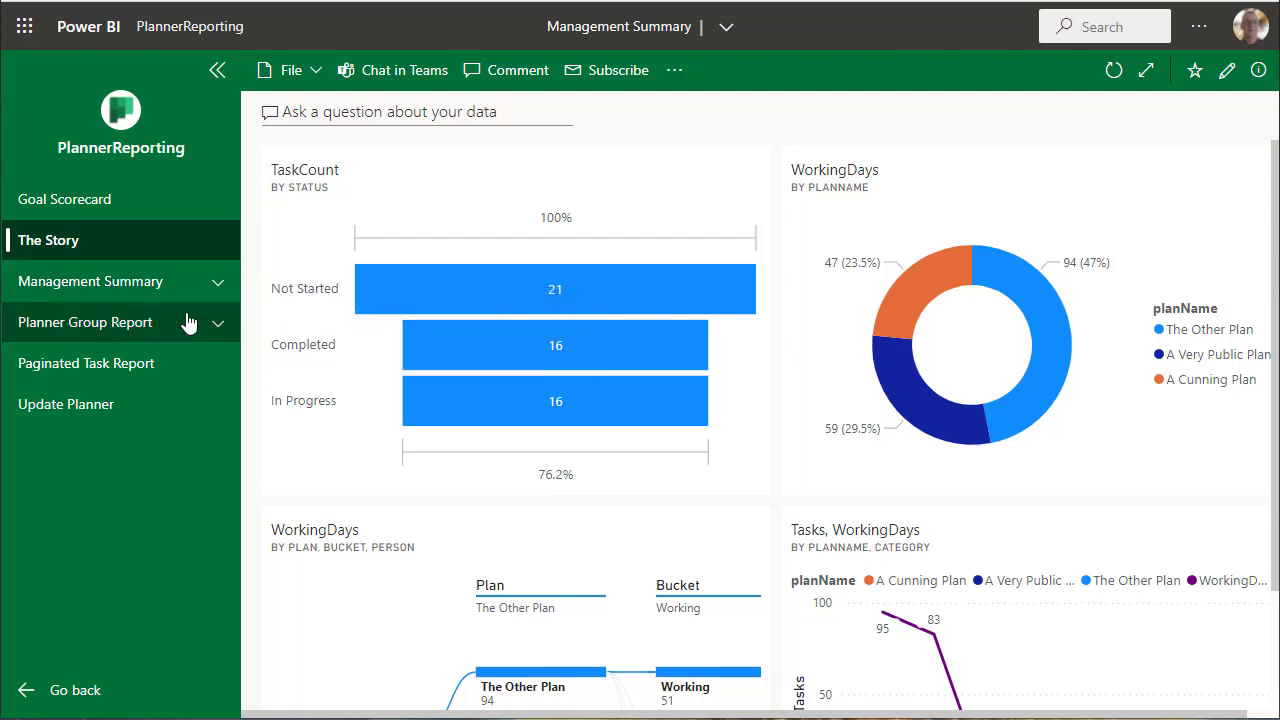
pyautogui.scroll(-3)
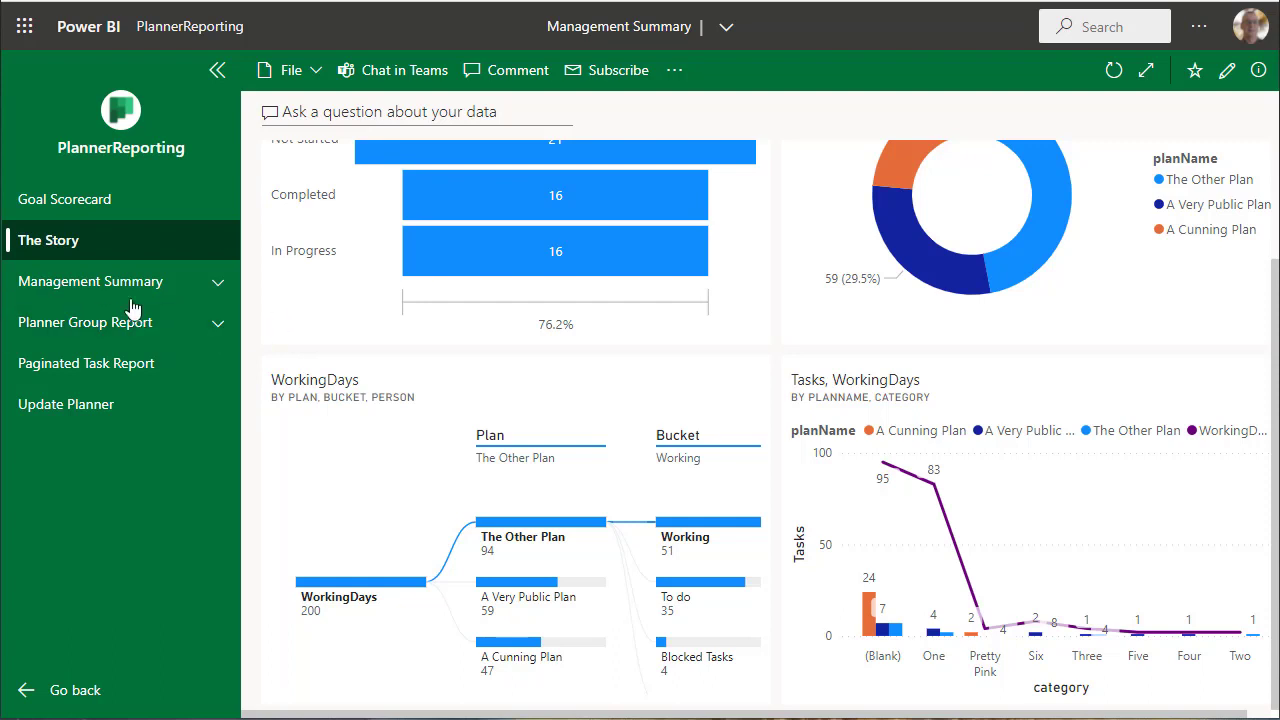
pyautogui.click(84, 320)
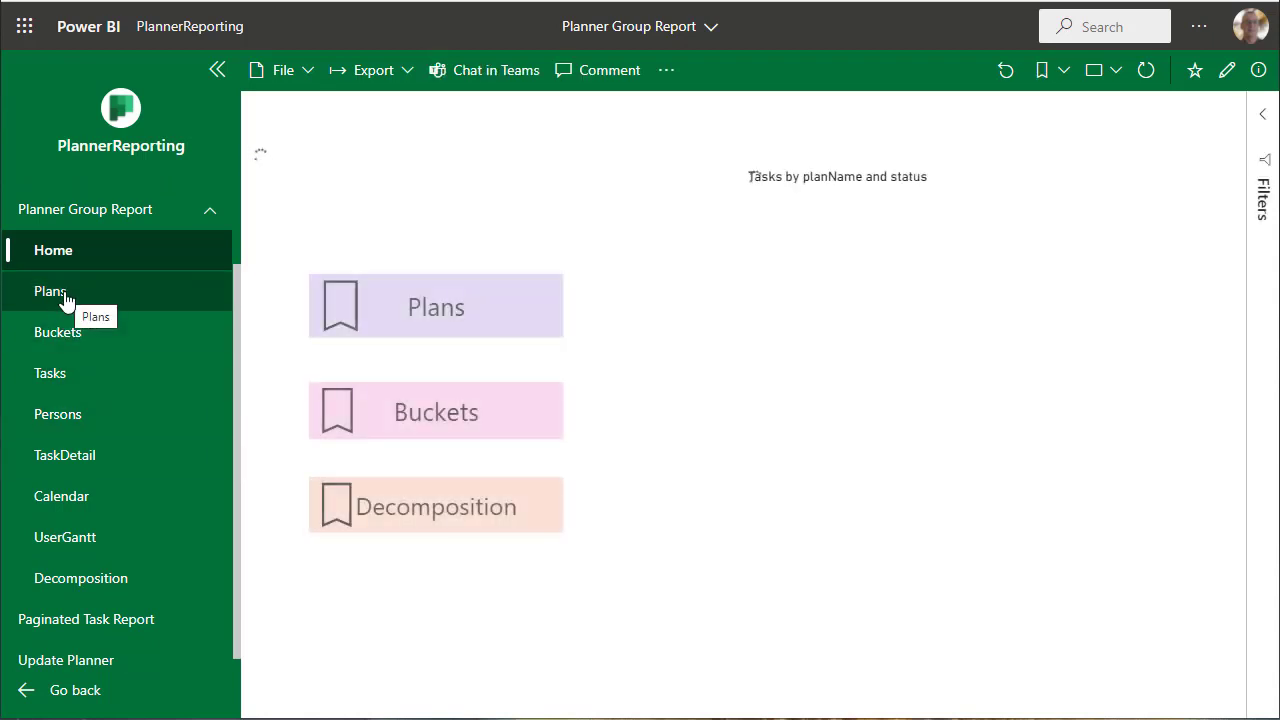
pyautogui.moveTo(180, 264)
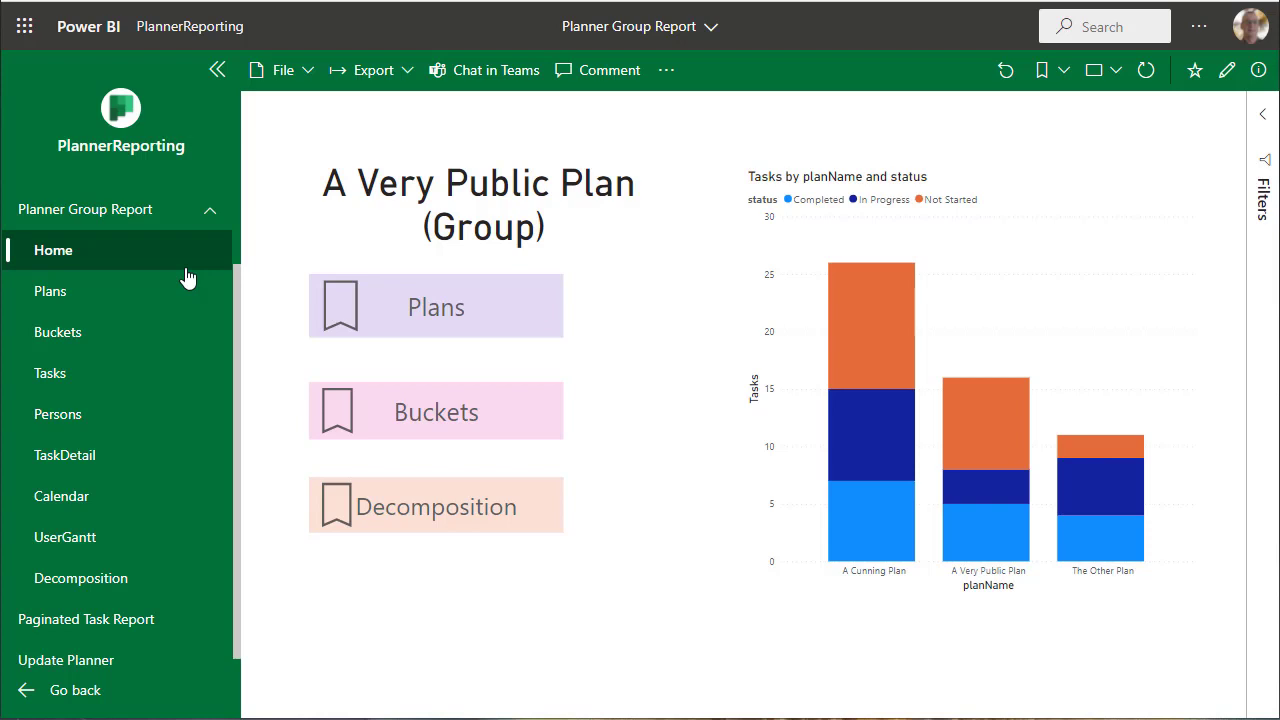
pyautogui.moveTo(84, 292)
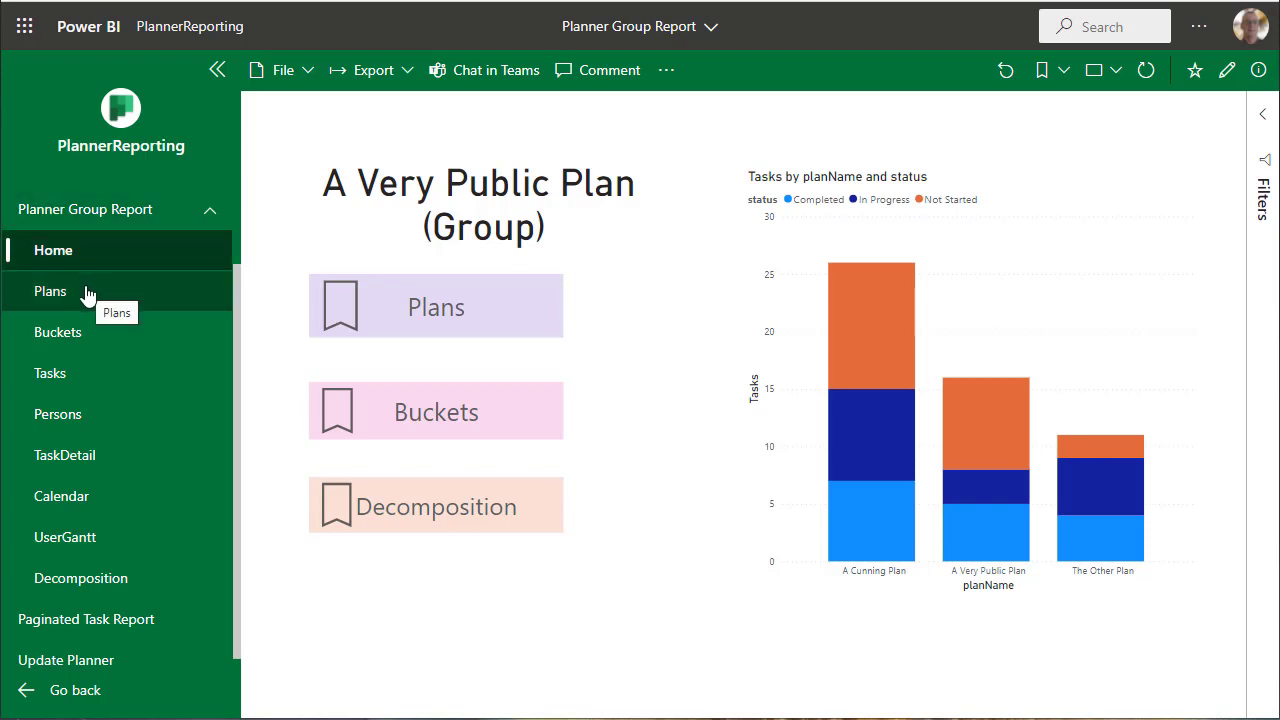
# View the report's Plans page, then move on to the next page under it
pyautogui.click(50, 292)
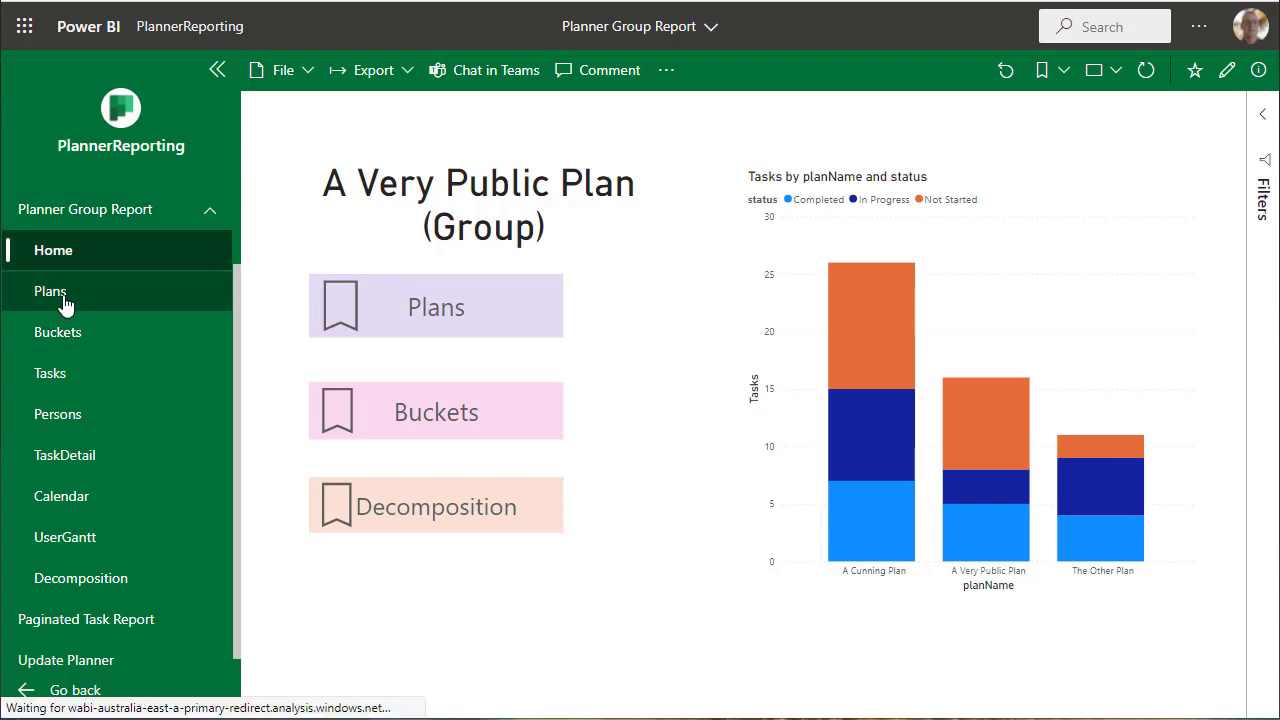
pyautogui.click(50, 292)
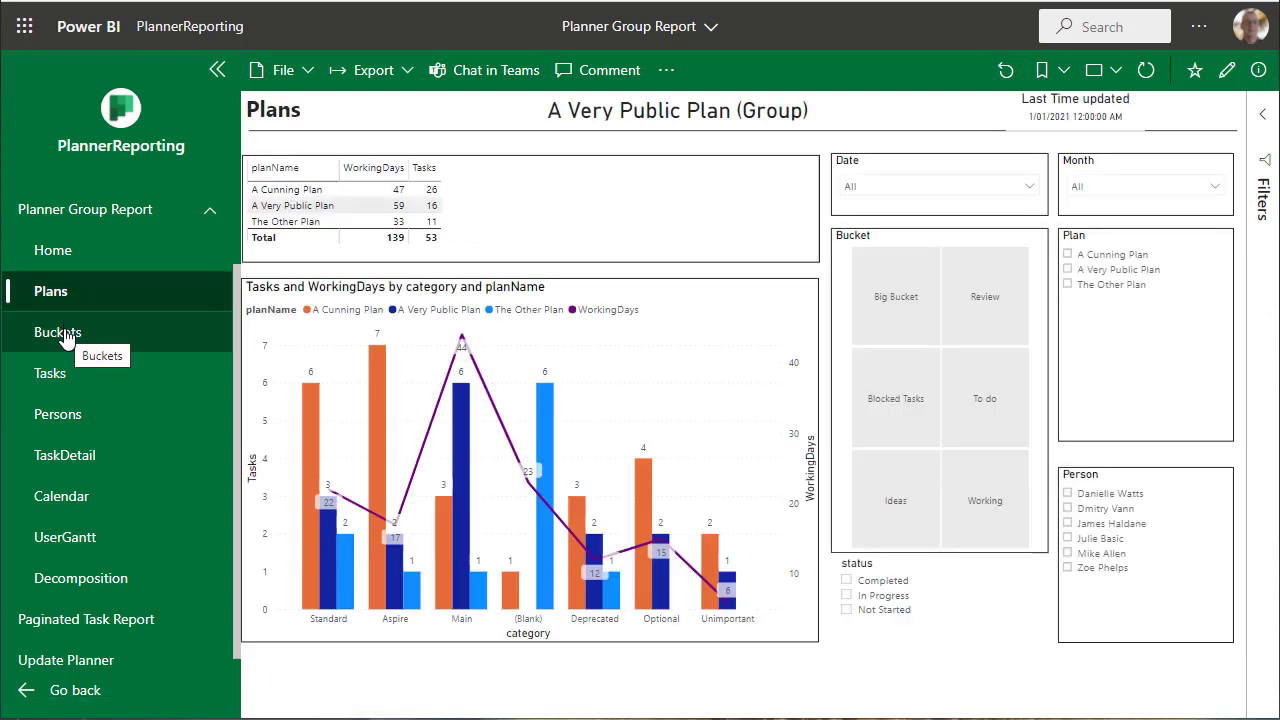
pyautogui.moveTo(366, 352)
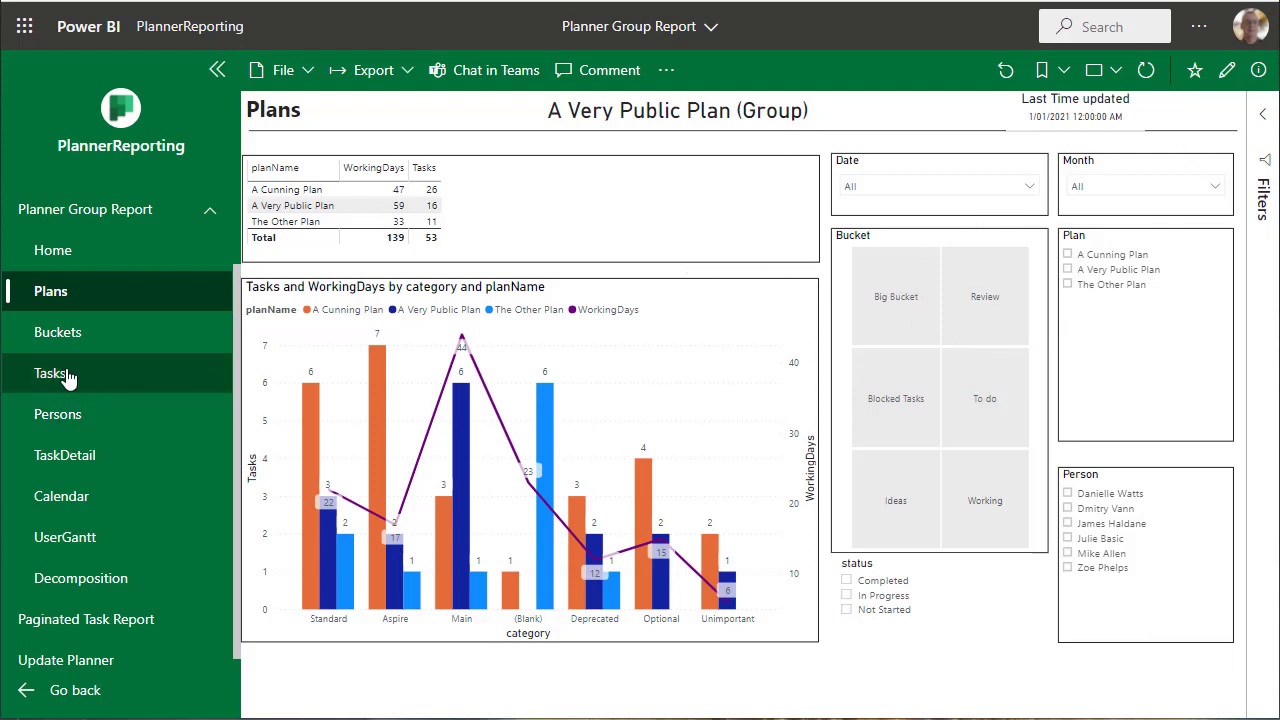
pyautogui.click(58, 332)
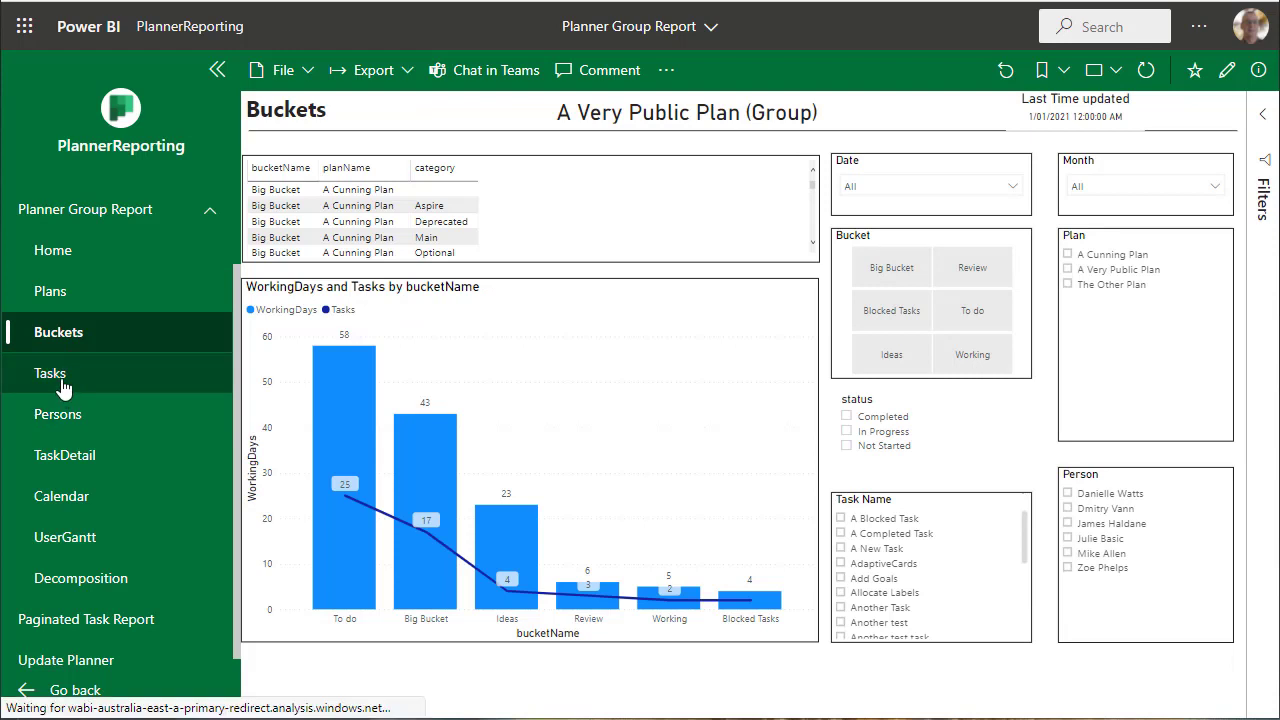
# Browse the Buckets and Tasks pages, then open the Persons page of working days by person
pyautogui.click(50, 374)
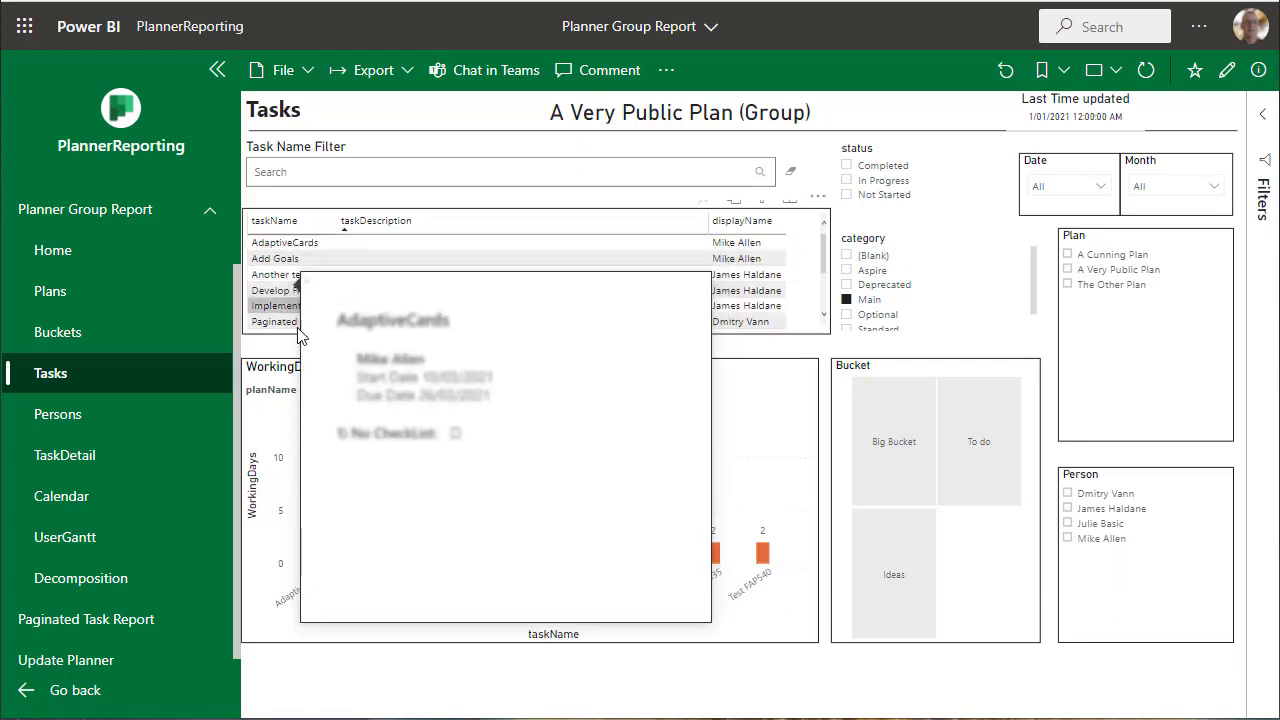
pyautogui.moveTo(274, 258)
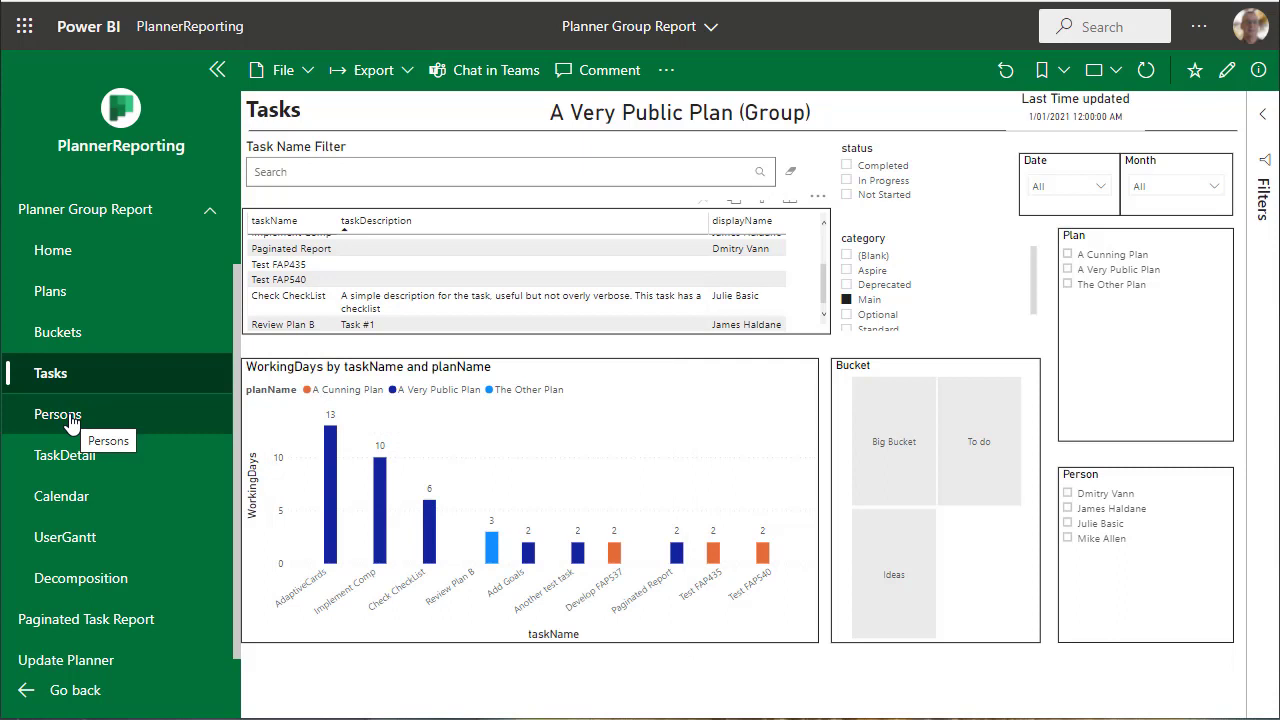
pyautogui.click(58, 414)
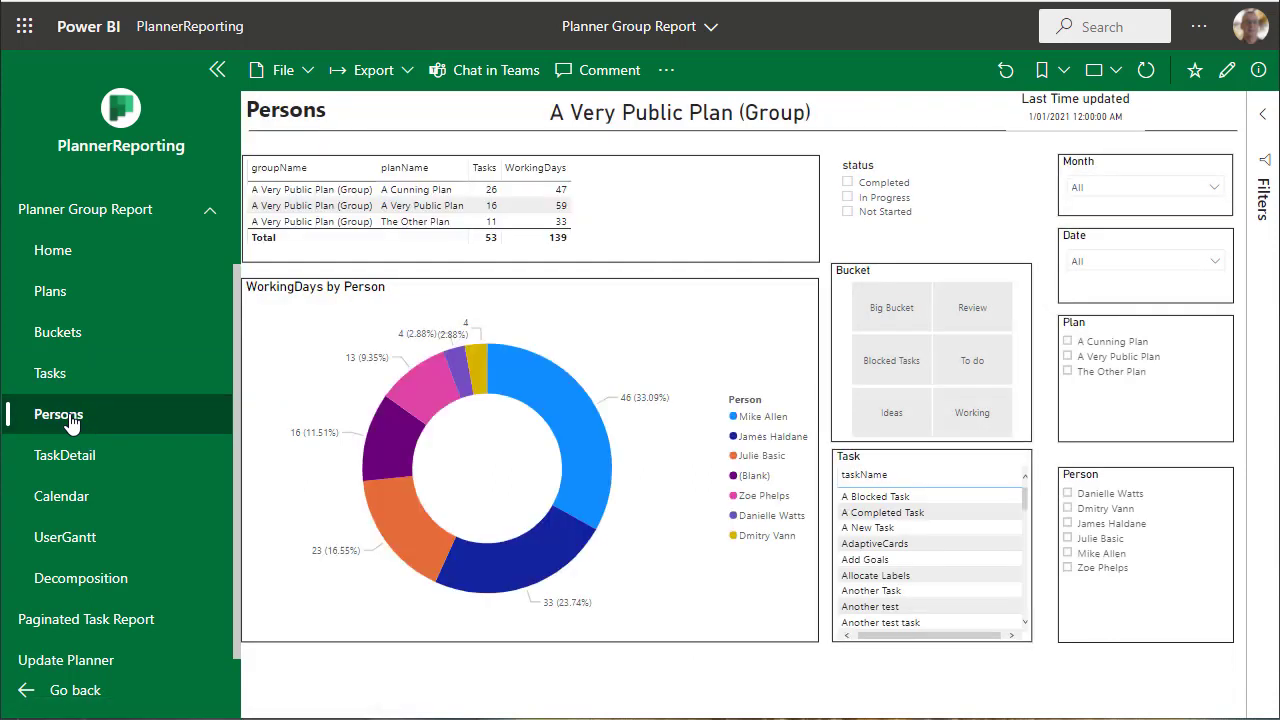
pyautogui.moveTo(64, 456)
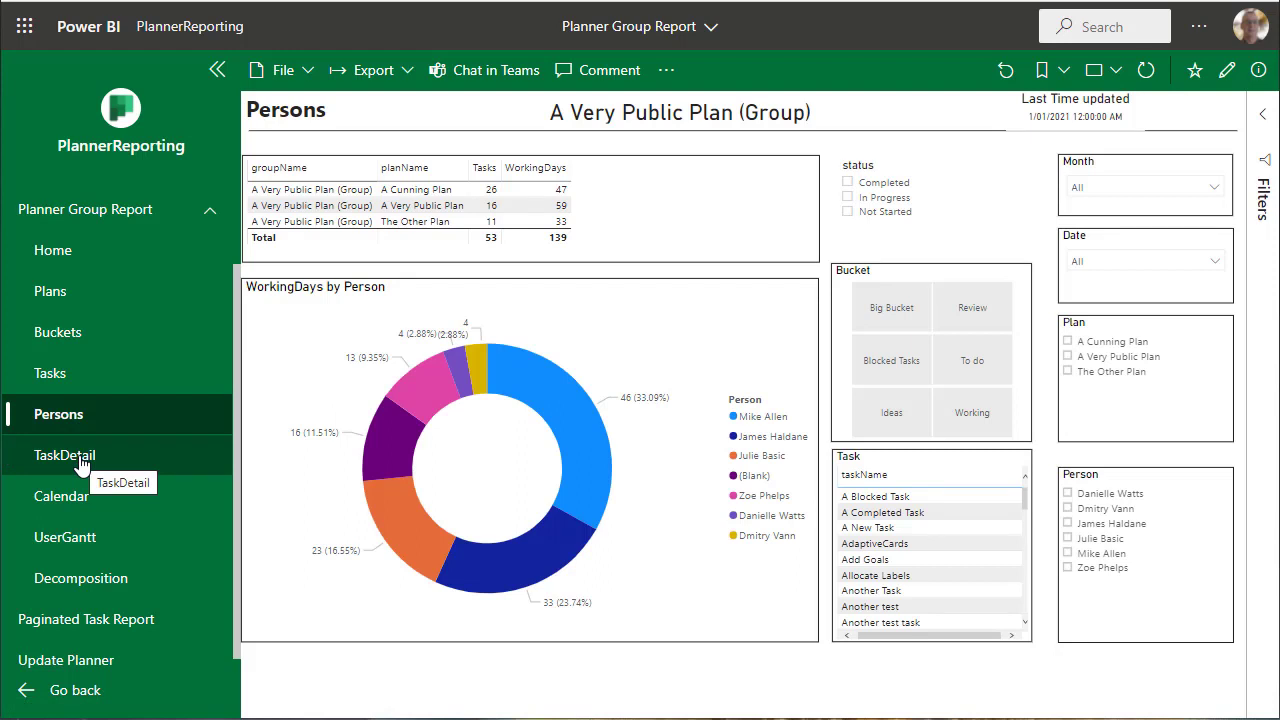
# View the TaskDetail and Calendar pages, then open the UserGantt page
pyautogui.click(66, 456)
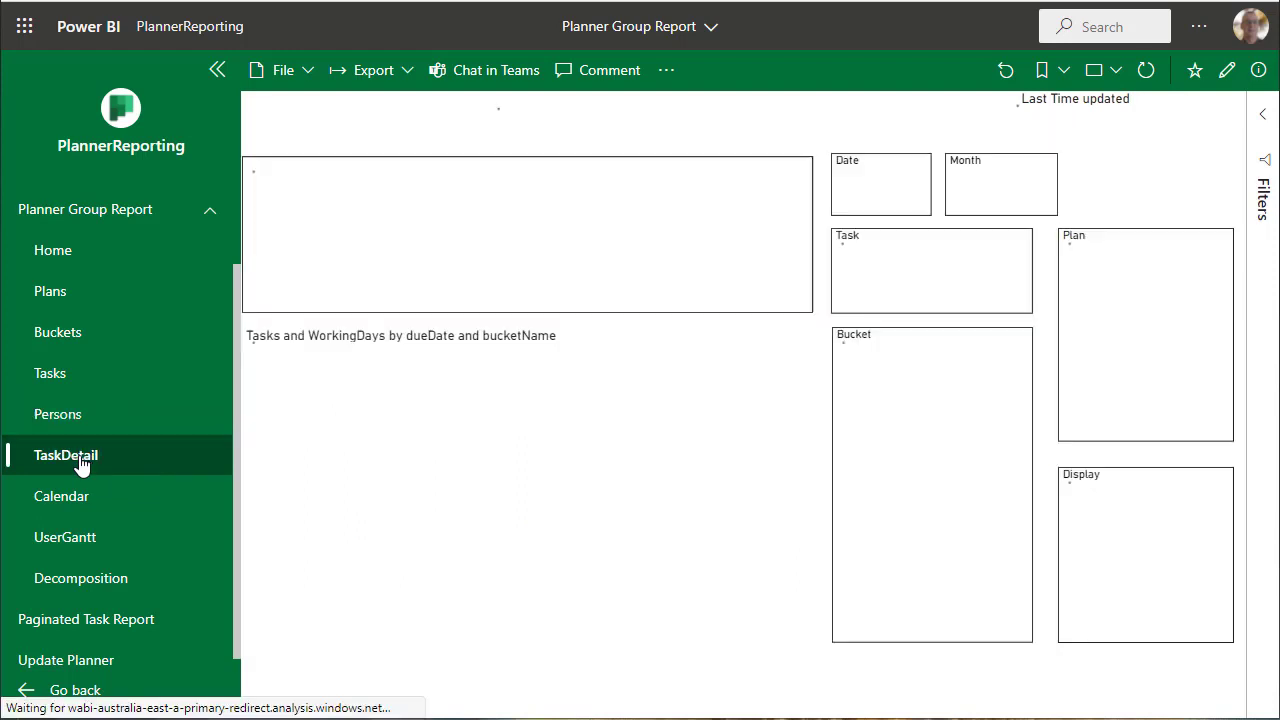
pyautogui.click(66, 456)
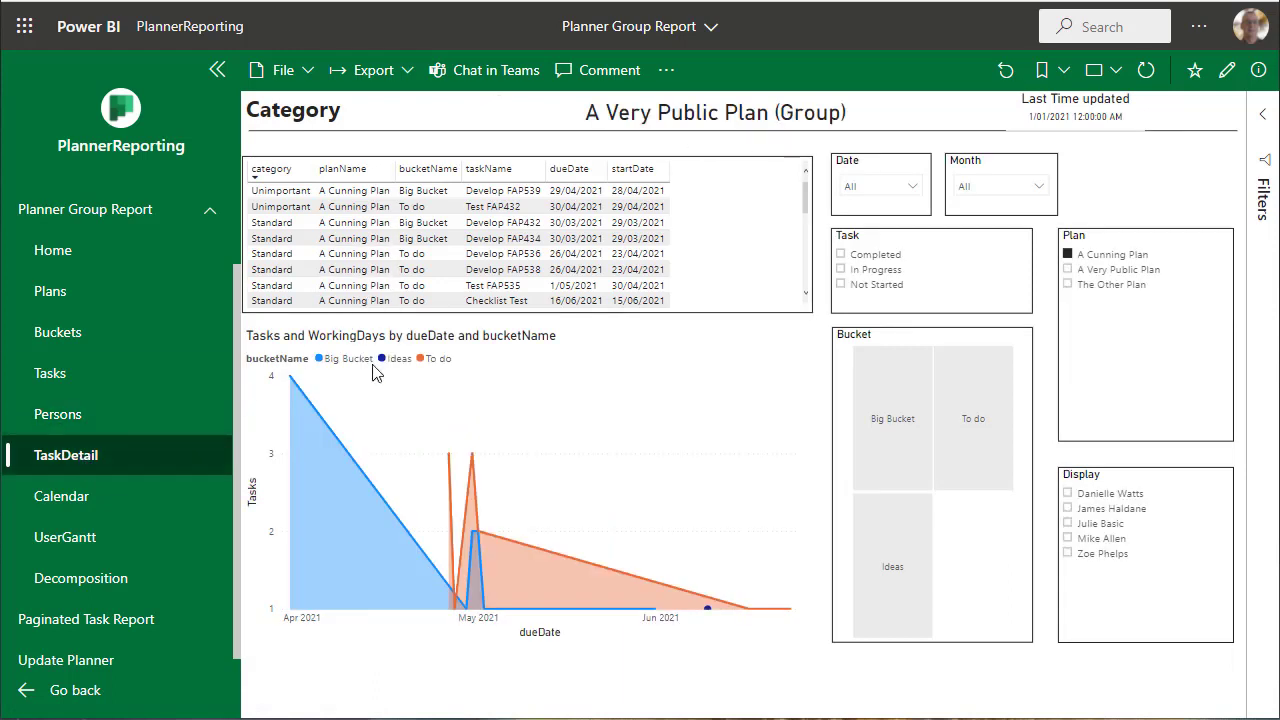
pyautogui.moveTo(360, 528)
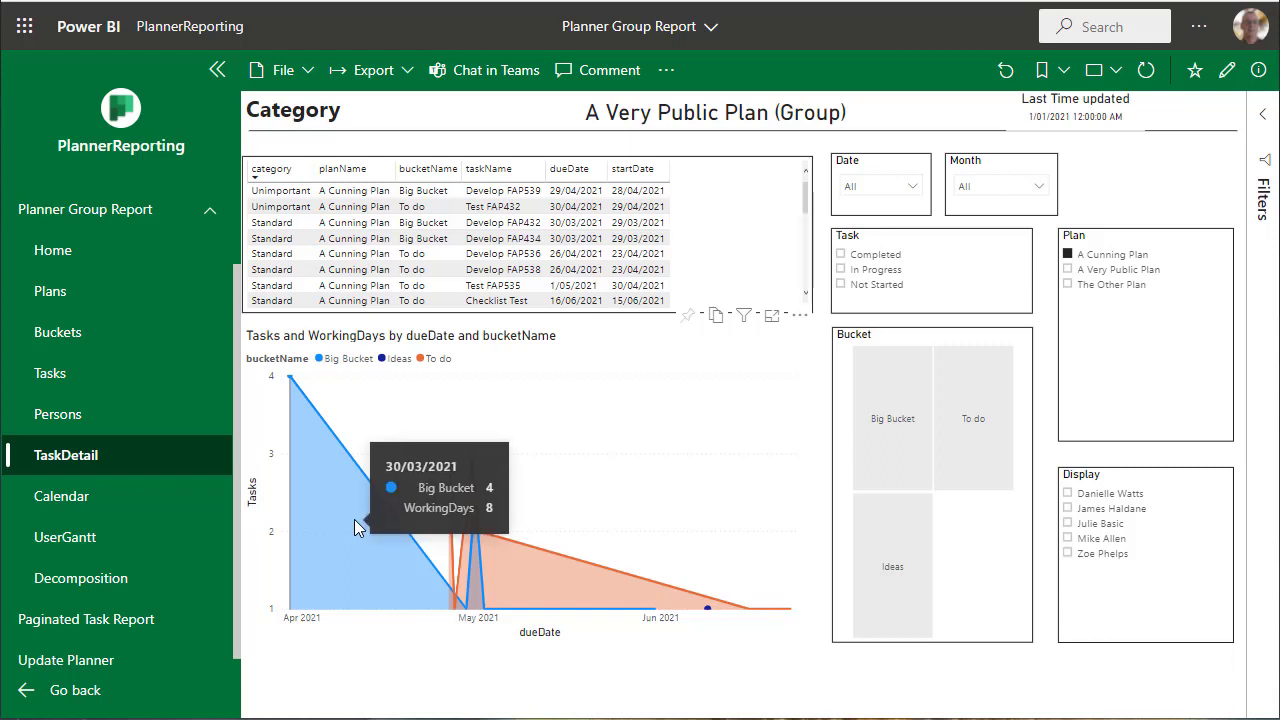
pyautogui.click(60, 496)
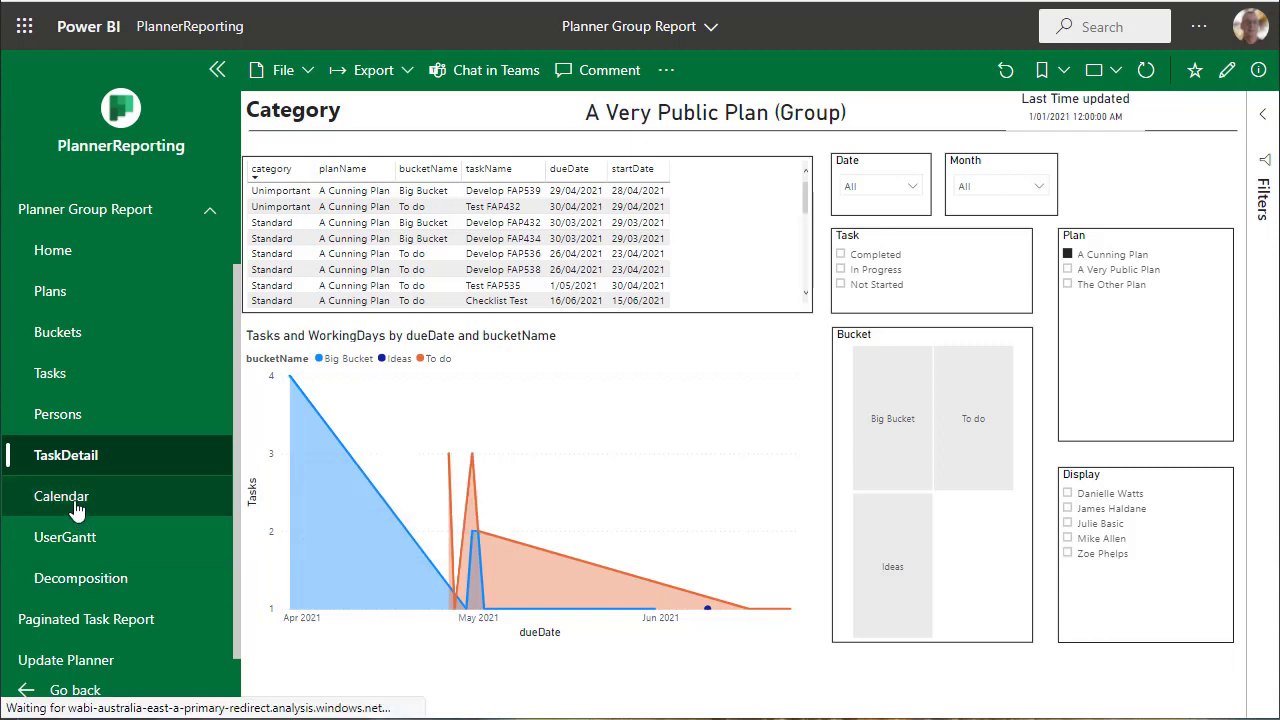
pyautogui.click(60, 496)
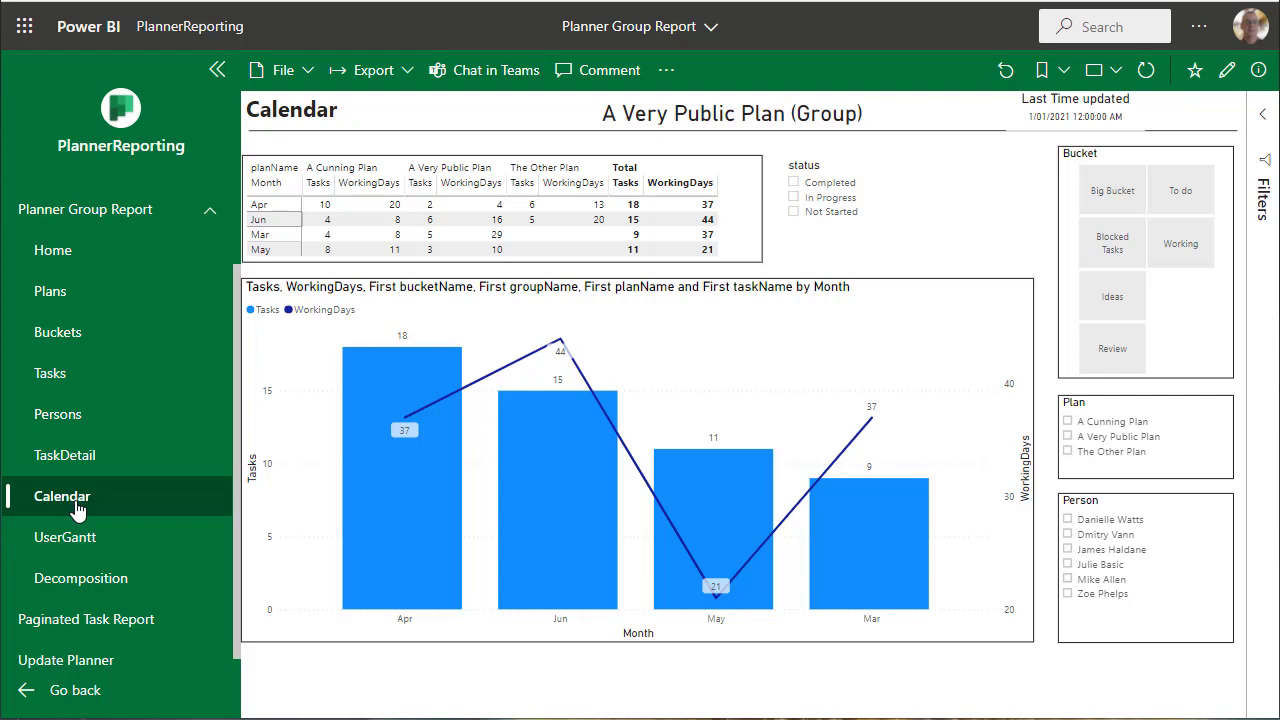
pyautogui.click(66, 536)
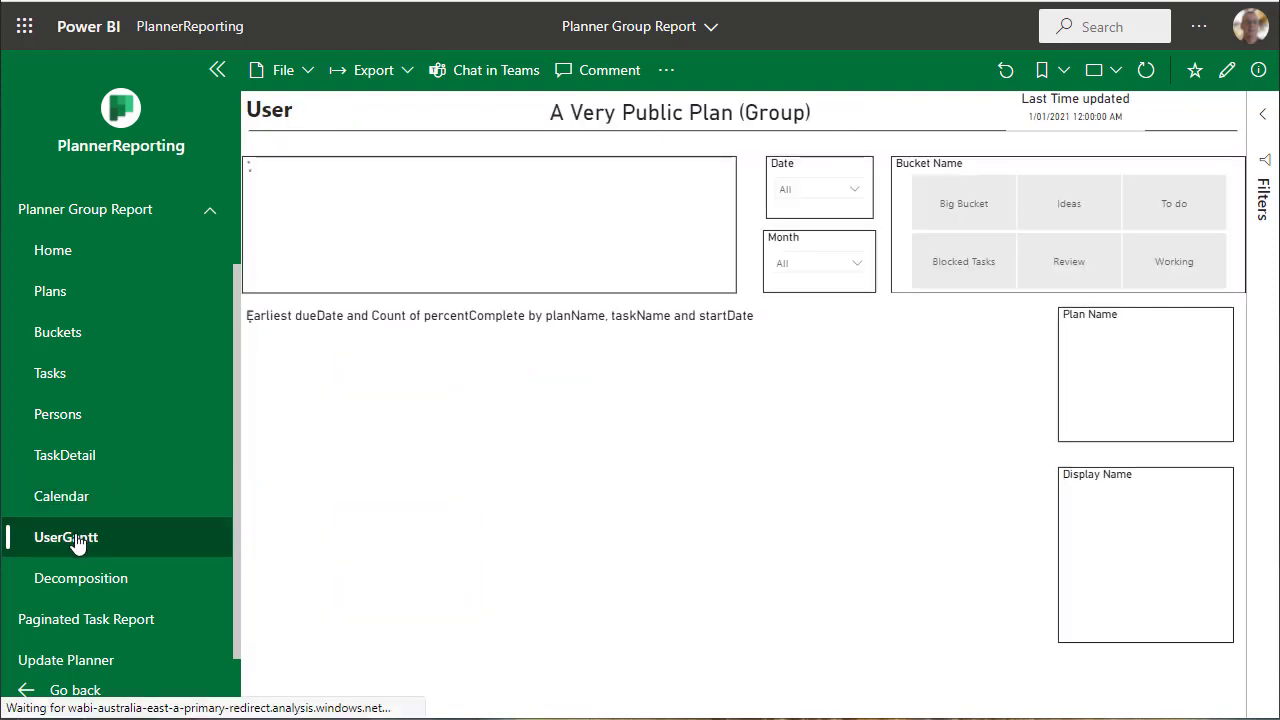
# Let UserGantt load its task table and Gantt chart, then head to the Decomposition page
pyautogui.click(66, 536)
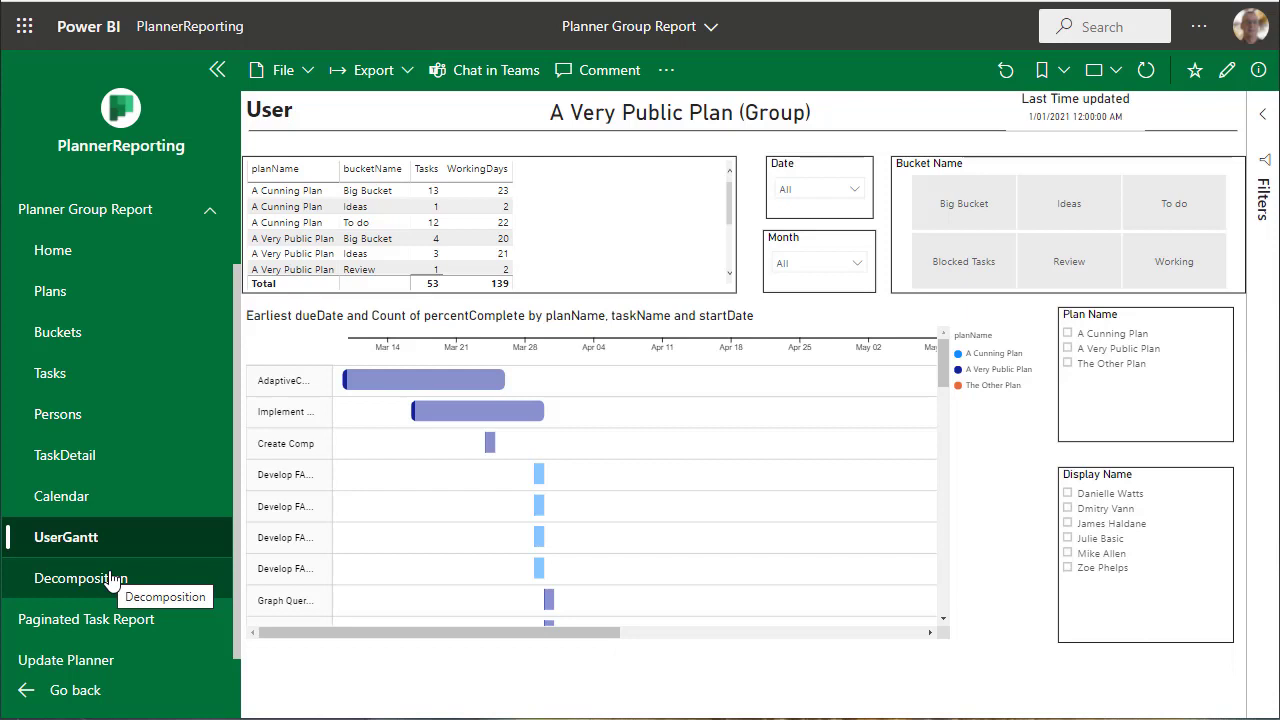
pyautogui.click(80, 578)
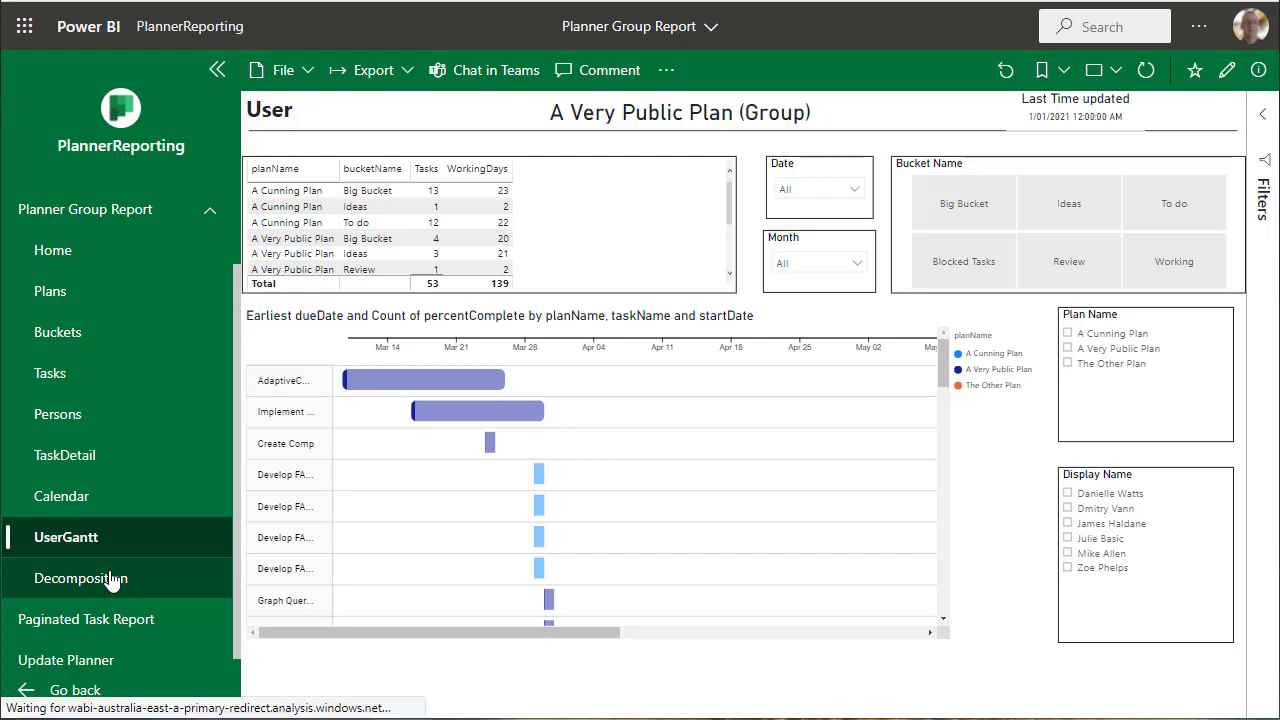
pyautogui.click(82, 576)
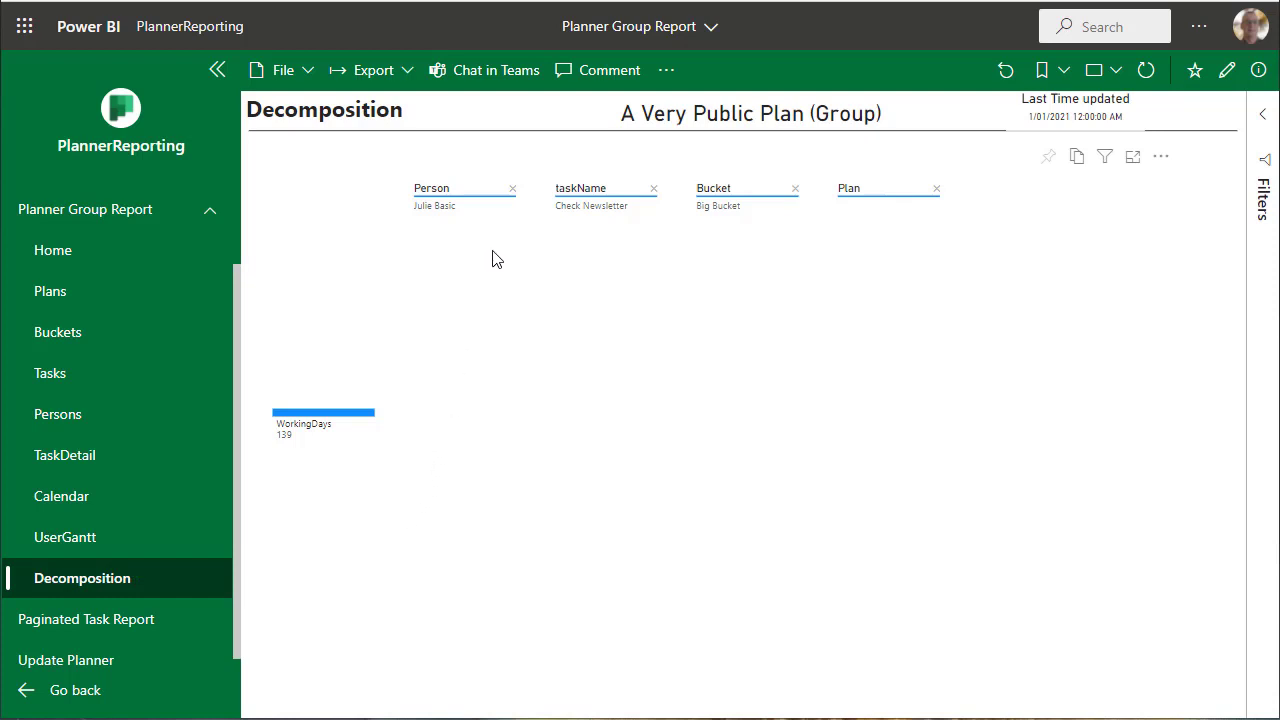
pyautogui.moveTo(630, 224)
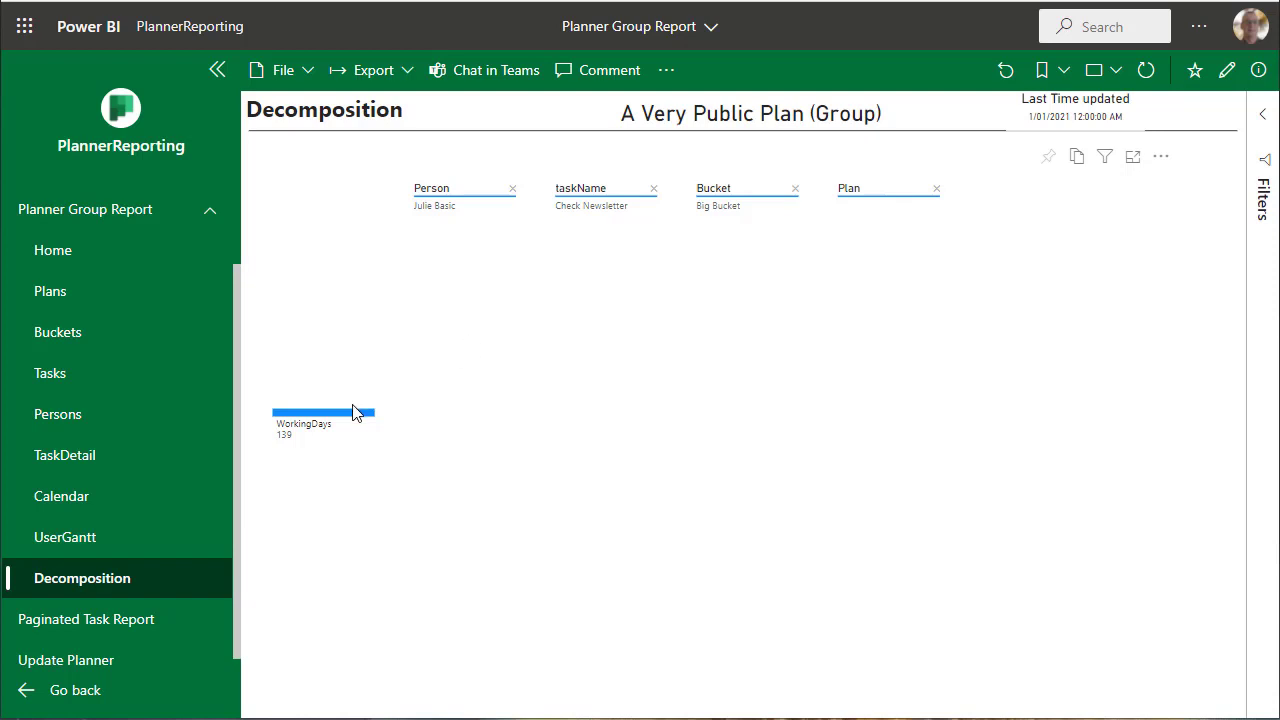
pyautogui.click(324, 412)
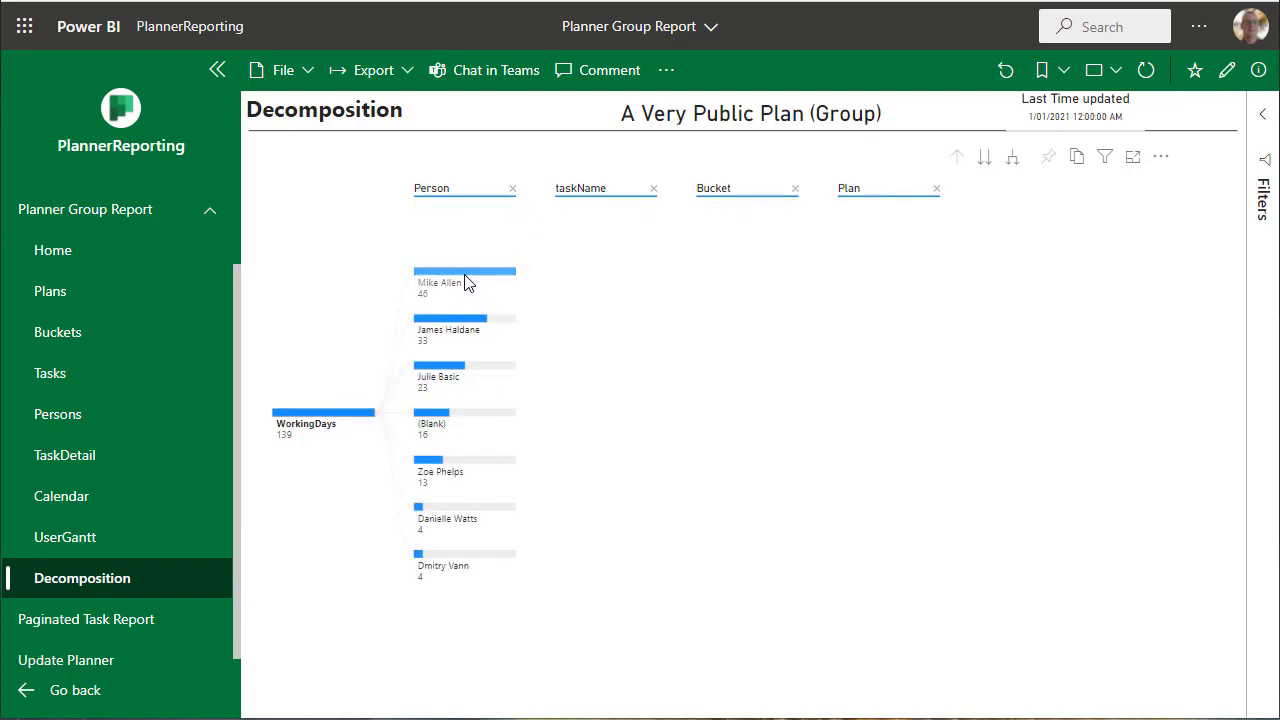
pyautogui.moveTo(464, 280)
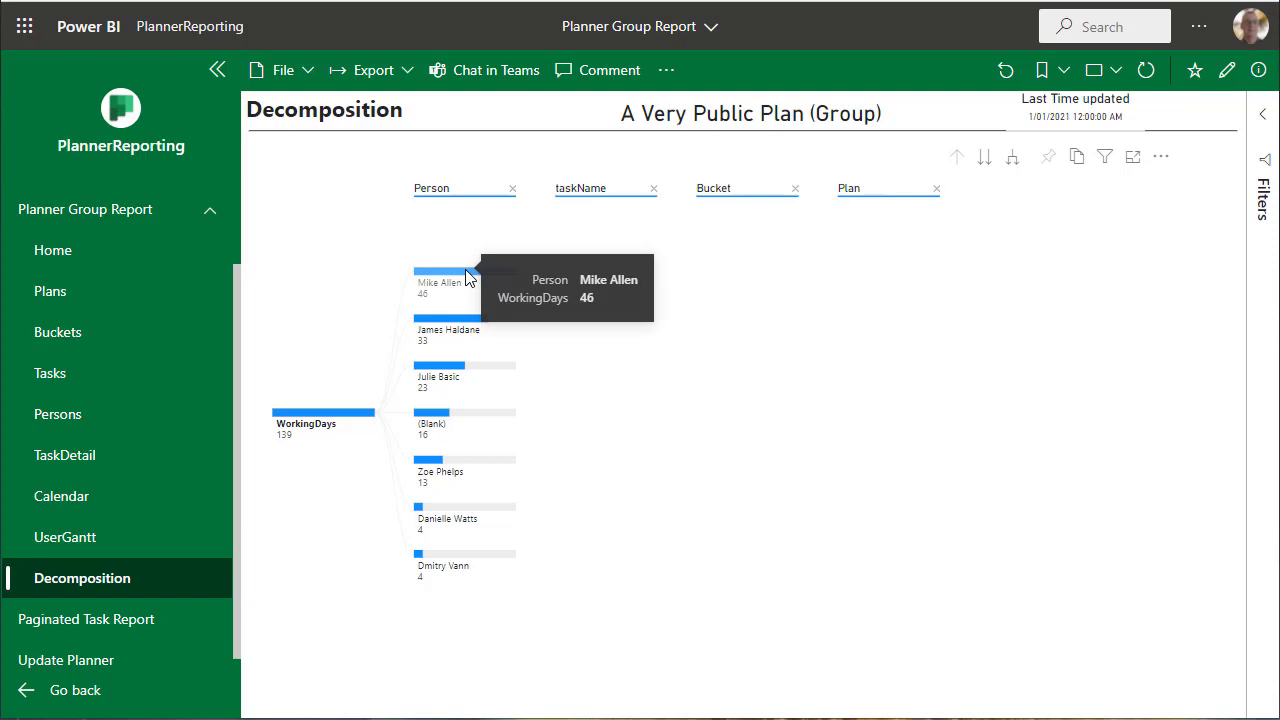
pyautogui.click(440, 282)
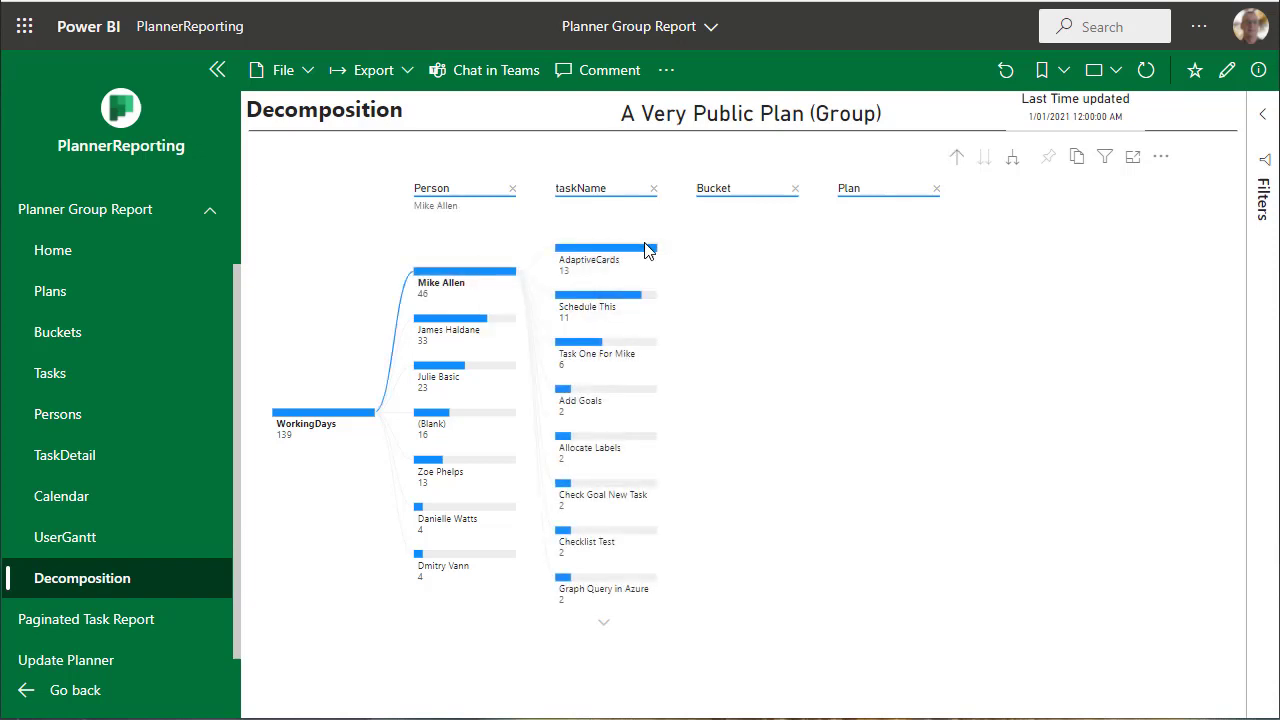
pyautogui.moveTo(640, 248)
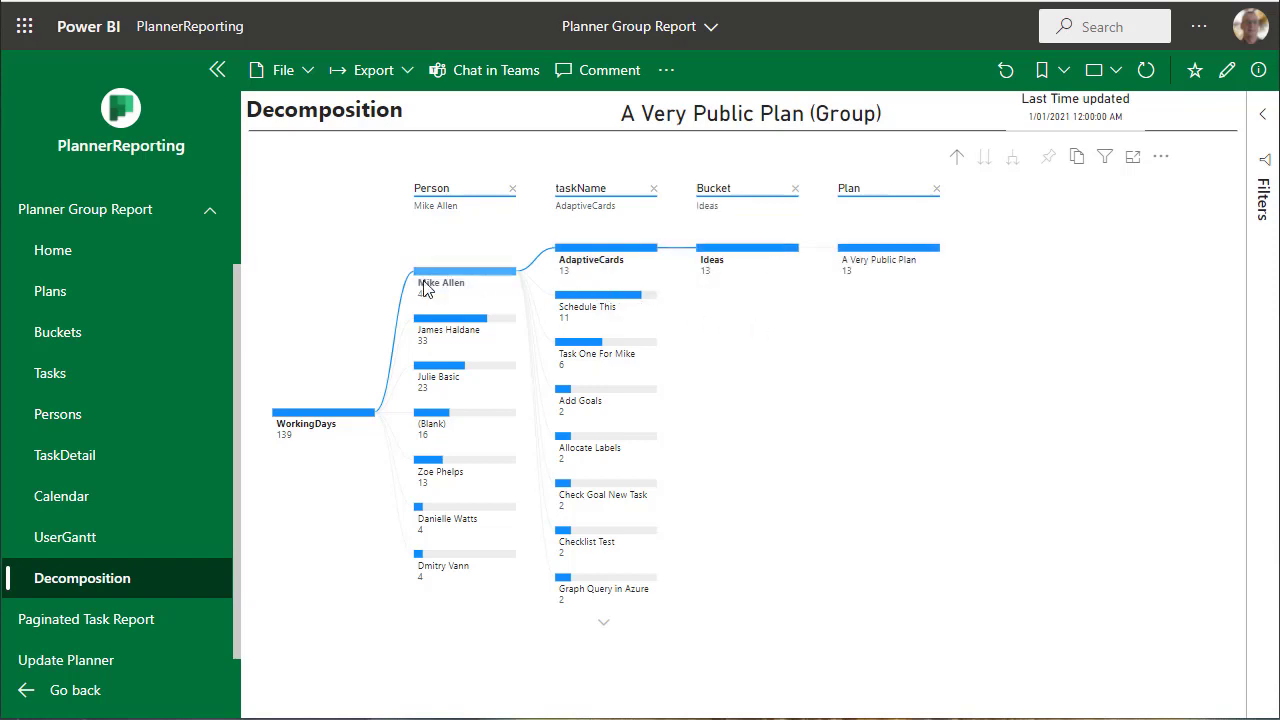
pyautogui.click(450, 272)
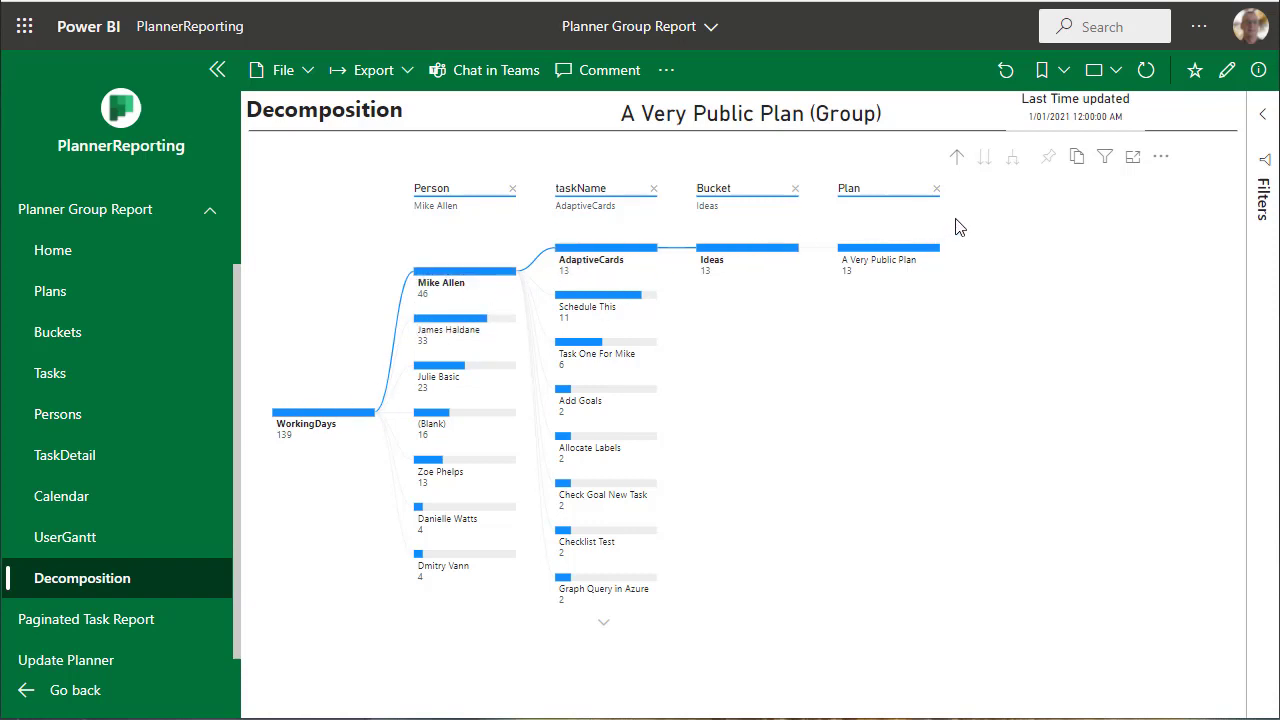
pyautogui.moveTo(936, 188)
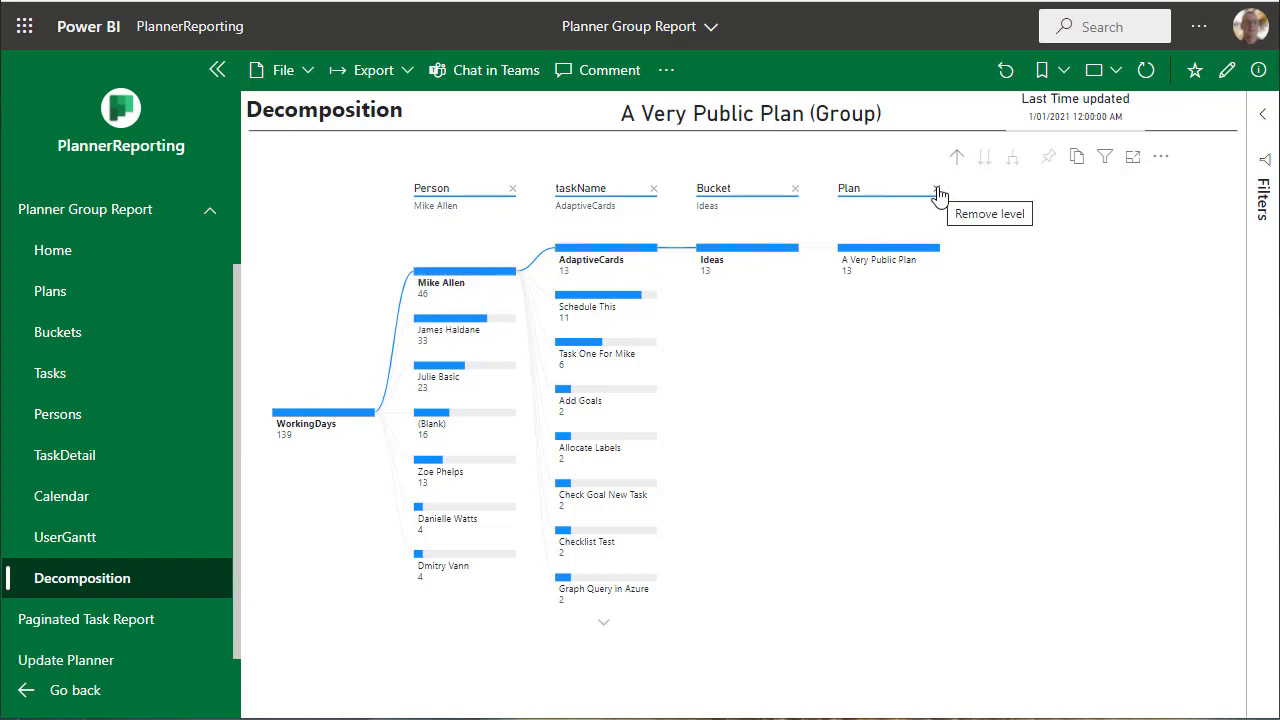
# Remove the existing Plan and taskName levels from the decomposition tree
pyautogui.click(938, 190)
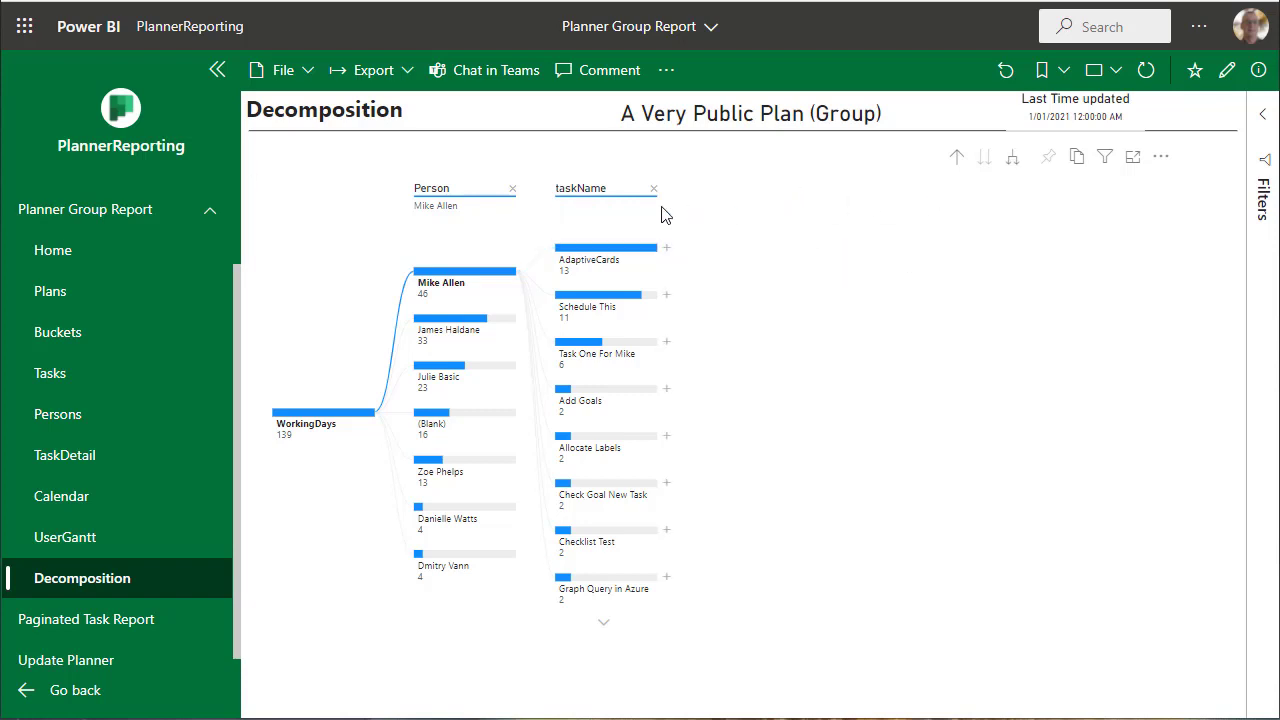
pyautogui.click(654, 188)
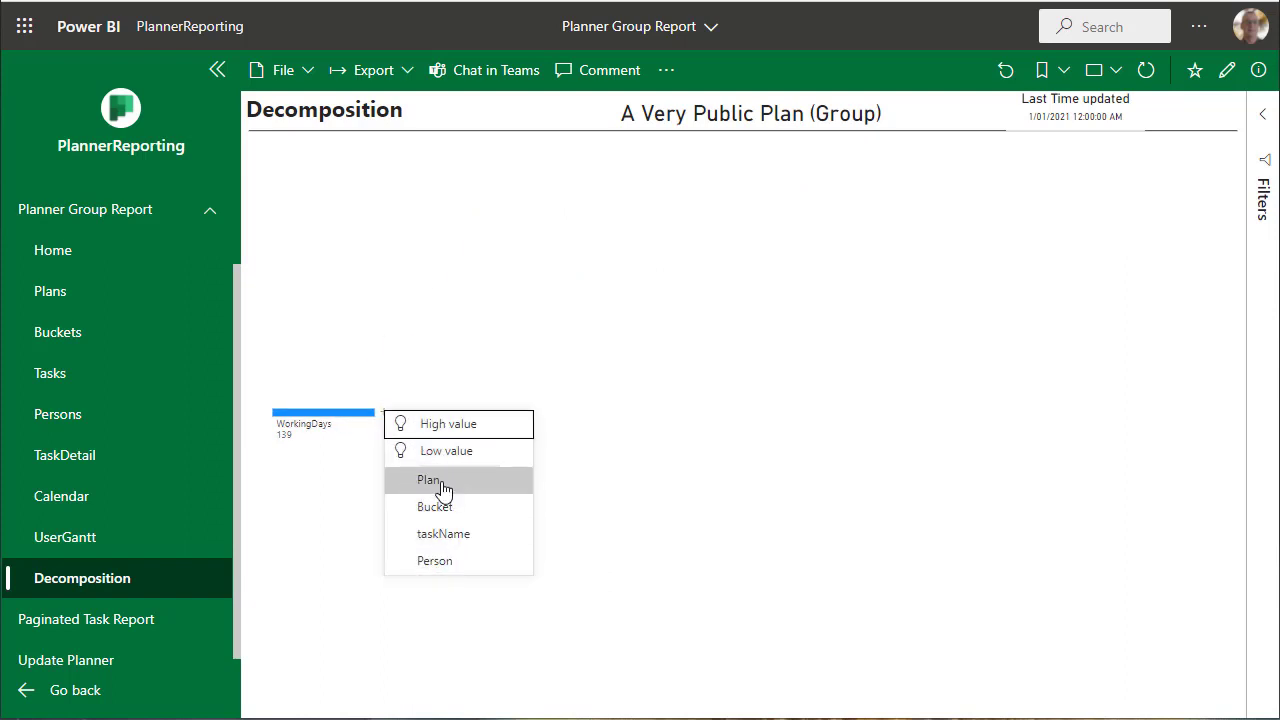
pyautogui.click(428, 480)
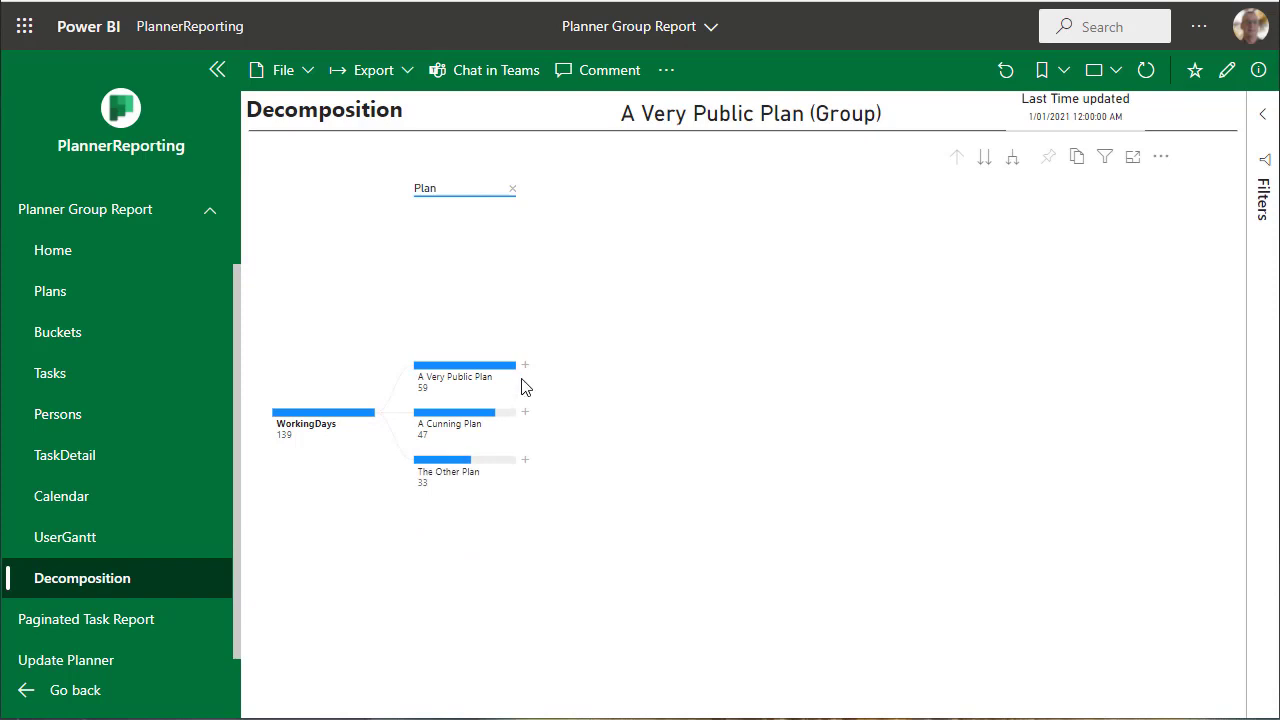
pyautogui.click(524, 364)
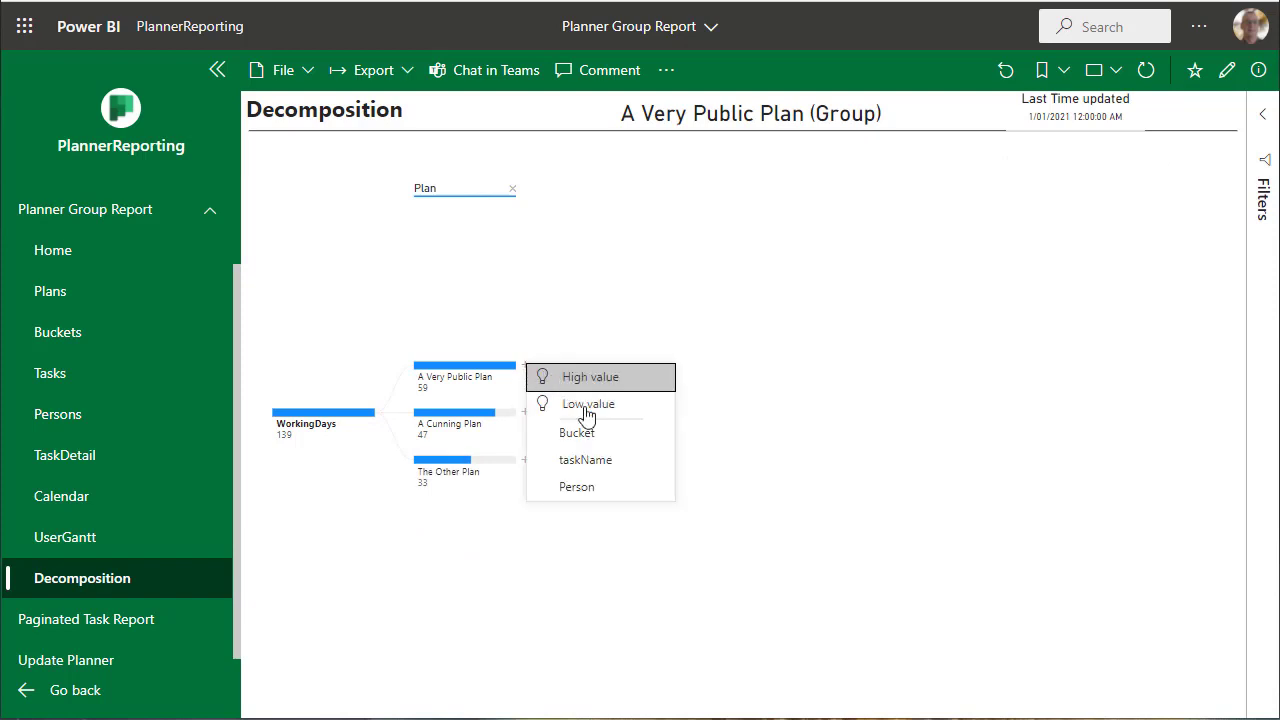
pyautogui.click(576, 432)
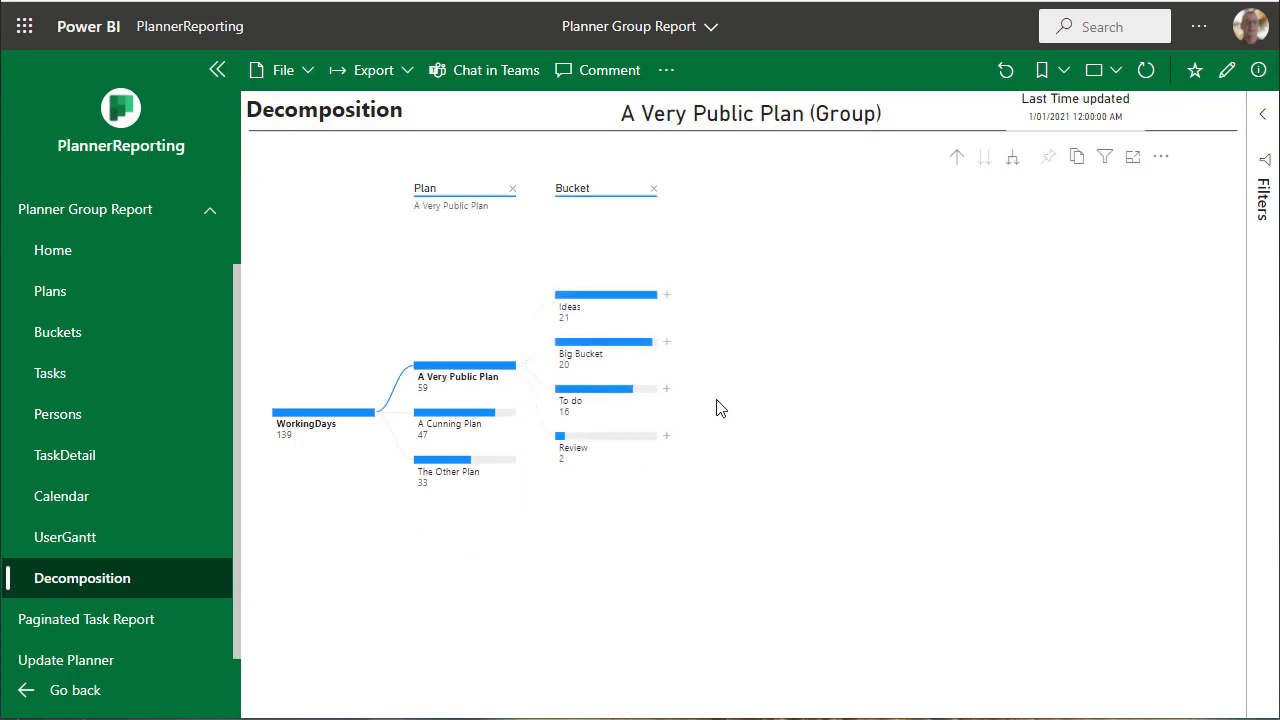
pyautogui.moveTo(668, 348)
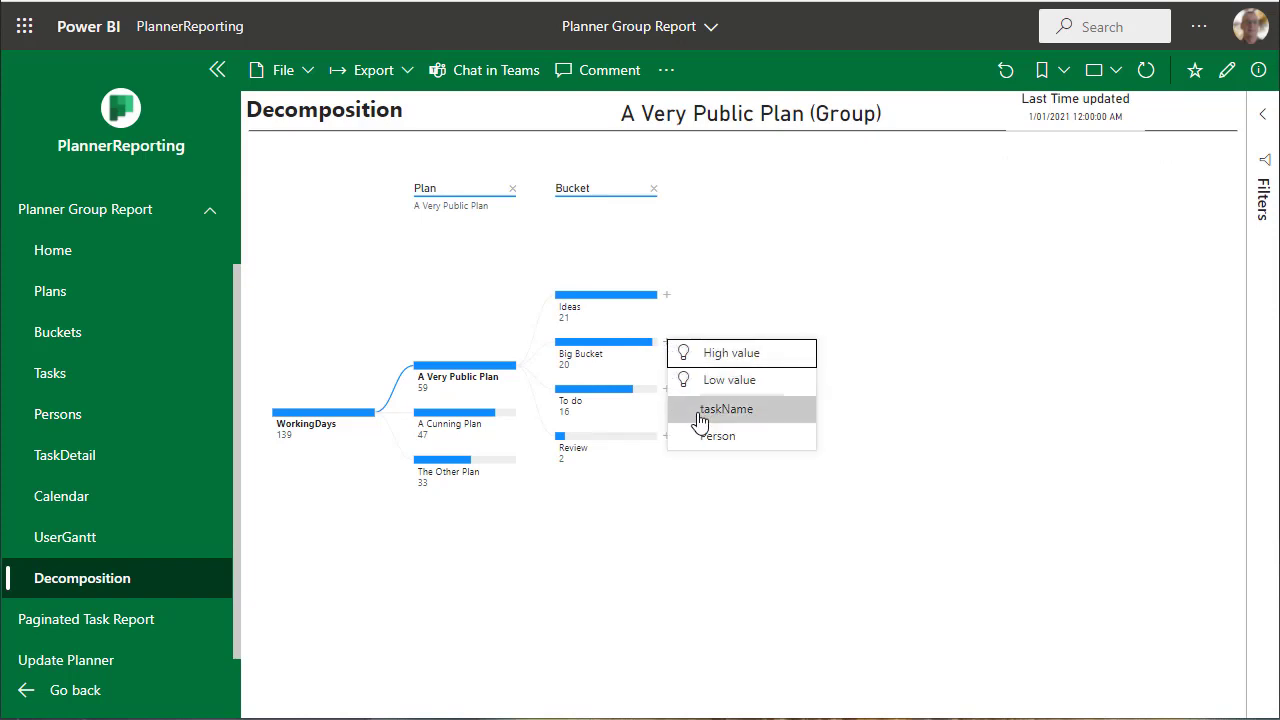
pyautogui.click(720, 436)
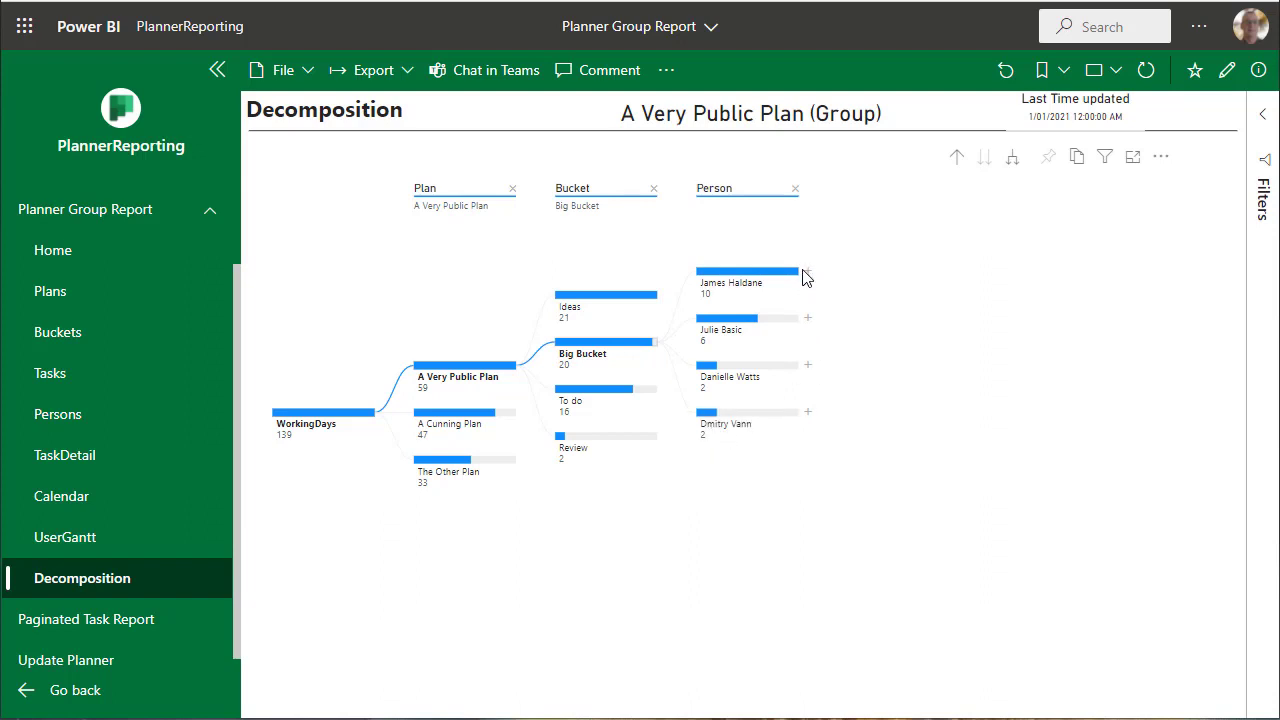
pyautogui.click(808, 270)
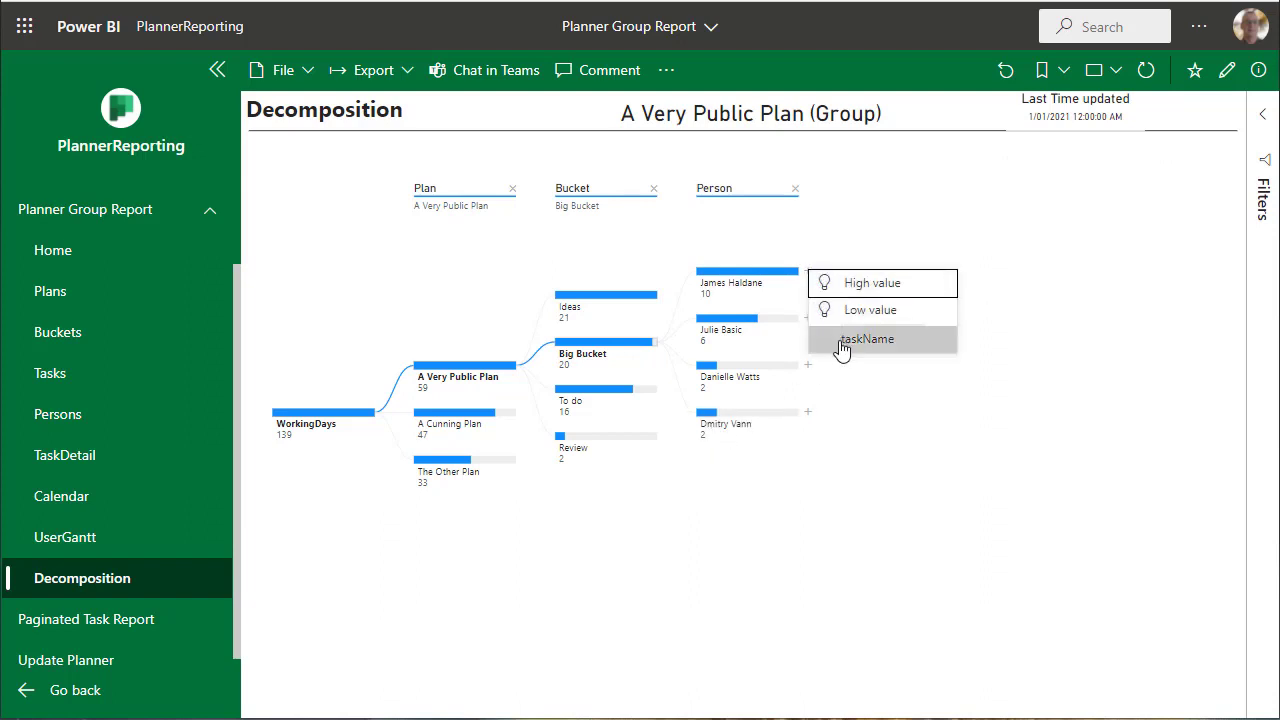
pyautogui.click(866, 338)
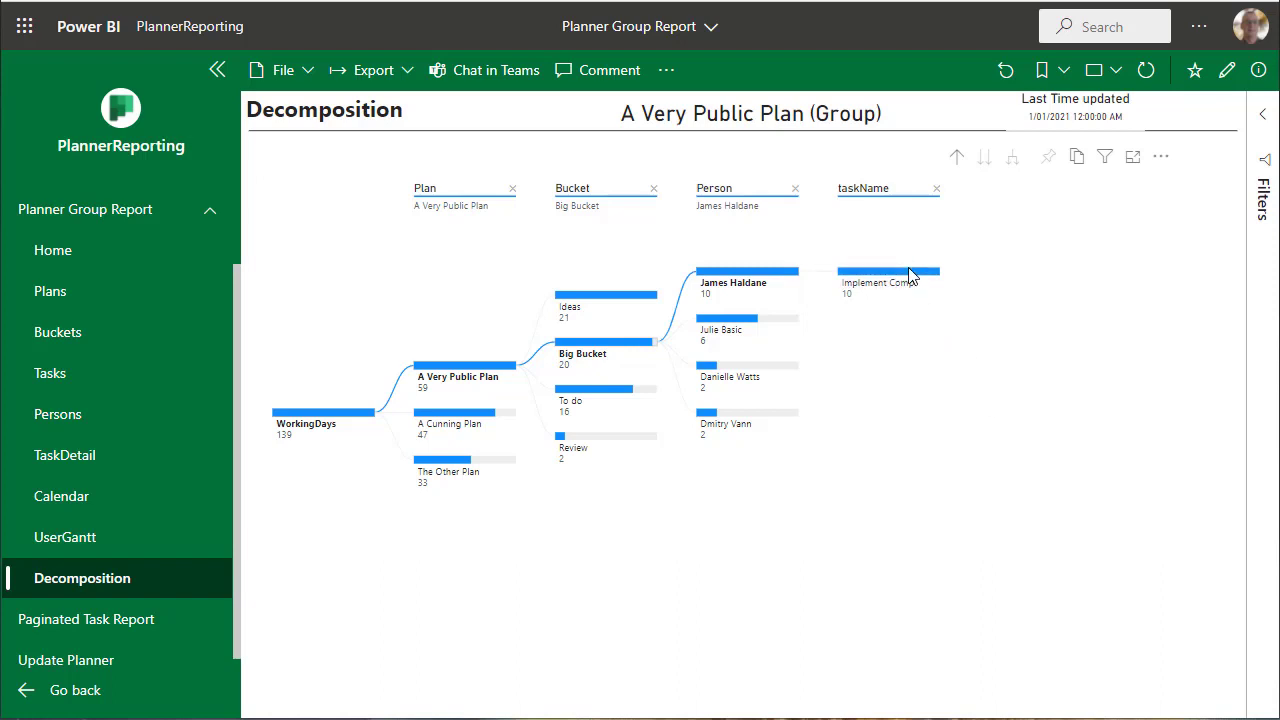
pyautogui.moveTo(888, 276)
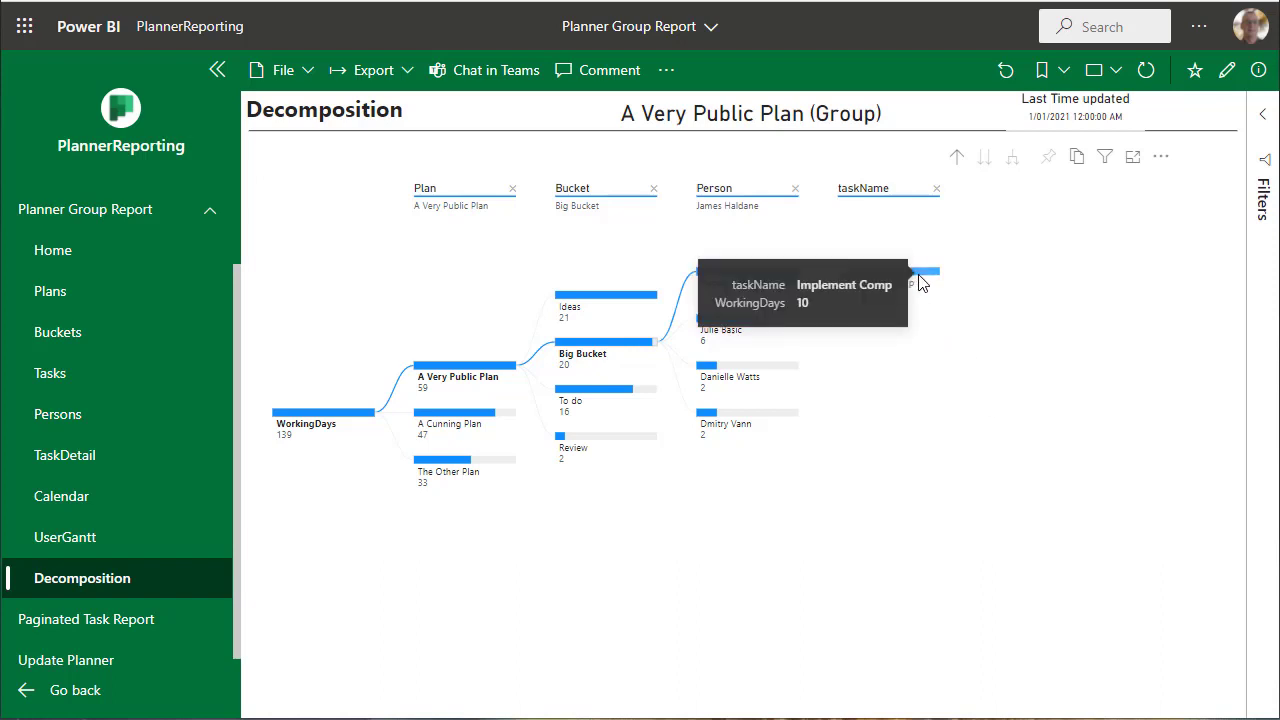
pyautogui.moveTo(874, 218)
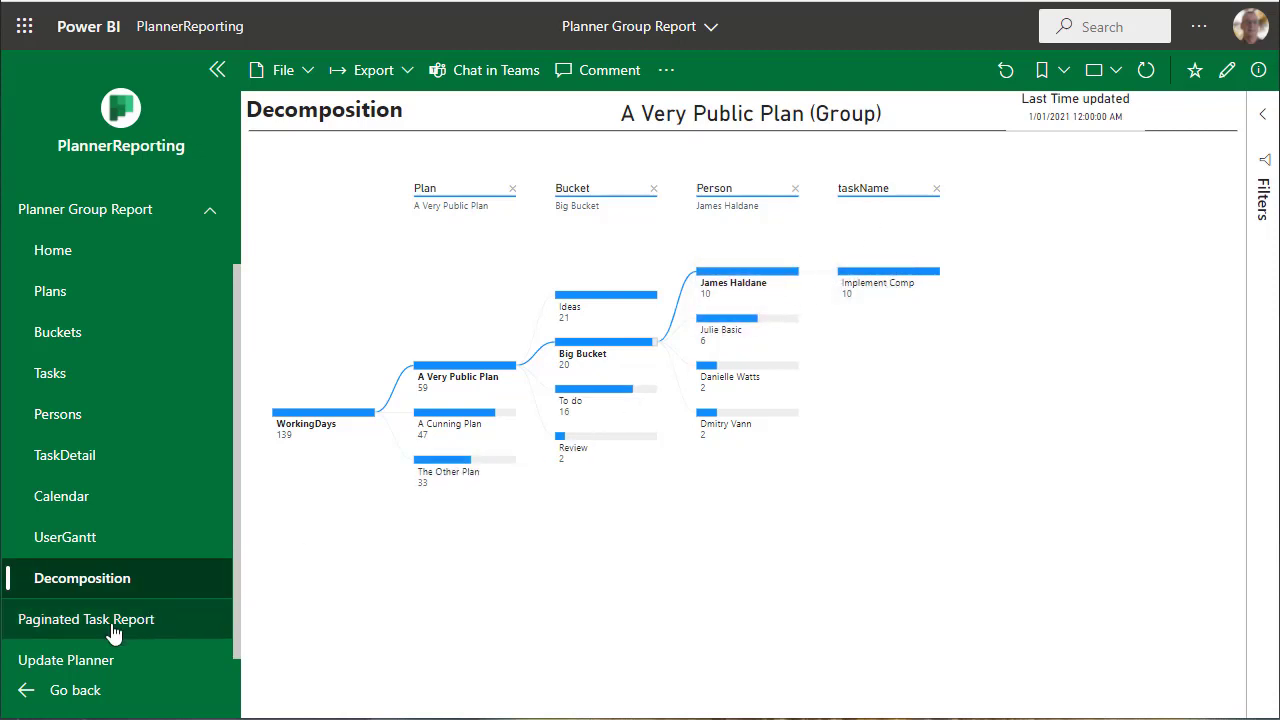
# Show the Paginated Task Report's export formats (Excel, PDF, CSV, PowerPoint, Word, XML) then dismiss the list
pyautogui.click(88, 620)
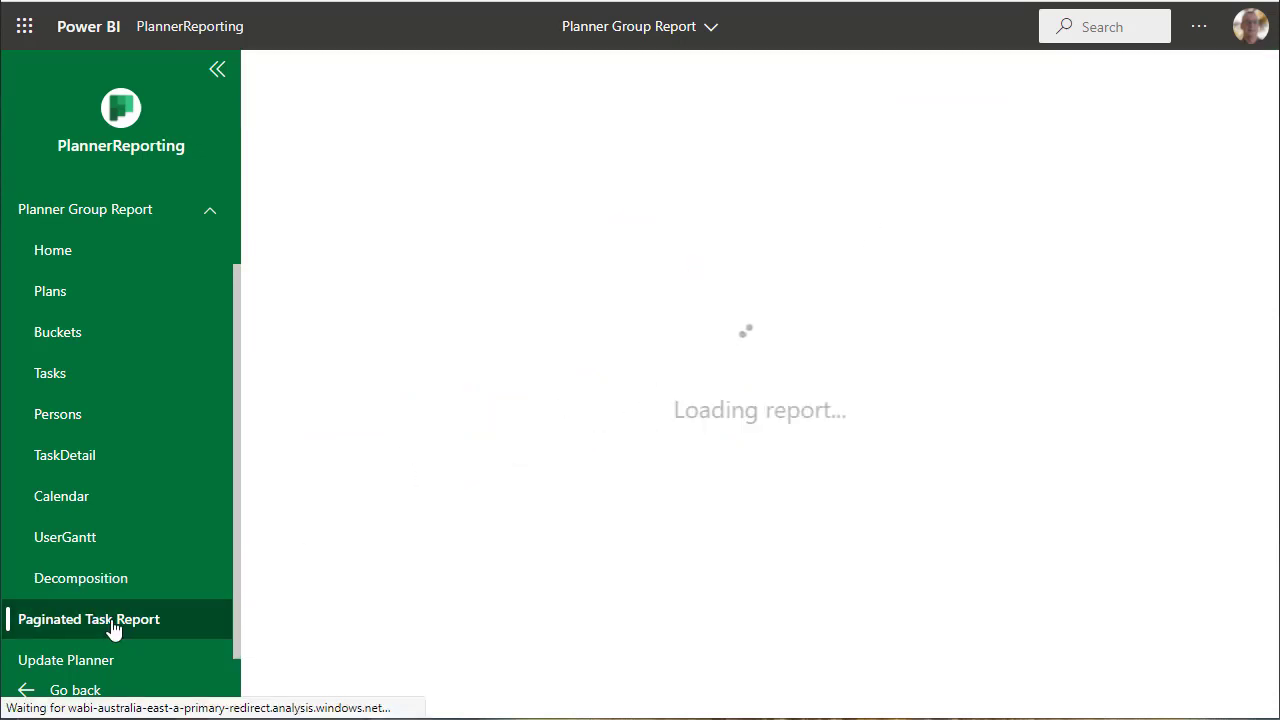
pyautogui.click(88, 620)
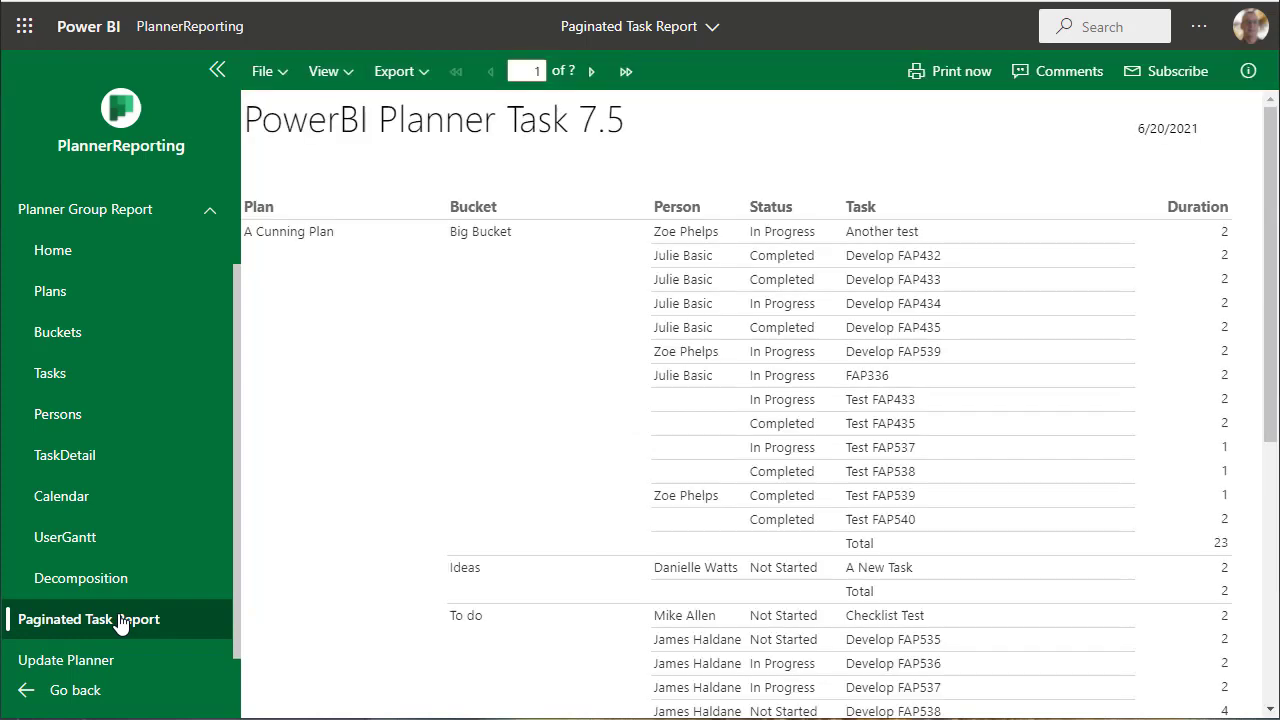
pyautogui.scroll(-3)
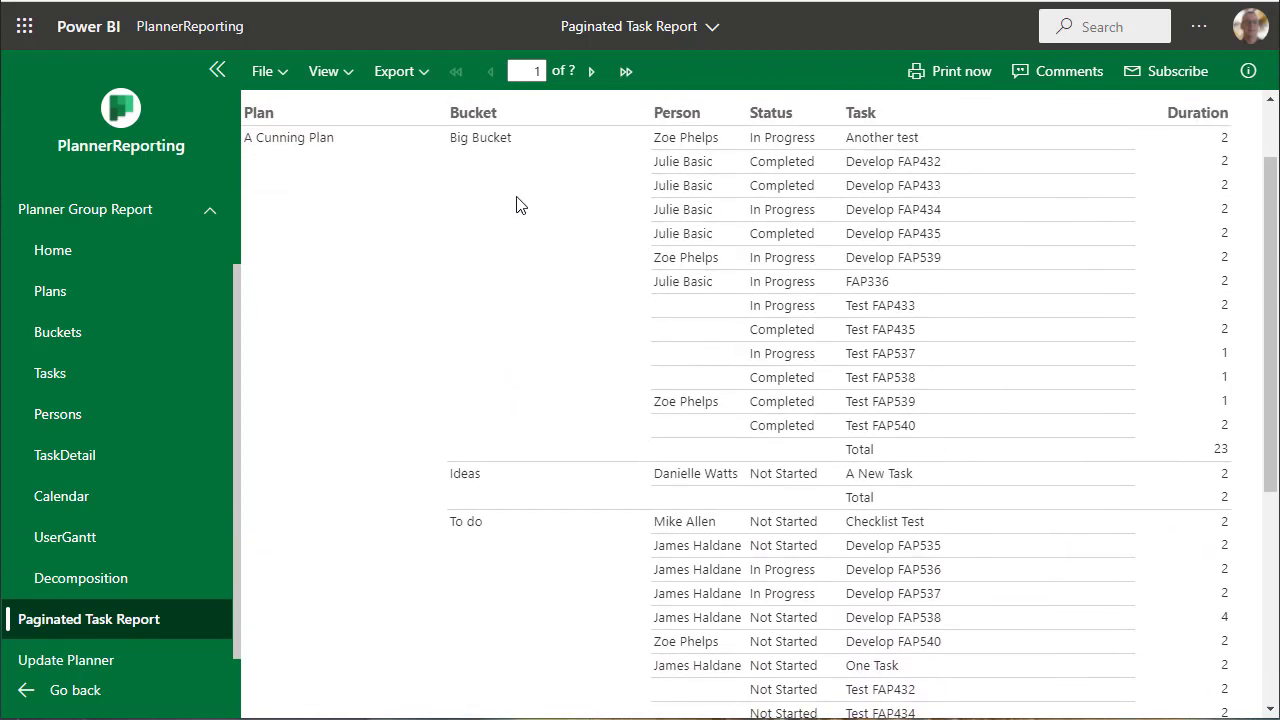
pyautogui.click(396, 72)
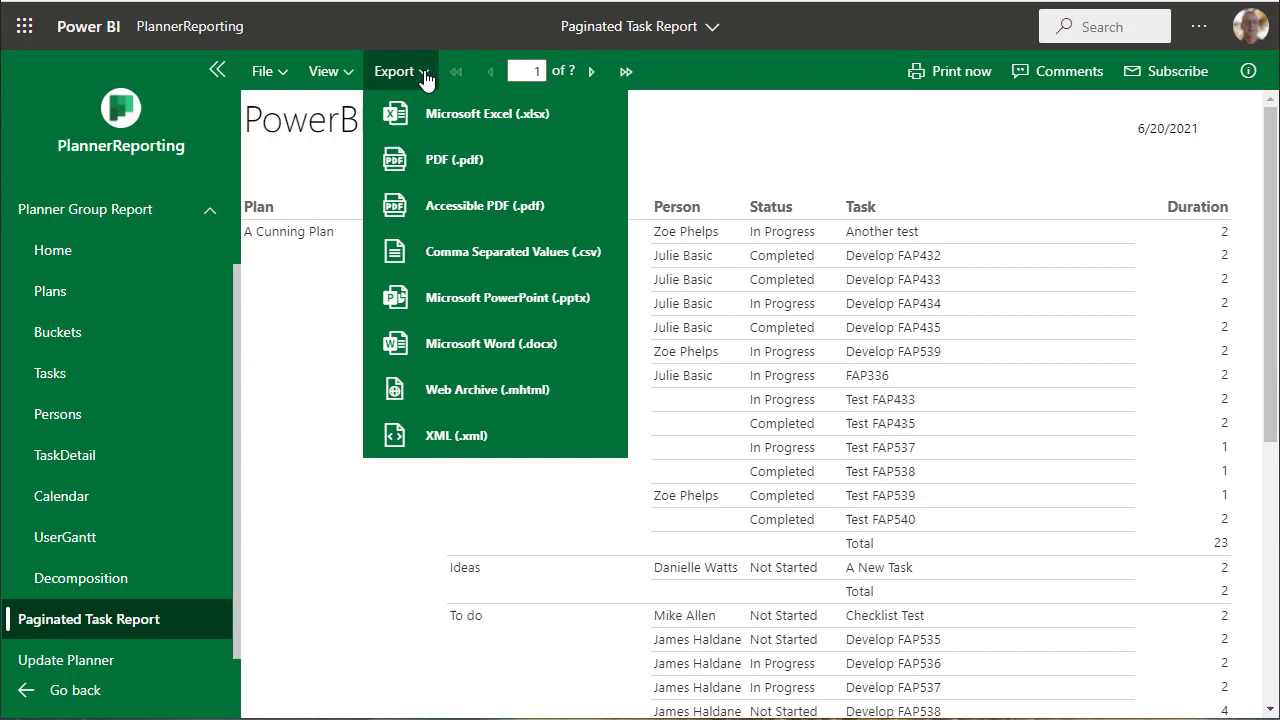
pyautogui.moveTo(350, 584)
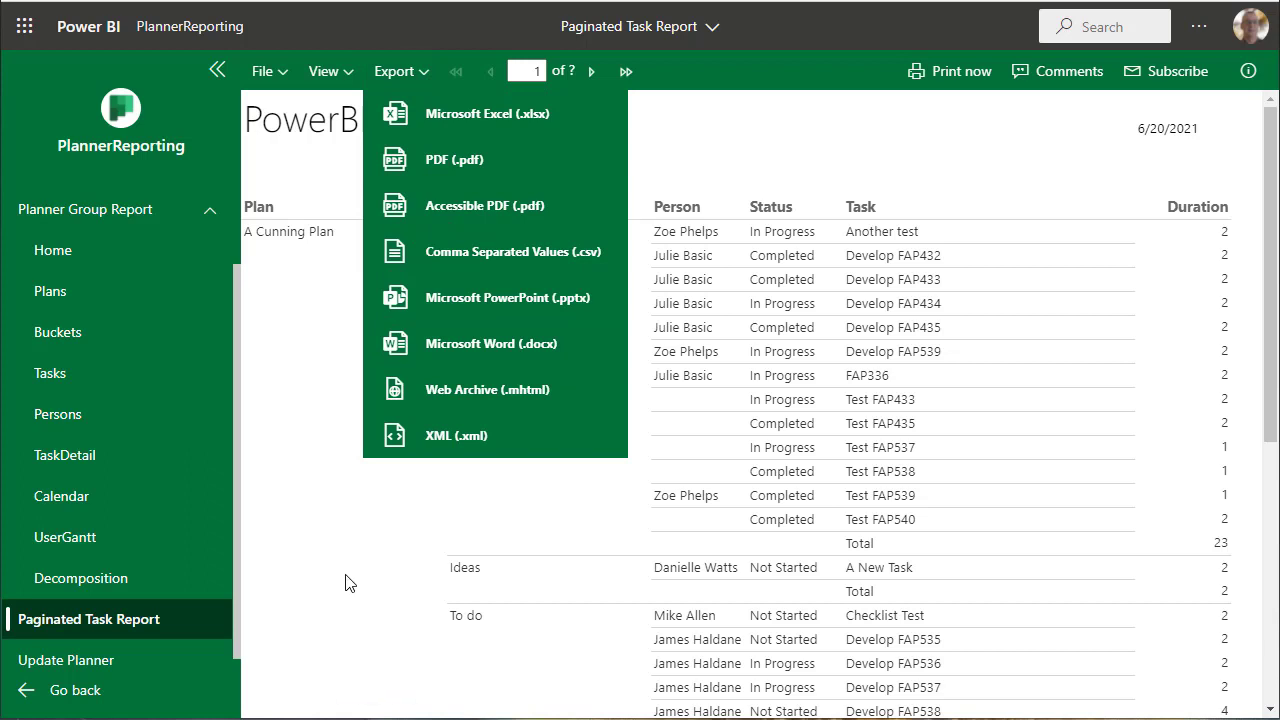
pyautogui.moveTo(332, 588)
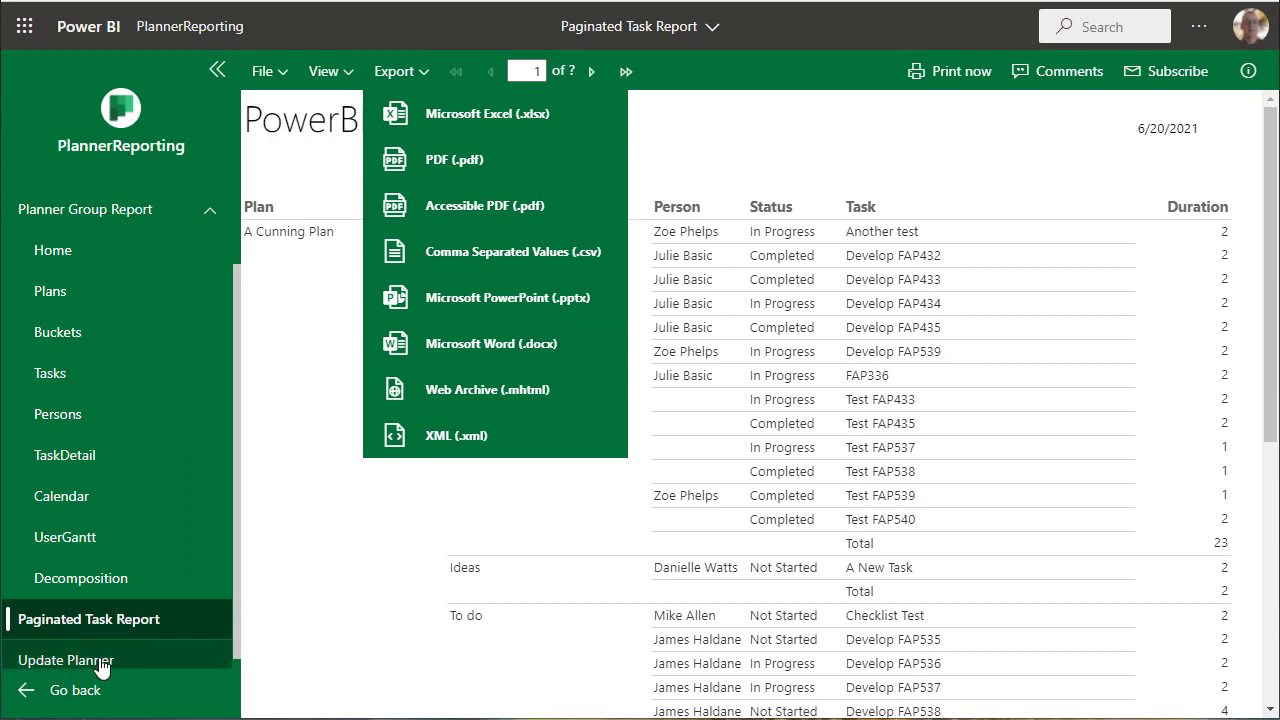
pyautogui.click(66, 660)
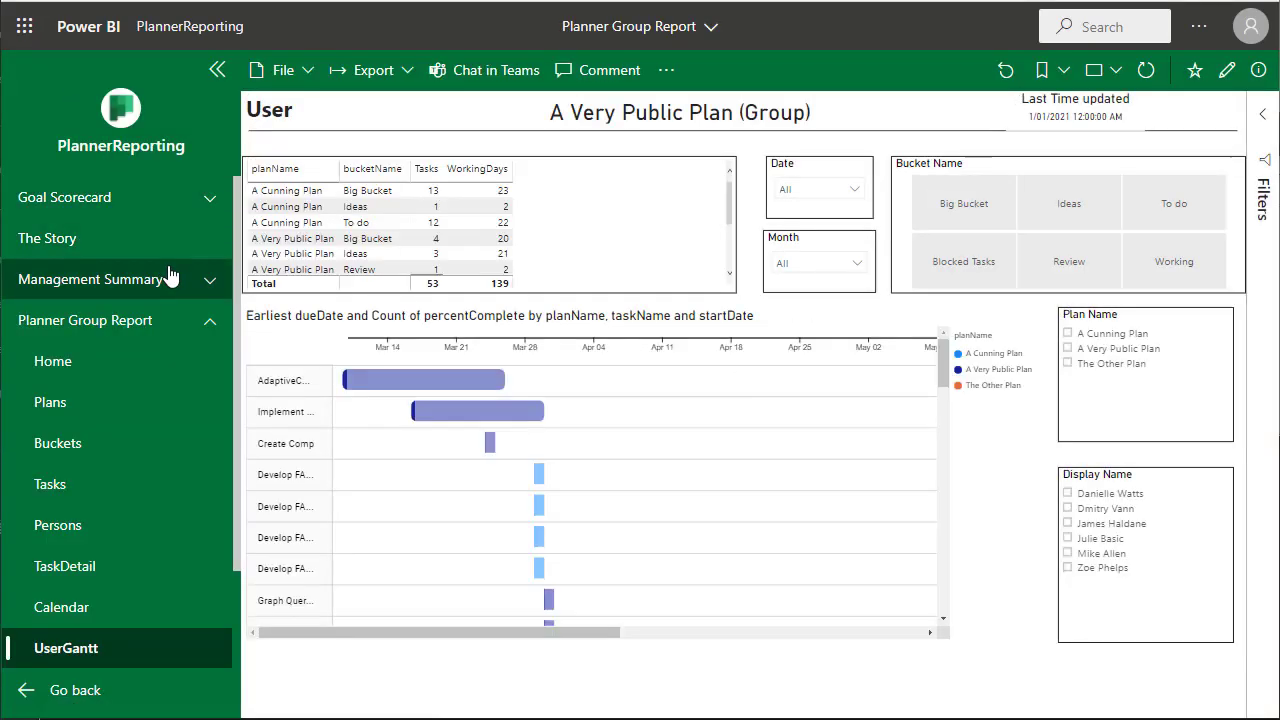
pyautogui.moveTo(140, 508)
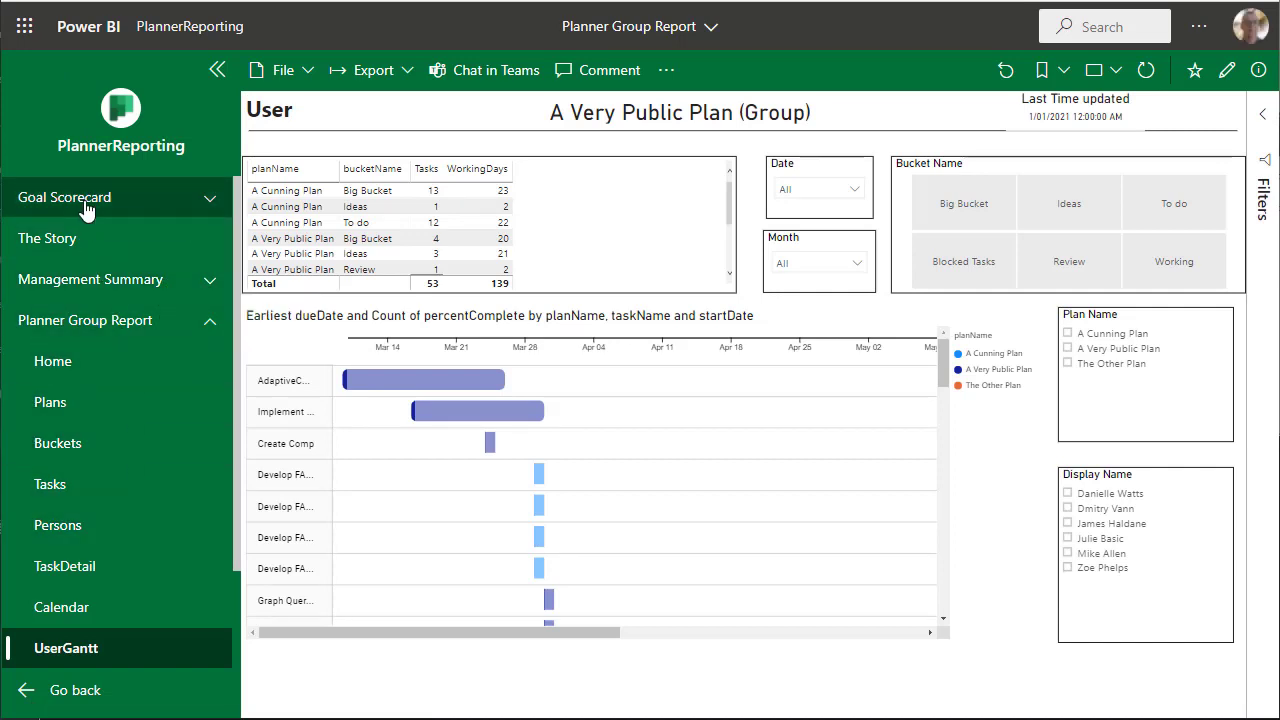
# Visit the Goal Scorecard, return to The Story dashboard, and collapse the Planner Group Report pages
pyautogui.click(64, 198)
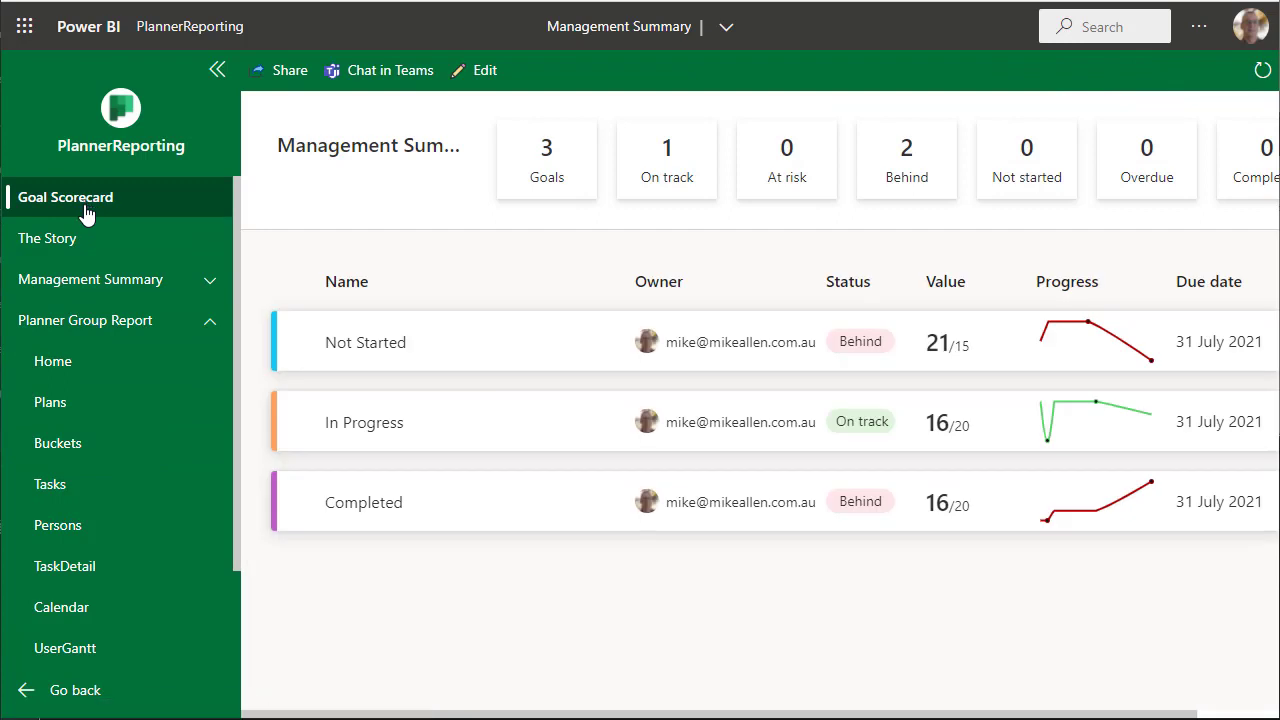
pyautogui.click(48, 238)
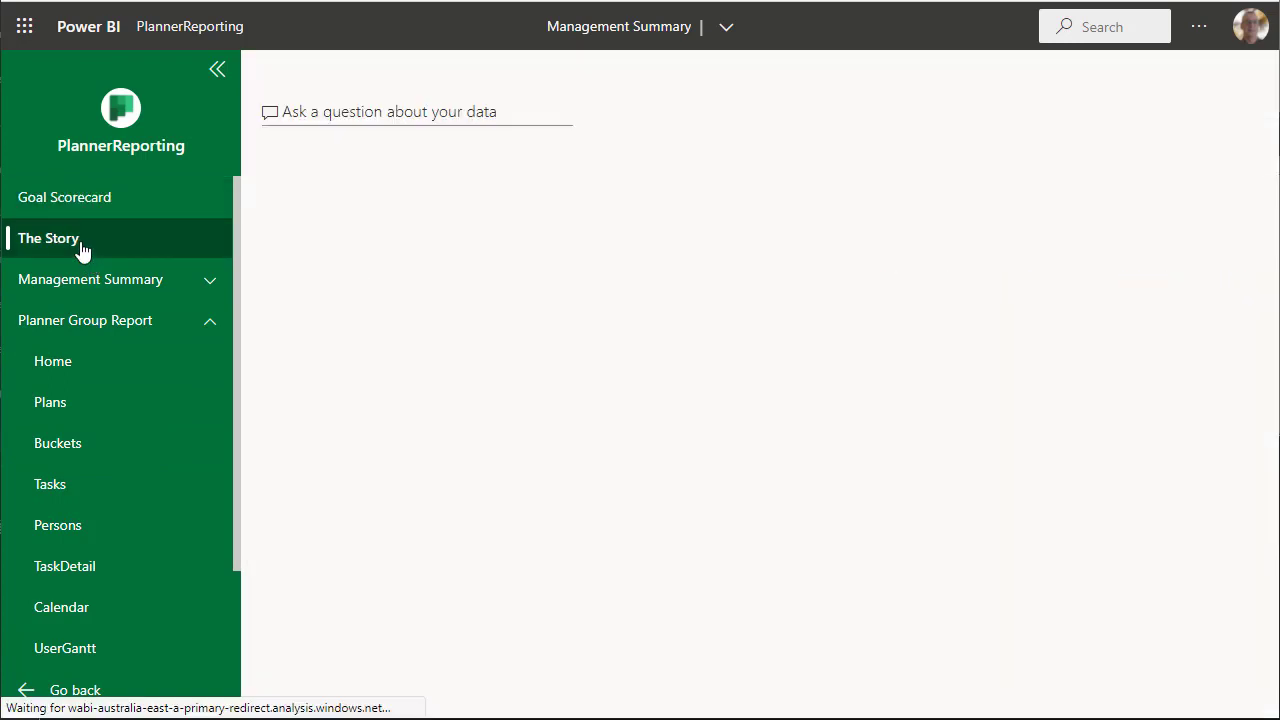
pyautogui.click(48, 238)
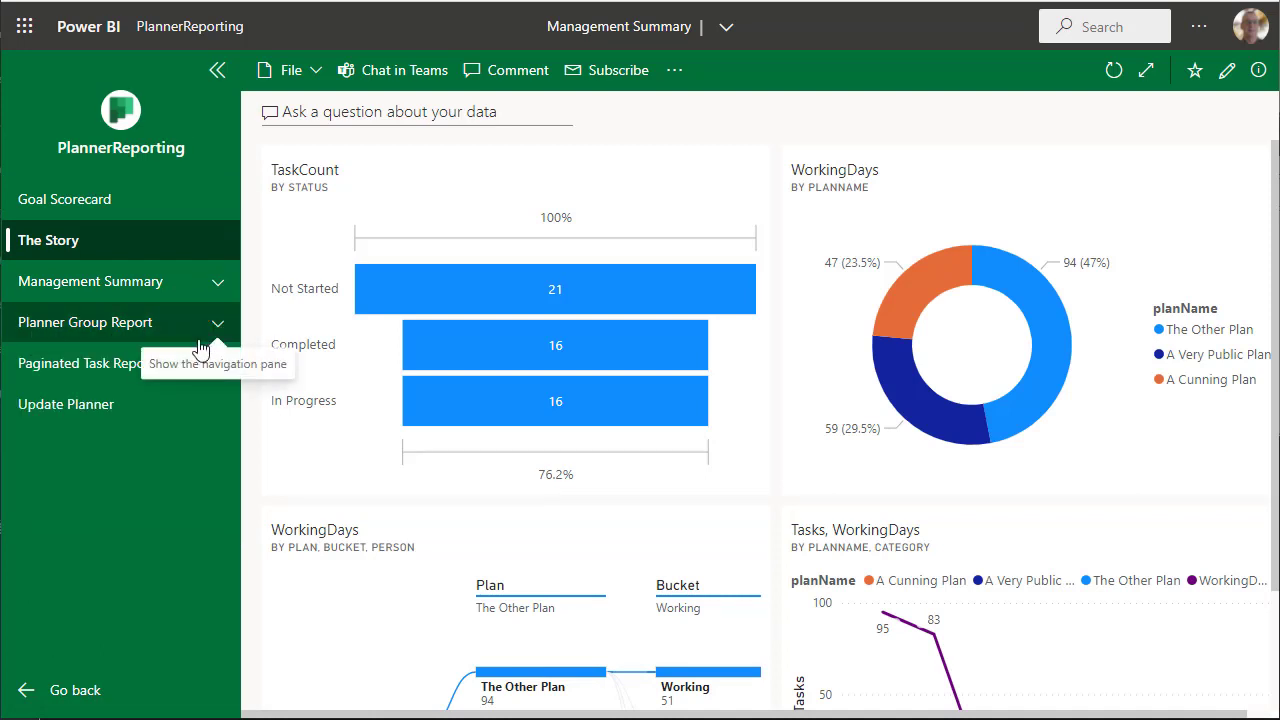
pyautogui.moveTo(278, 278)
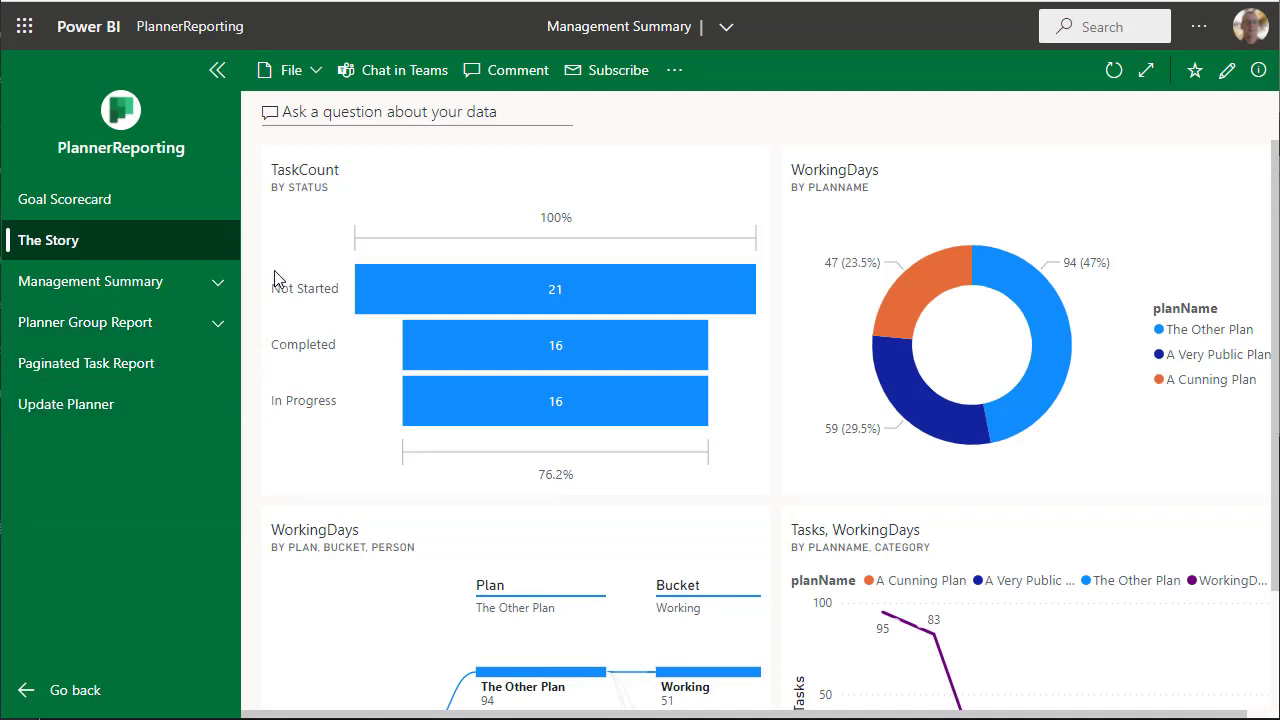
pyautogui.moveTo(404, 70)
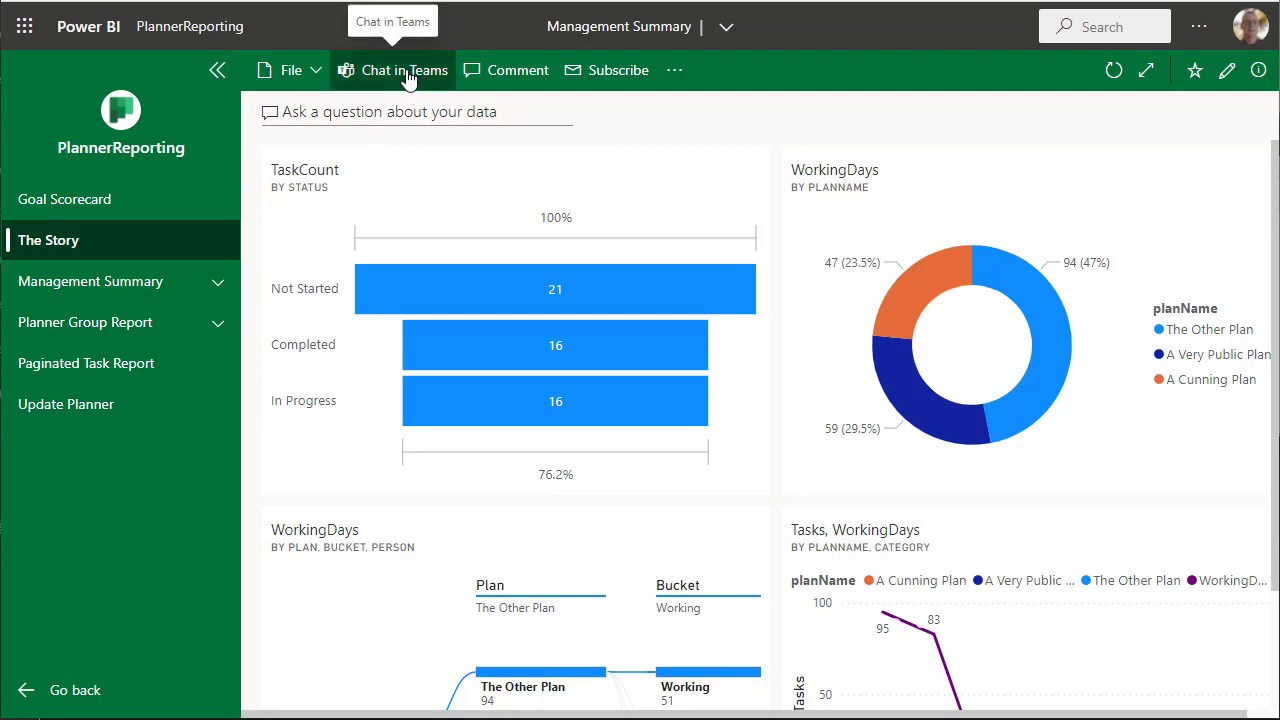
pyautogui.moveTo(418, 80)
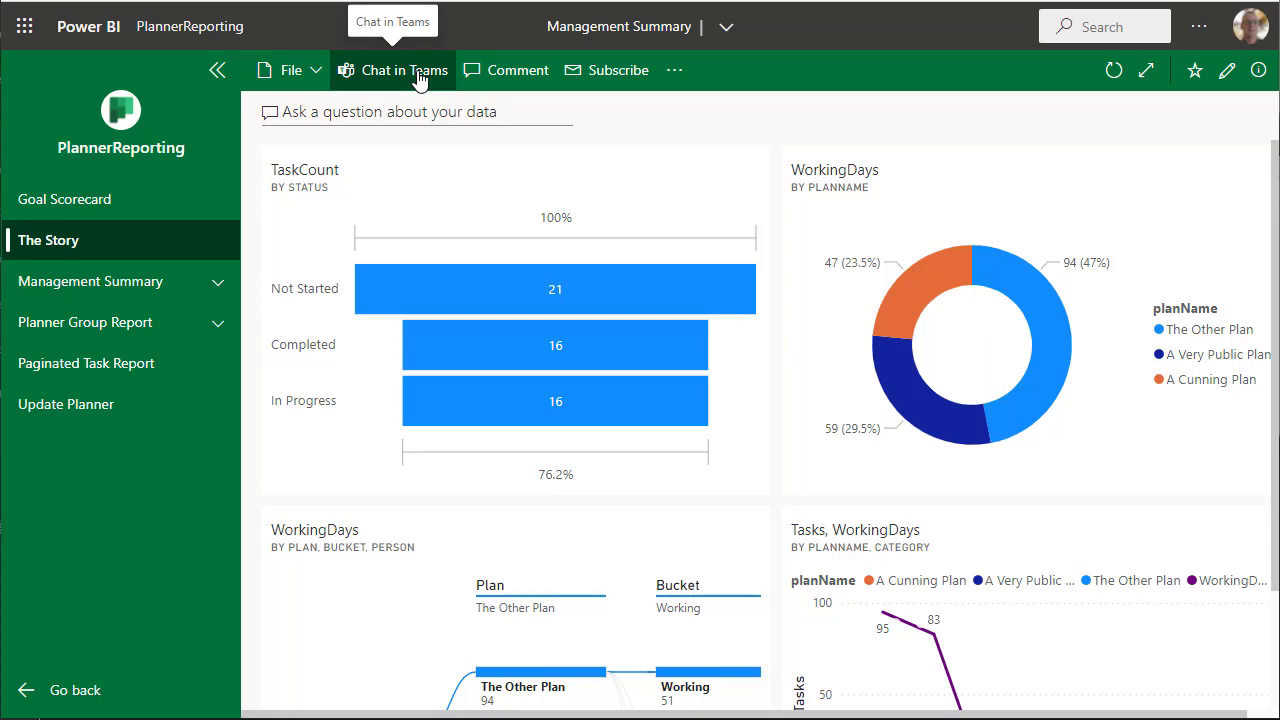
pyautogui.moveTo(516, 70)
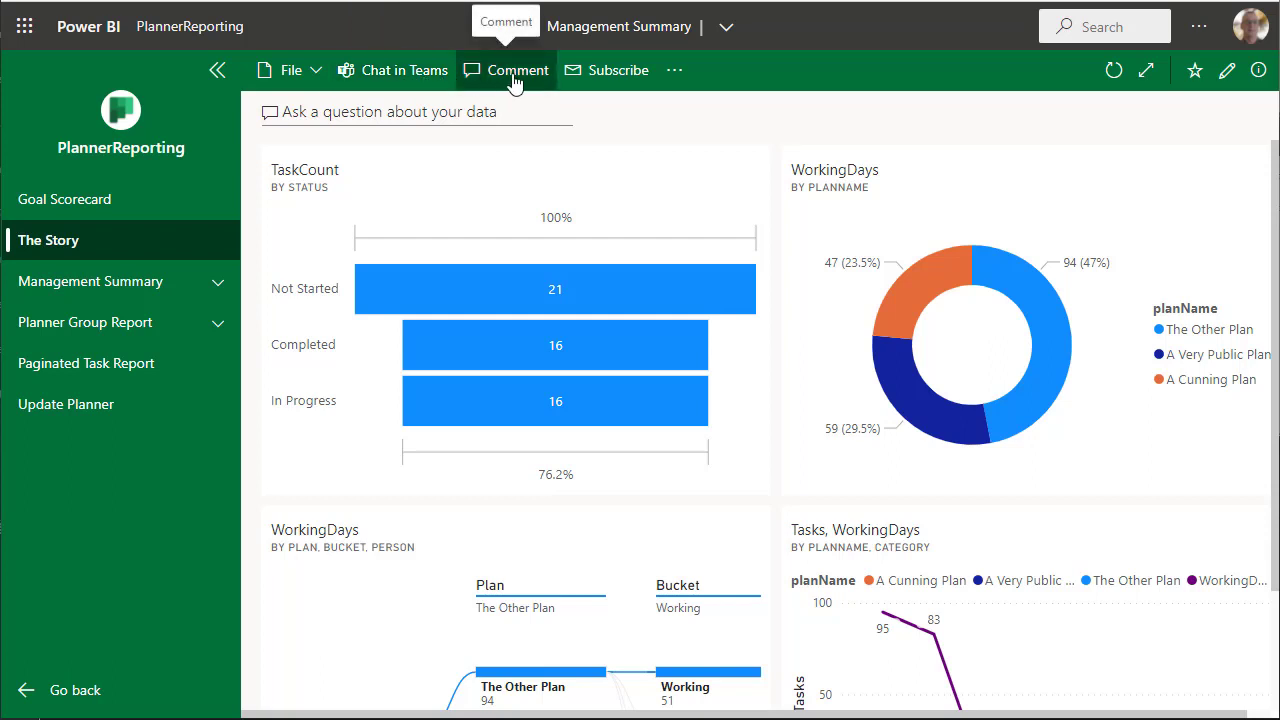
pyautogui.moveTo(608, 70)
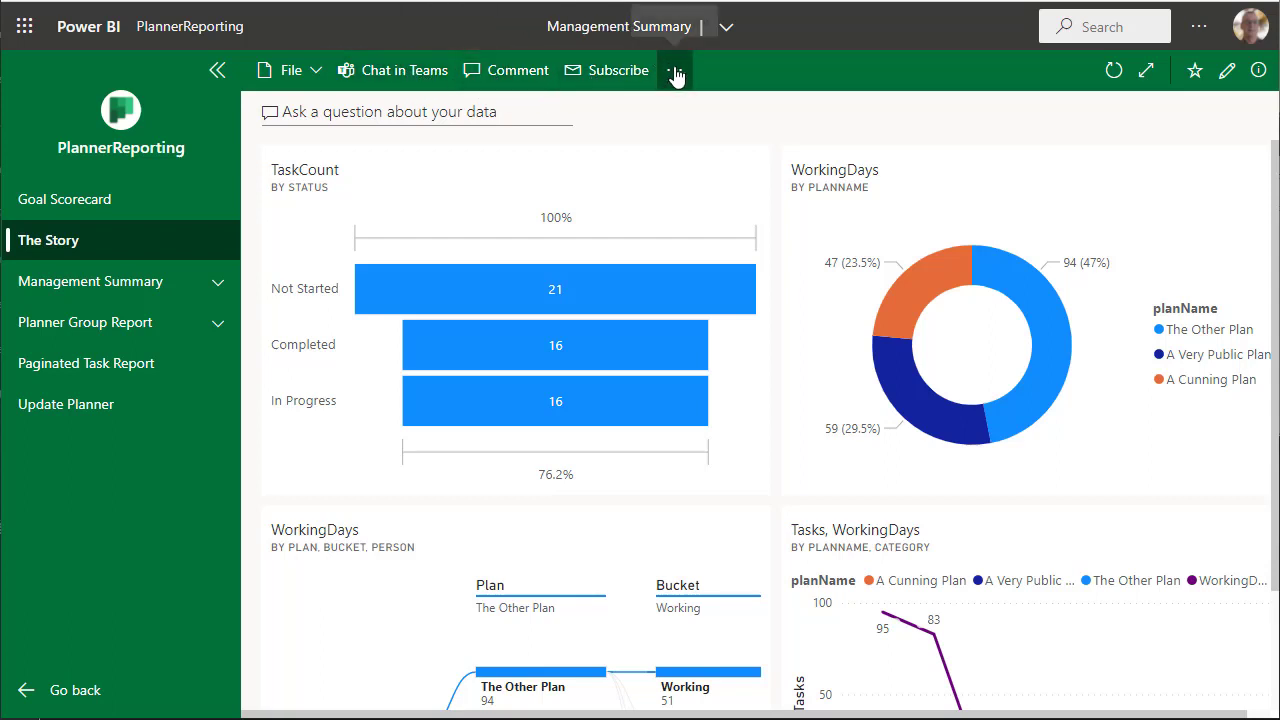
# View the PlannerReporting workspace lineage from the dashboard's More options, then return to The Story
pyautogui.click(676, 70)
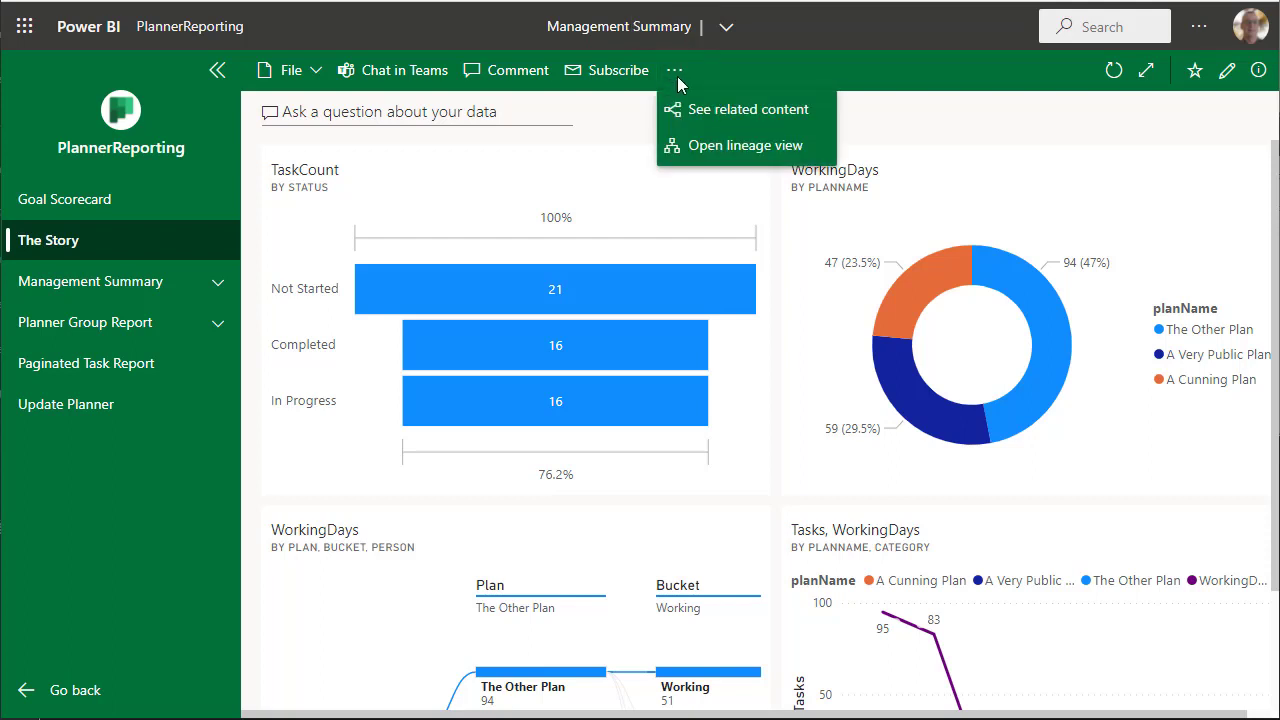
pyautogui.moveTo(744, 144)
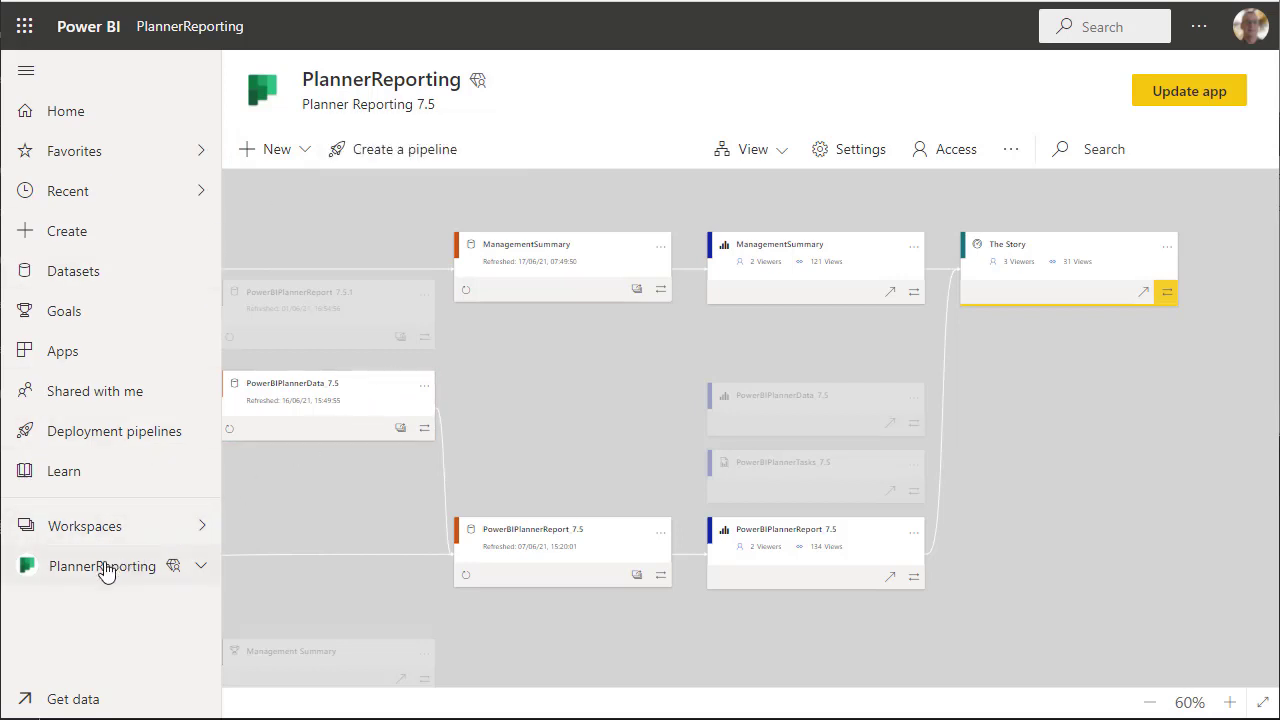
pyautogui.moveTo(50, 24)
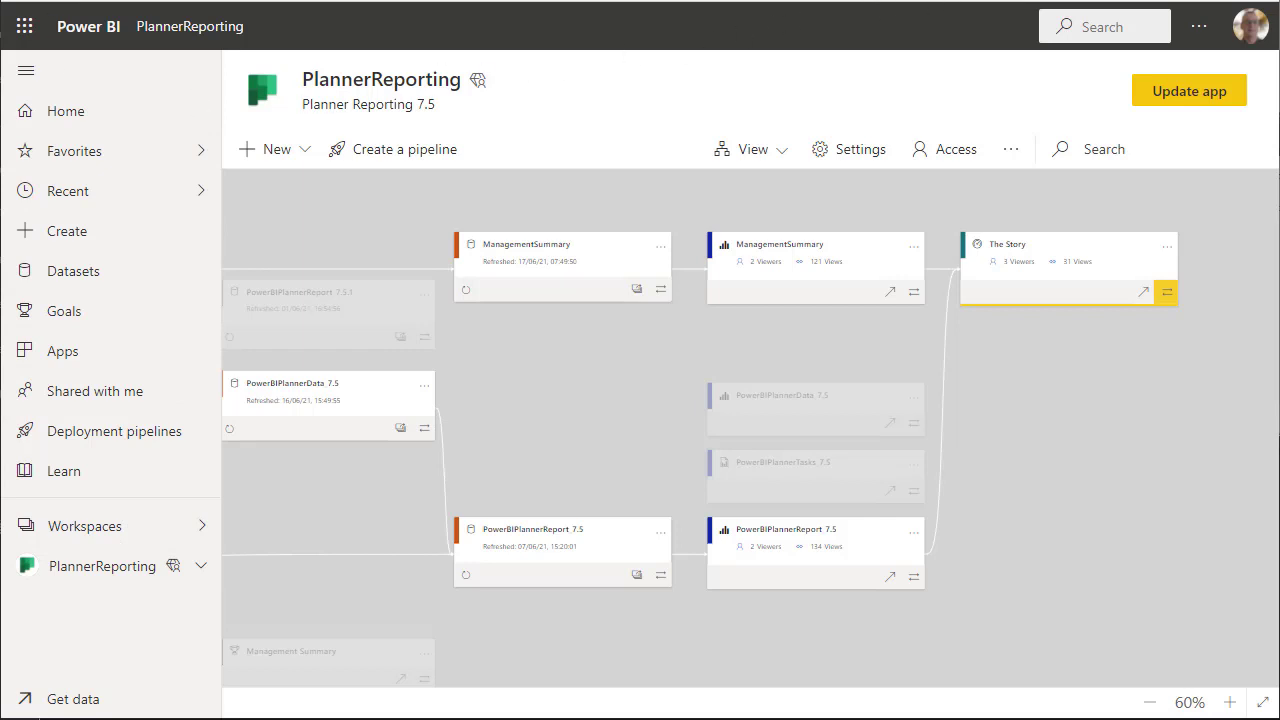
pyautogui.click(1010, 244)
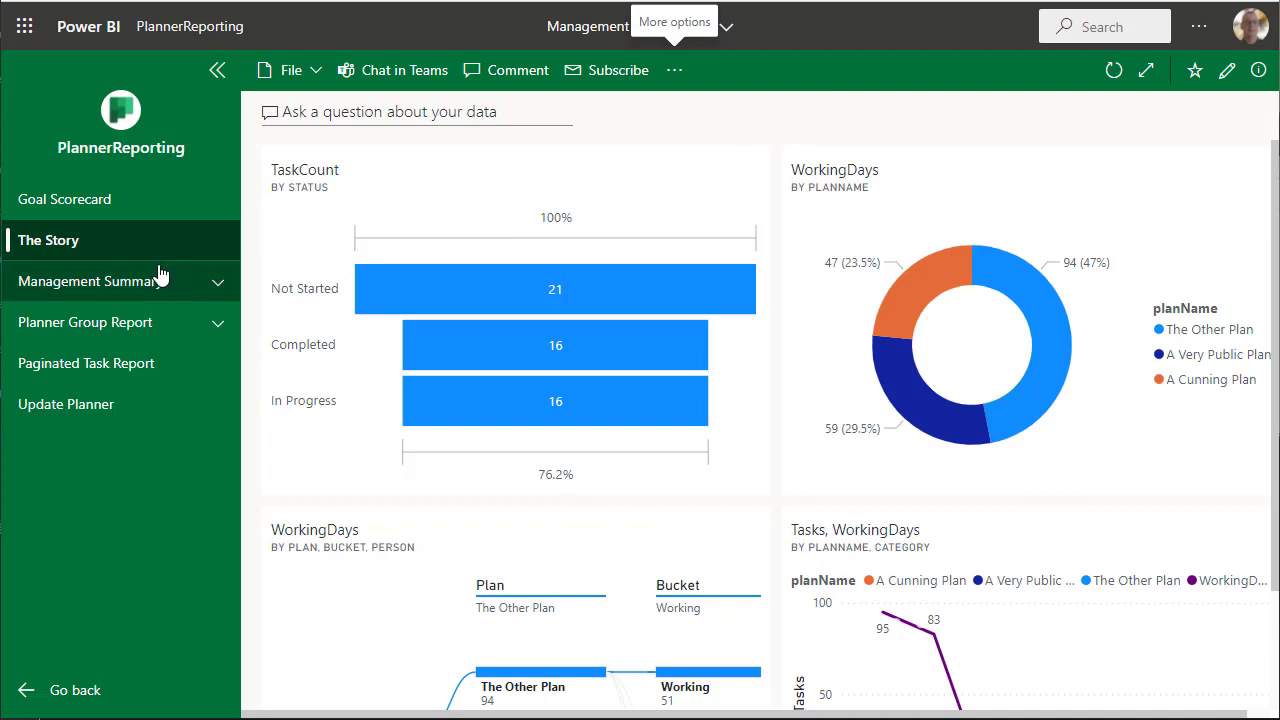
pyautogui.moveTo(932, 68)
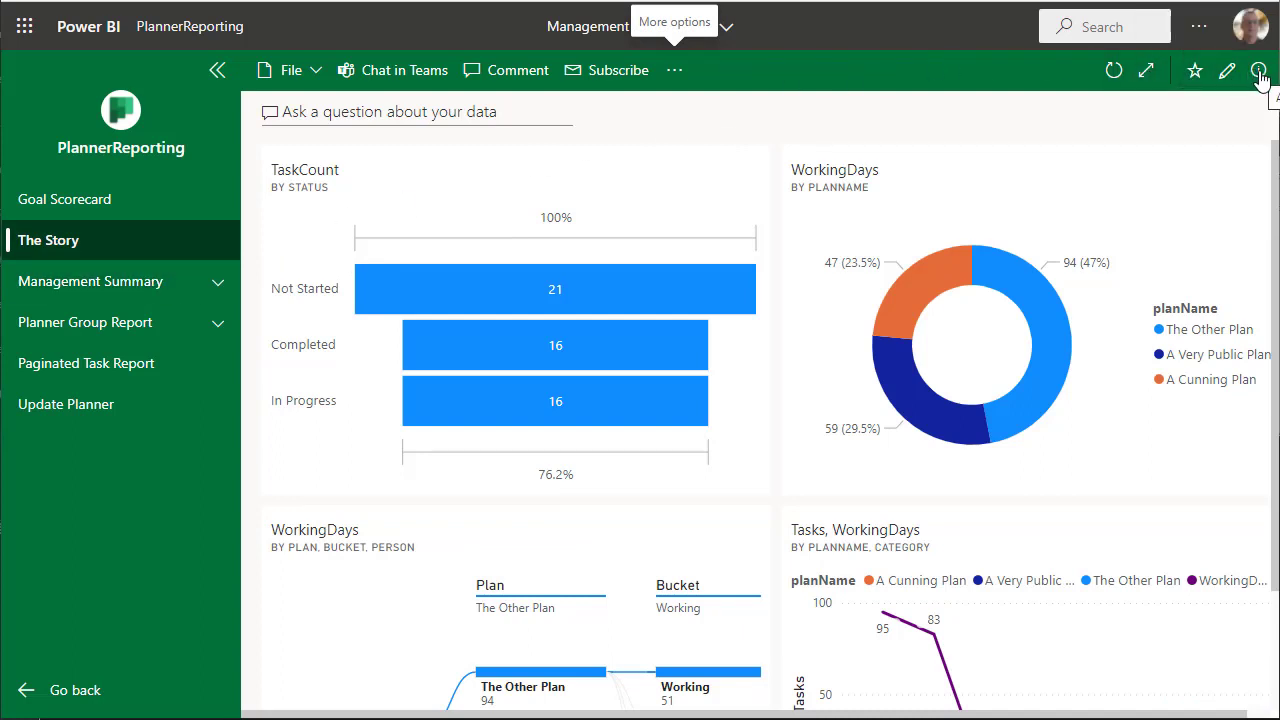
pyautogui.moveTo(1068, 104)
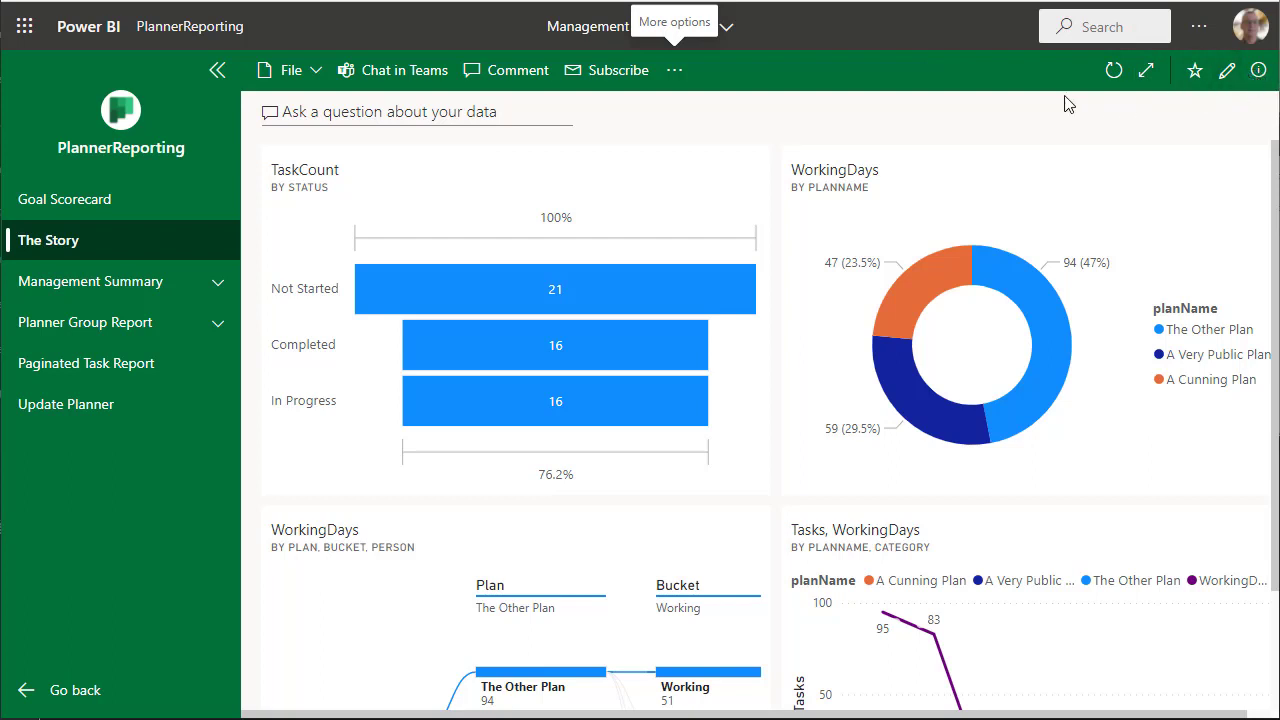
pyautogui.moveTo(732, 148)
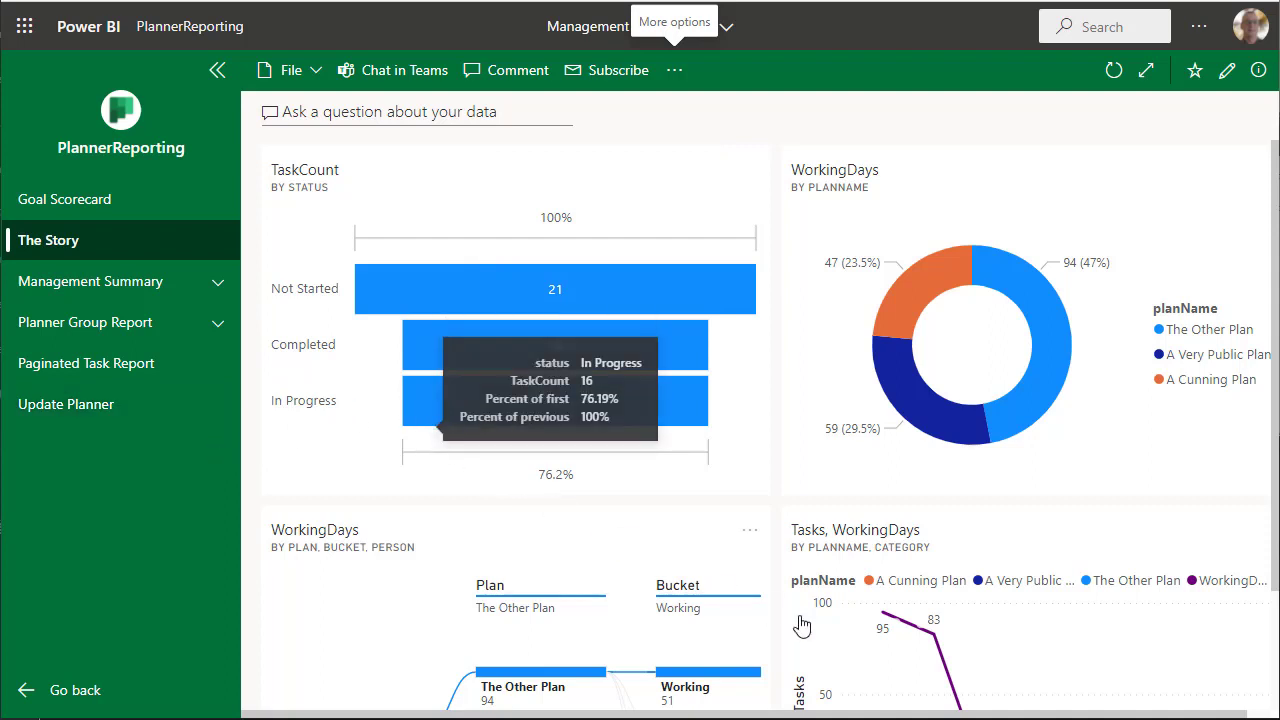
pyautogui.moveTo(802, 624)
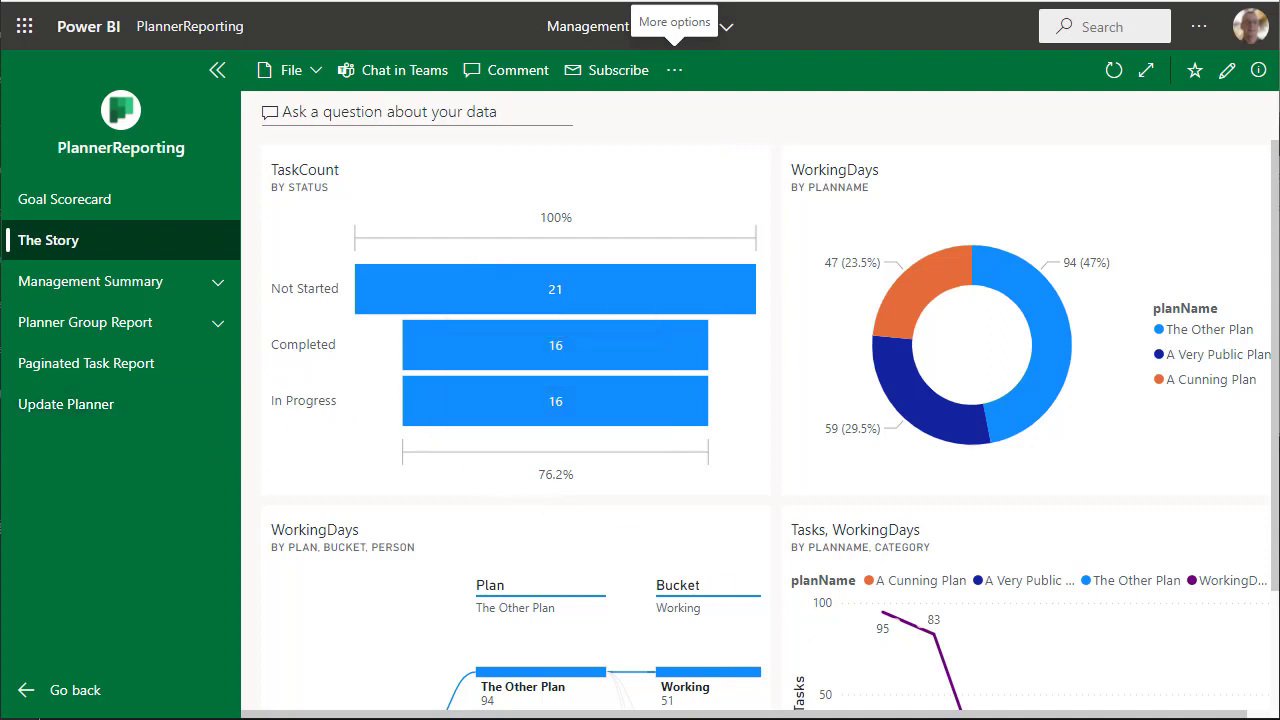